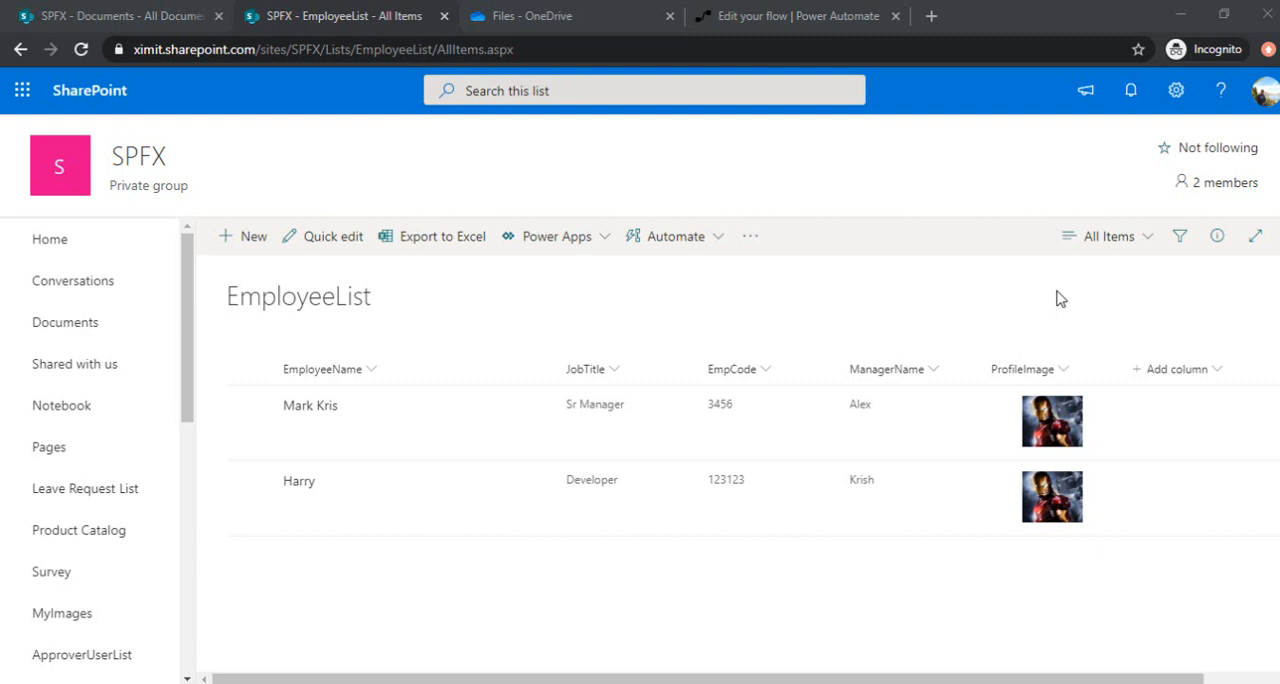
Switch to the 'Edit your flow' tab to view the PDF-generating flow.
left_click(810, 15)
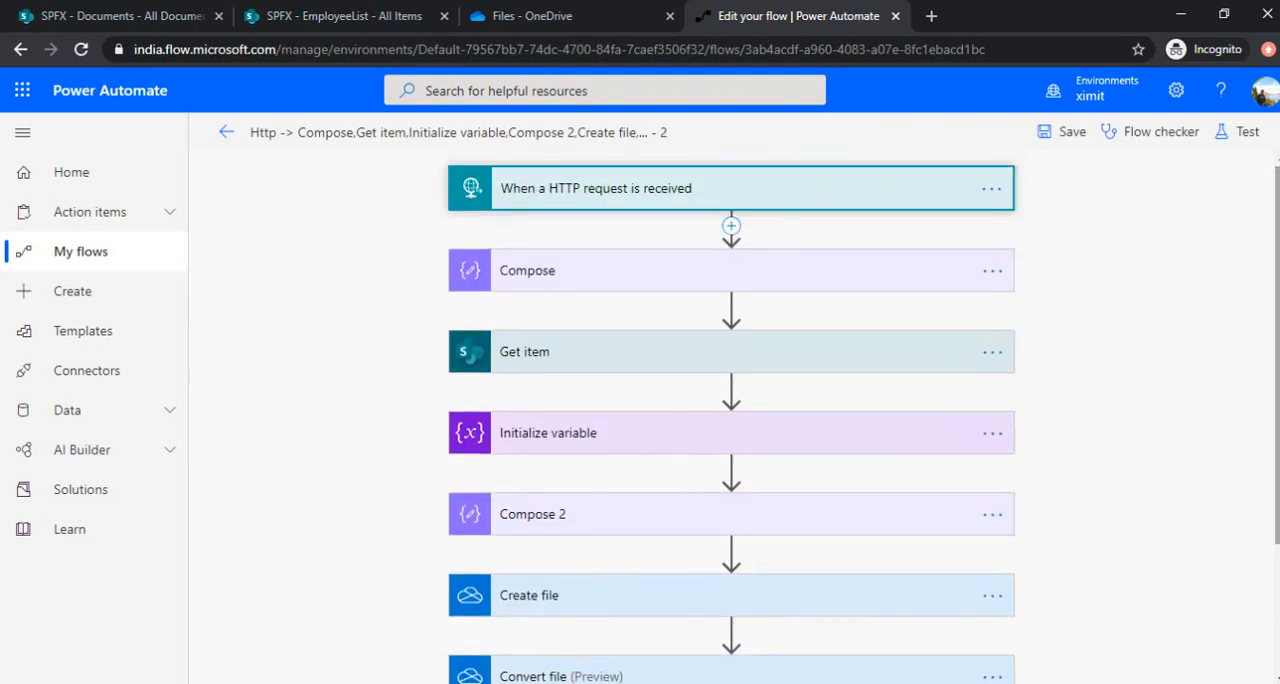
left_click(340, 15)
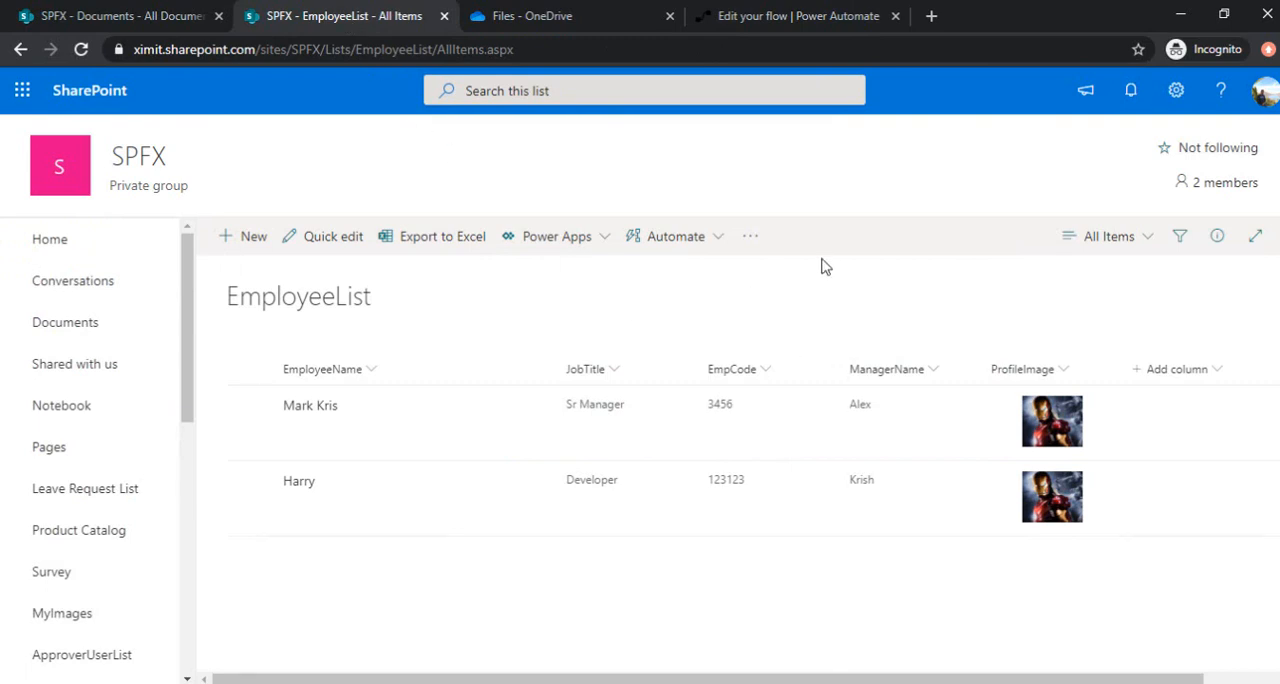
mouse_move(758, 268)
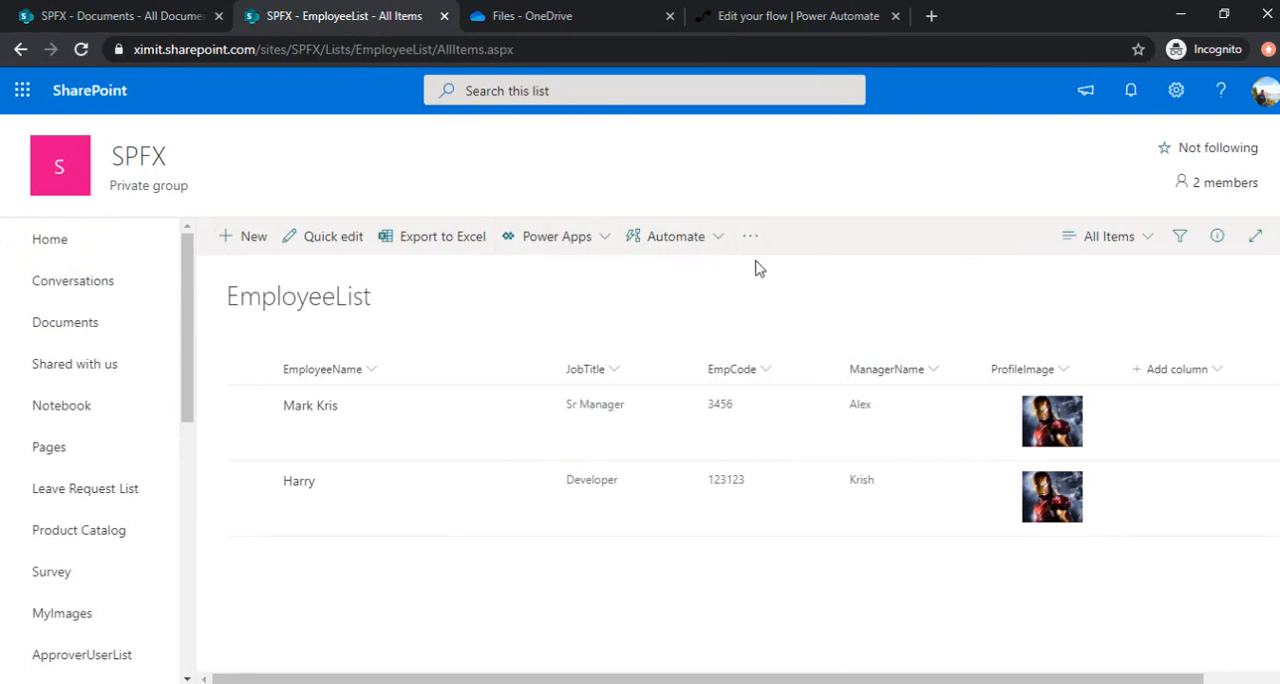
mouse_move(787, 243)
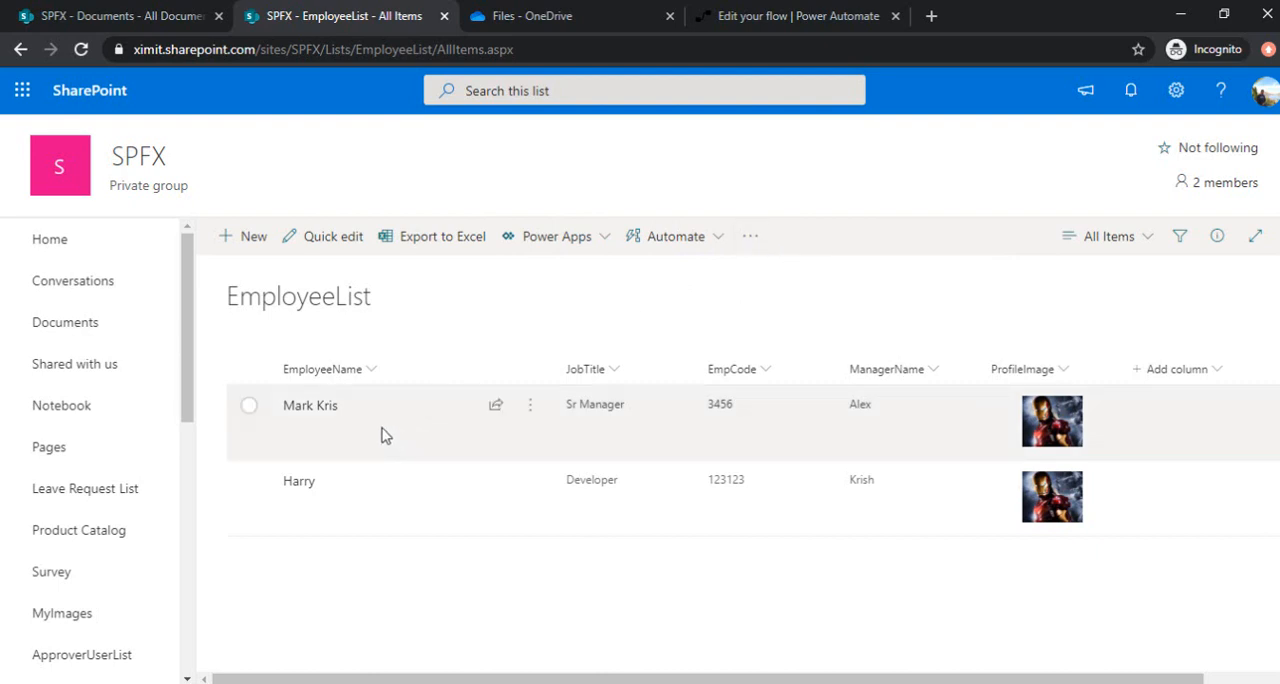
left_click(250, 405)
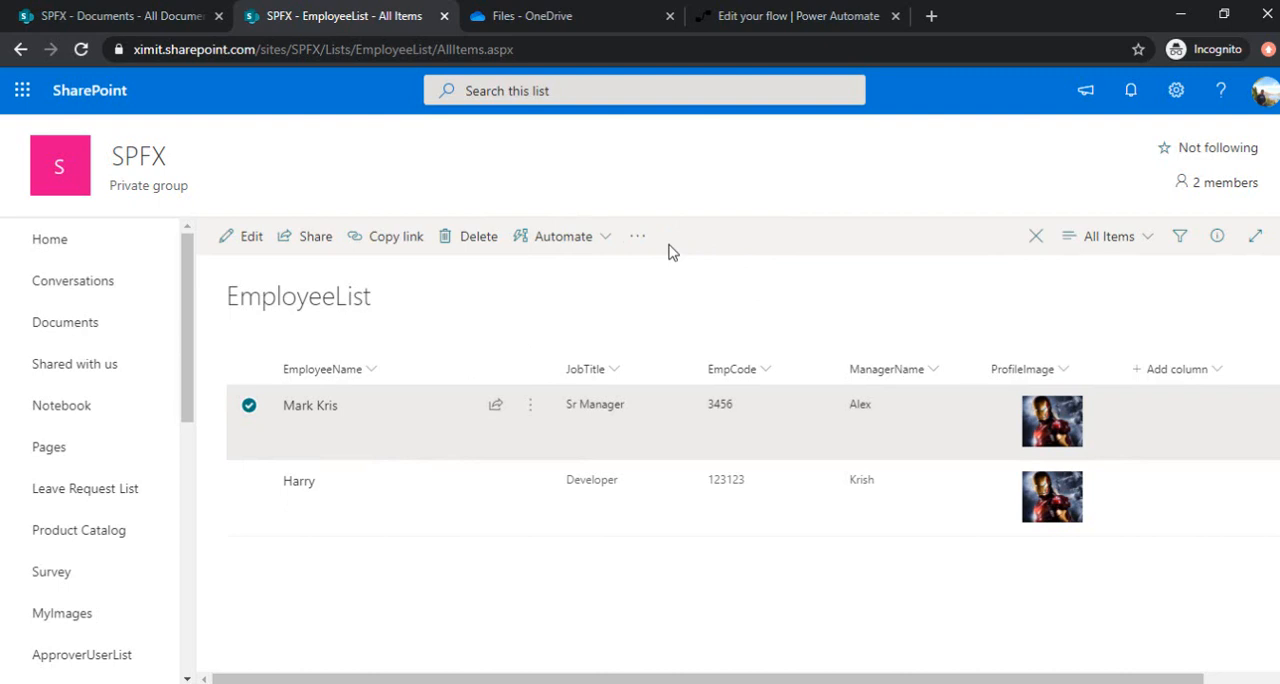
mouse_move(688, 245)
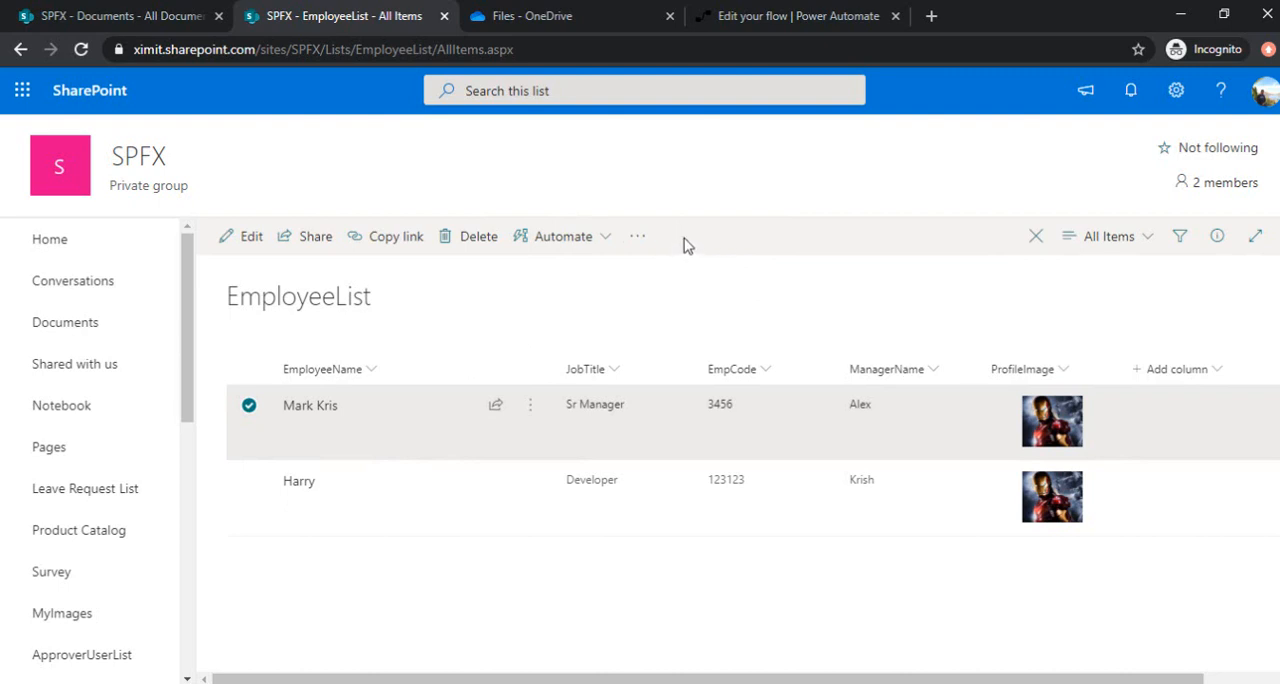
mouse_move(698, 245)
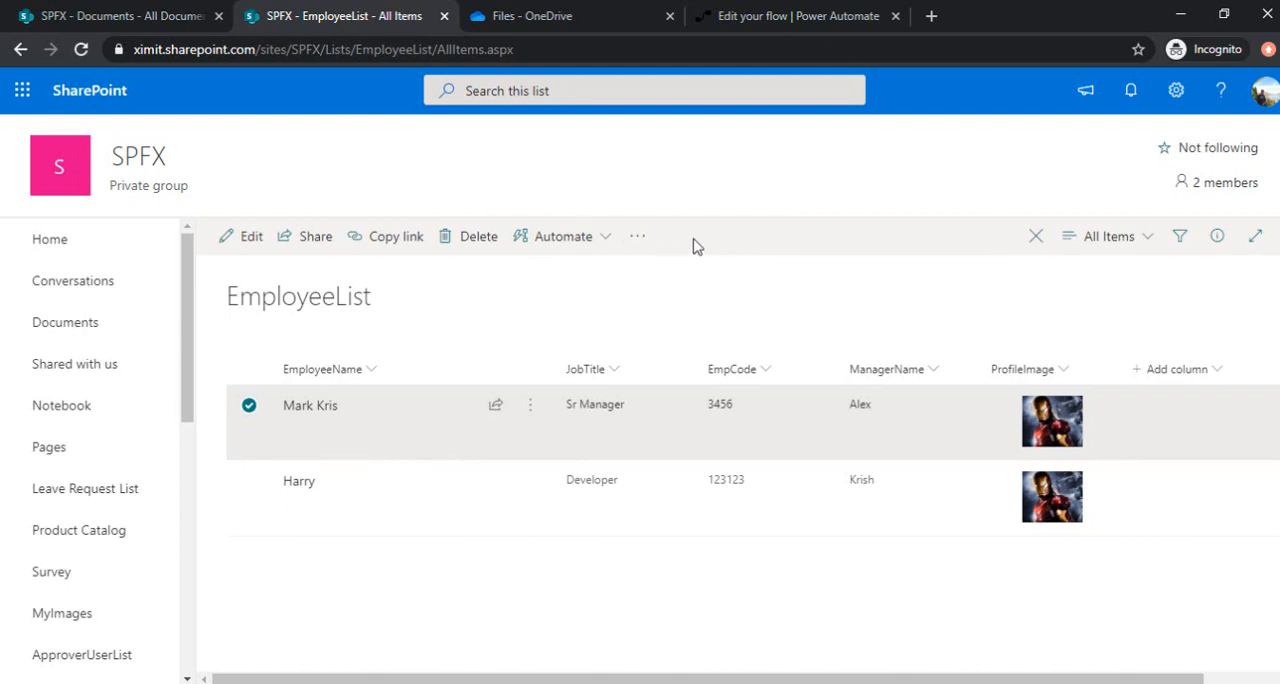
mouse_move(702, 242)
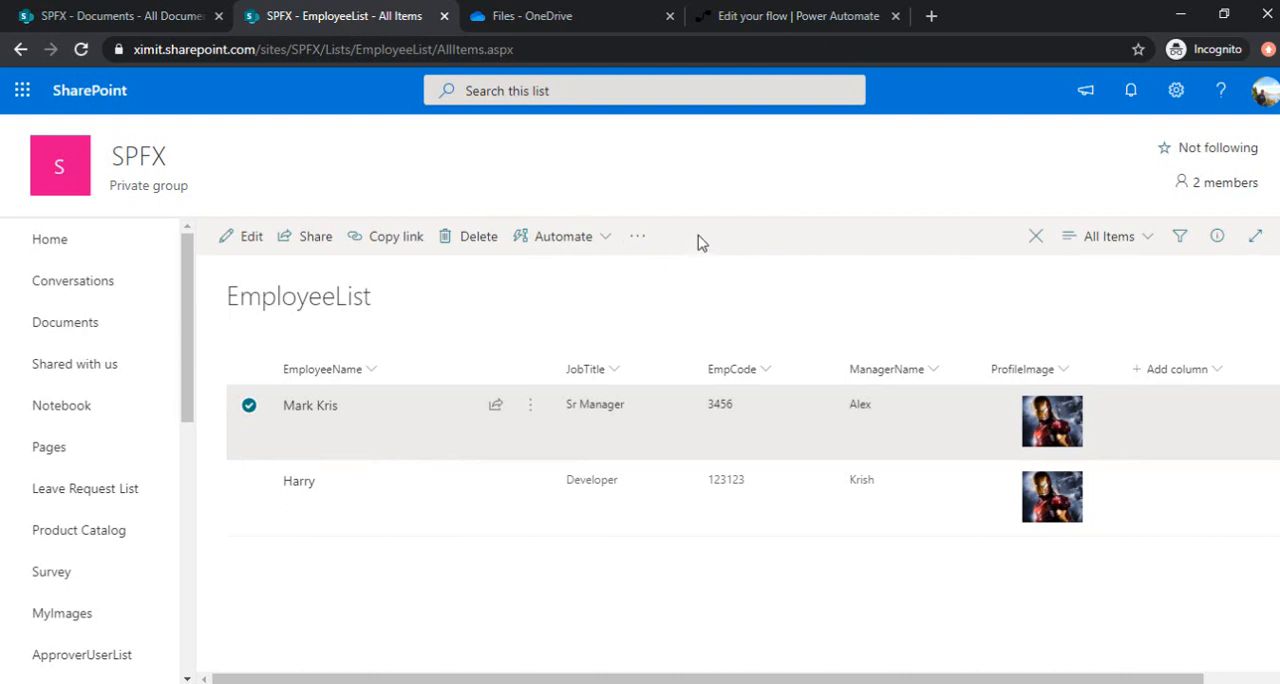
mouse_move(685, 258)
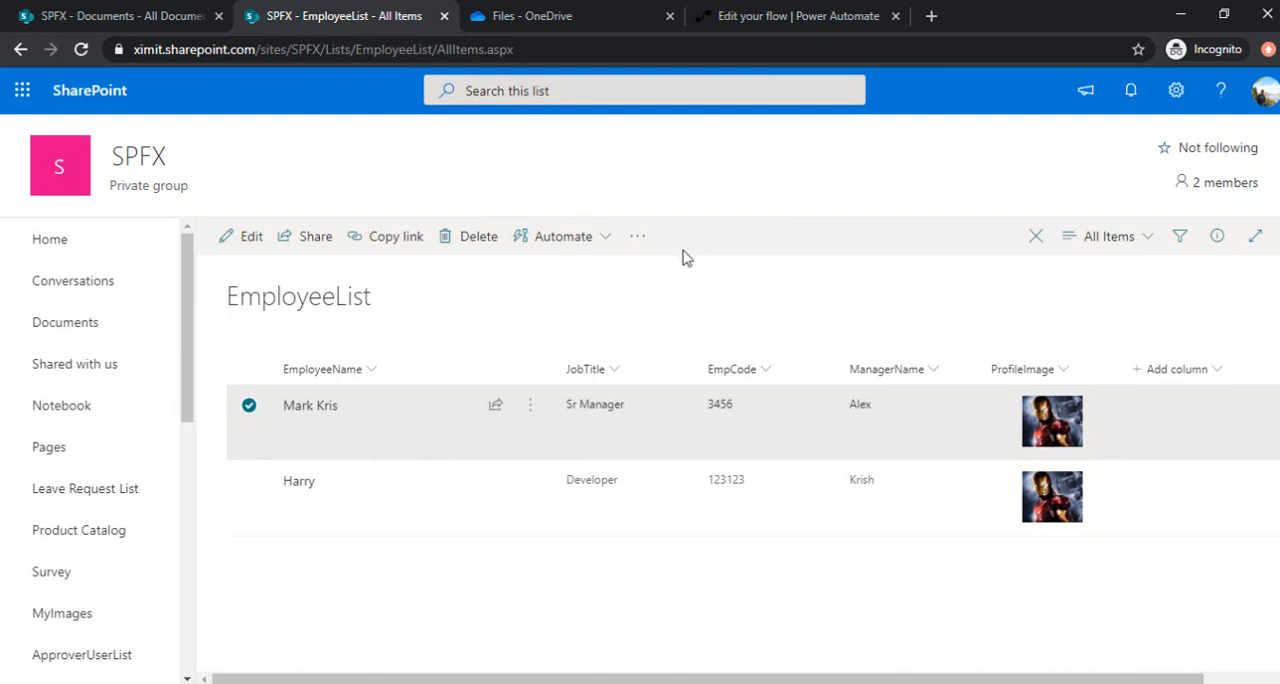
mouse_move(669, 273)
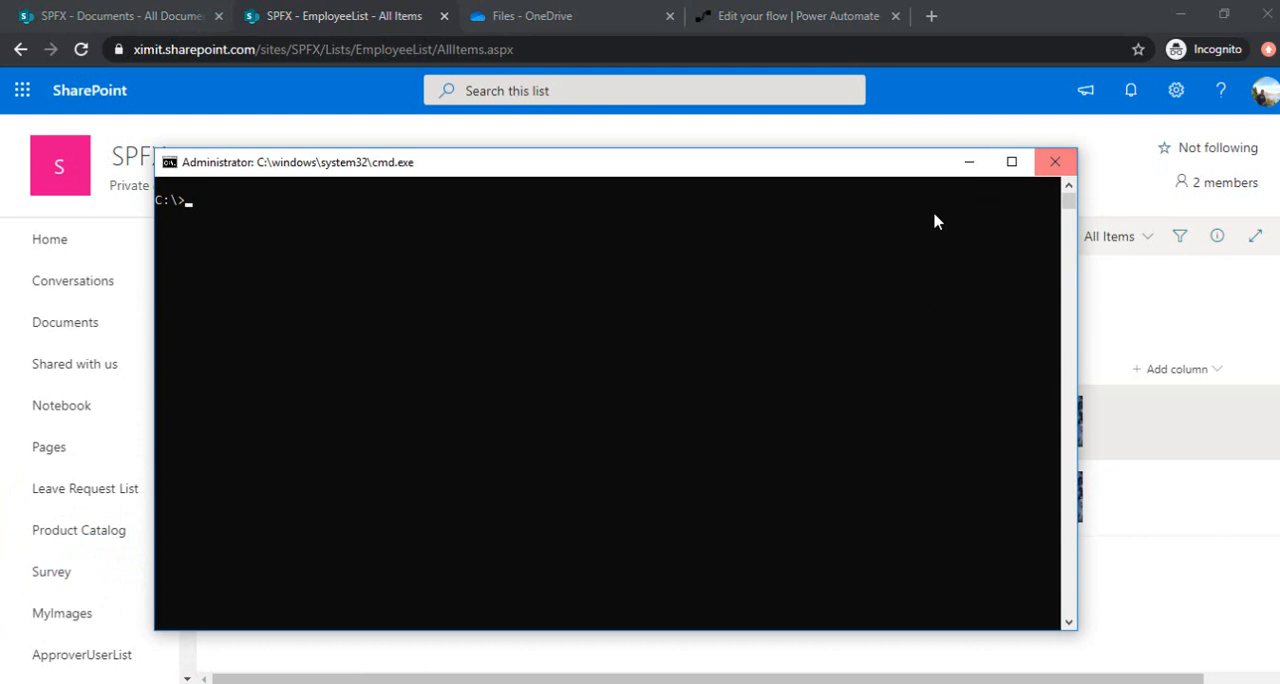
Create the saveTopdfextension folder with md and move into it with cd.
type("md")
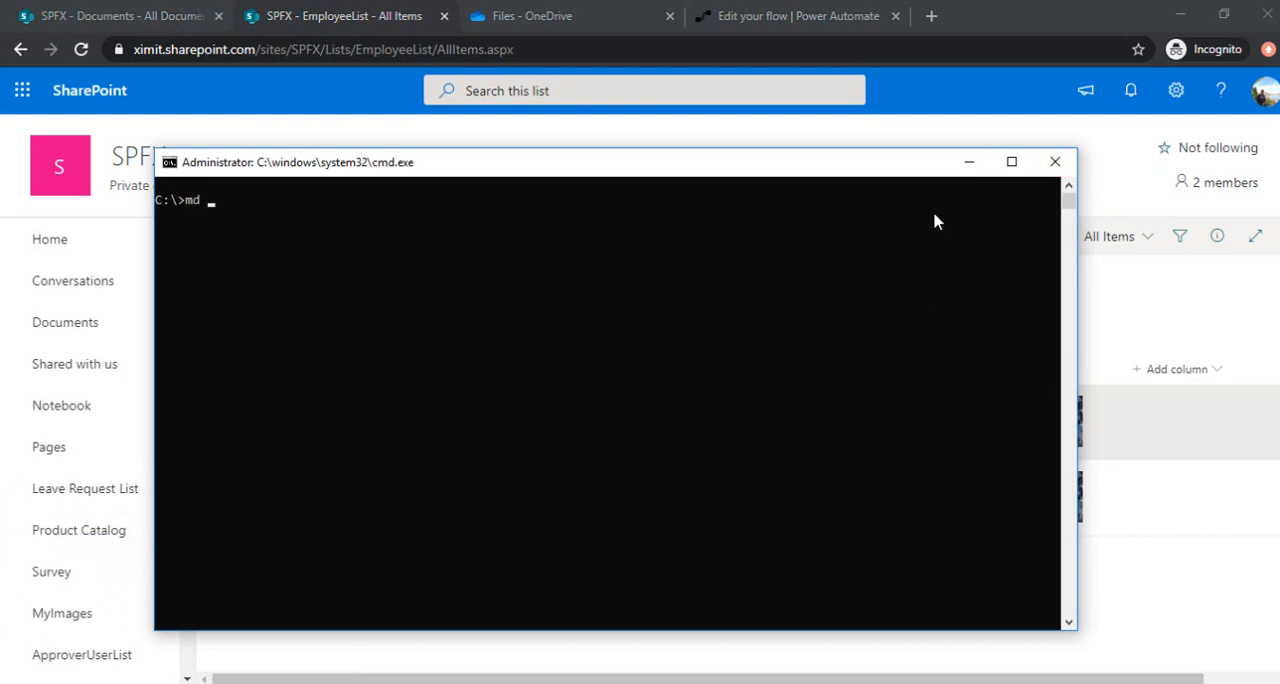
type("pdfextens")
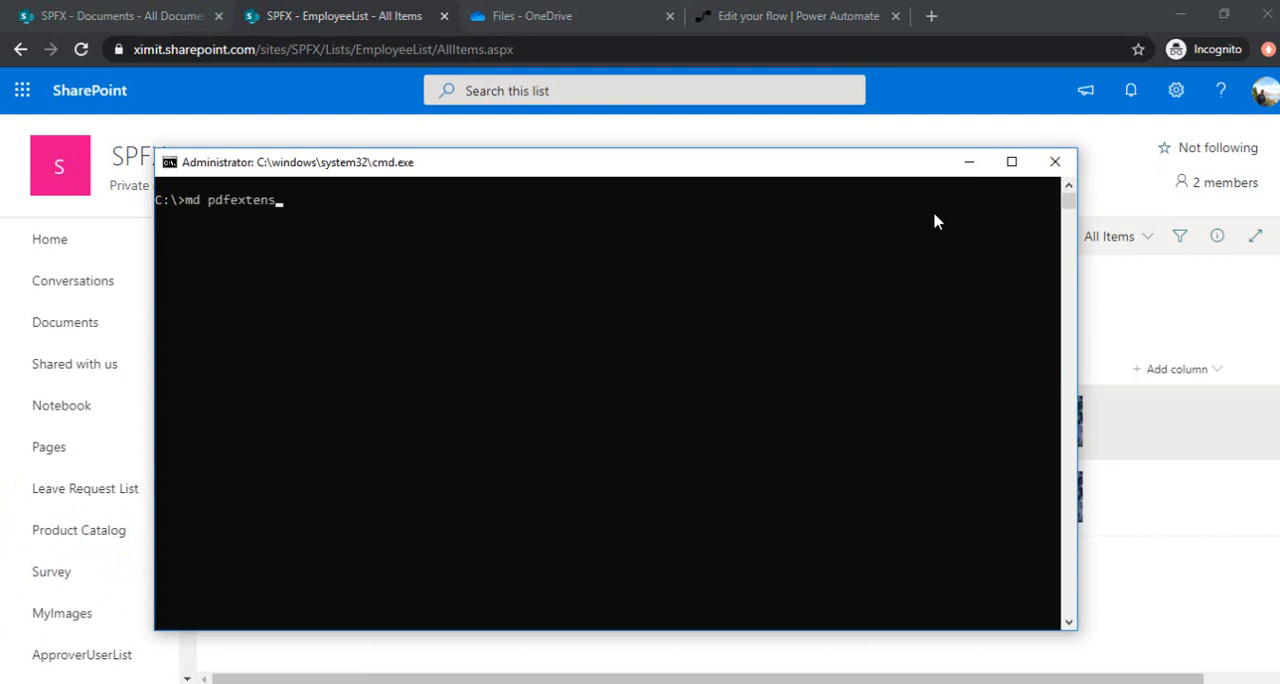
type("ion")
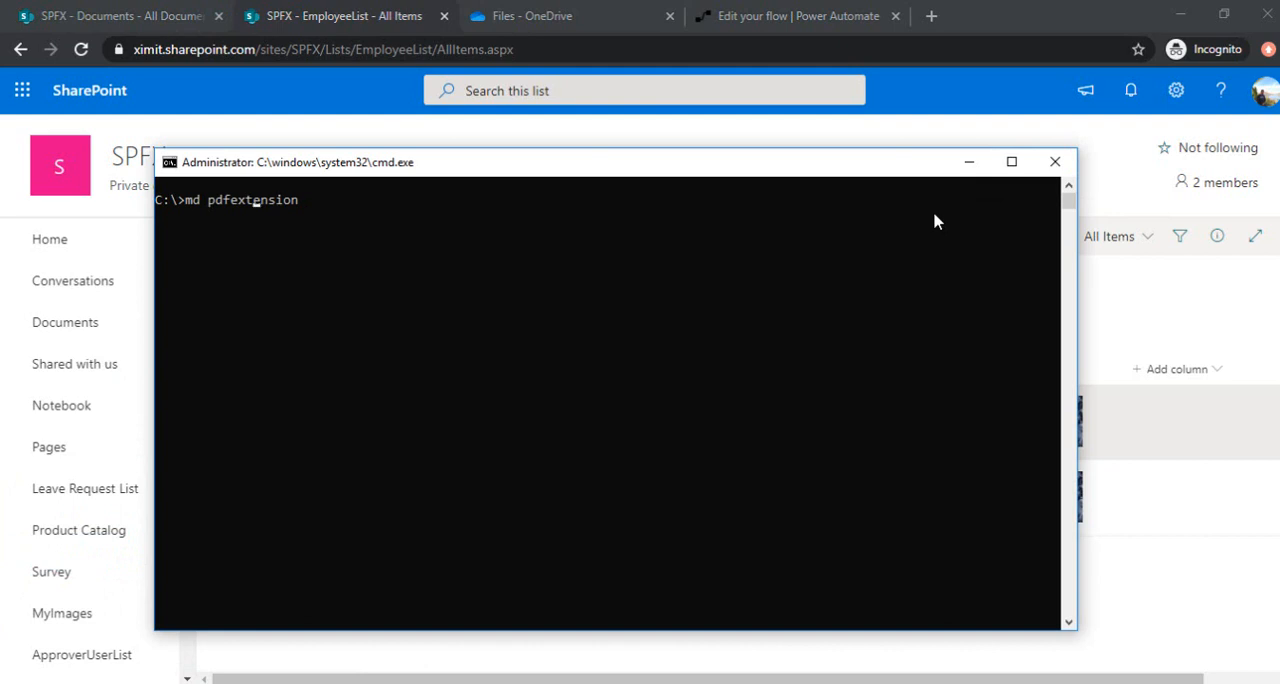
type("saveTp")
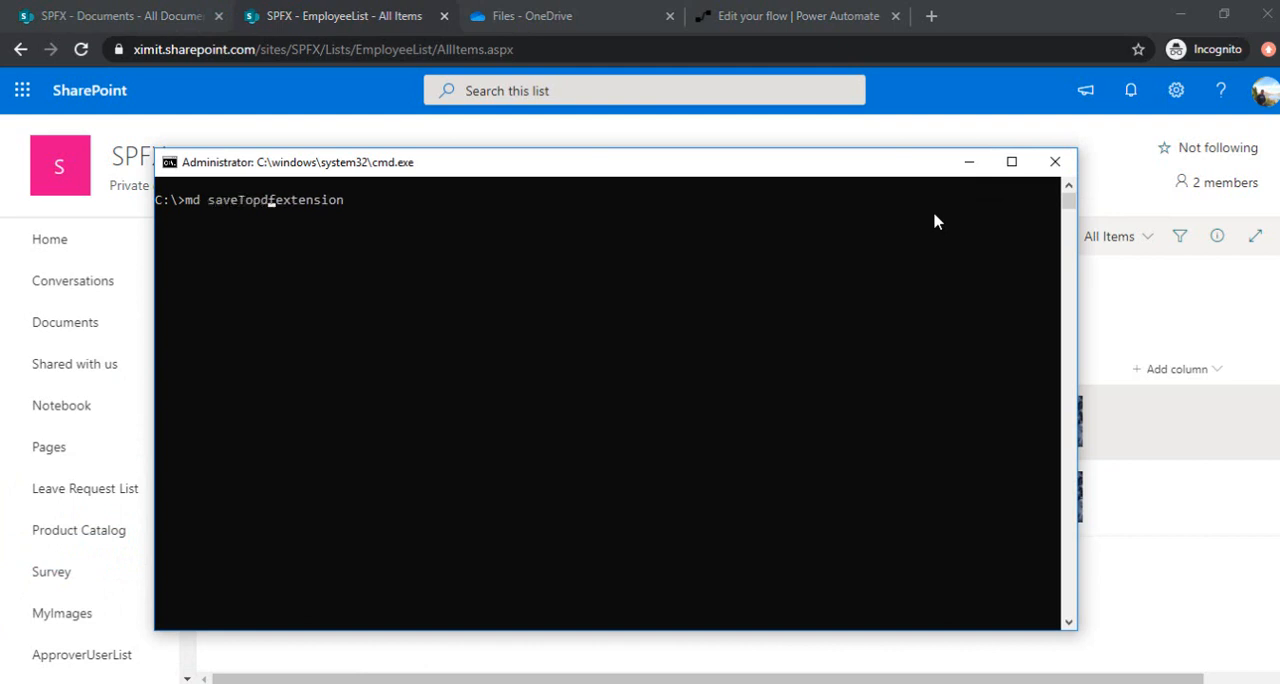
type("cd")
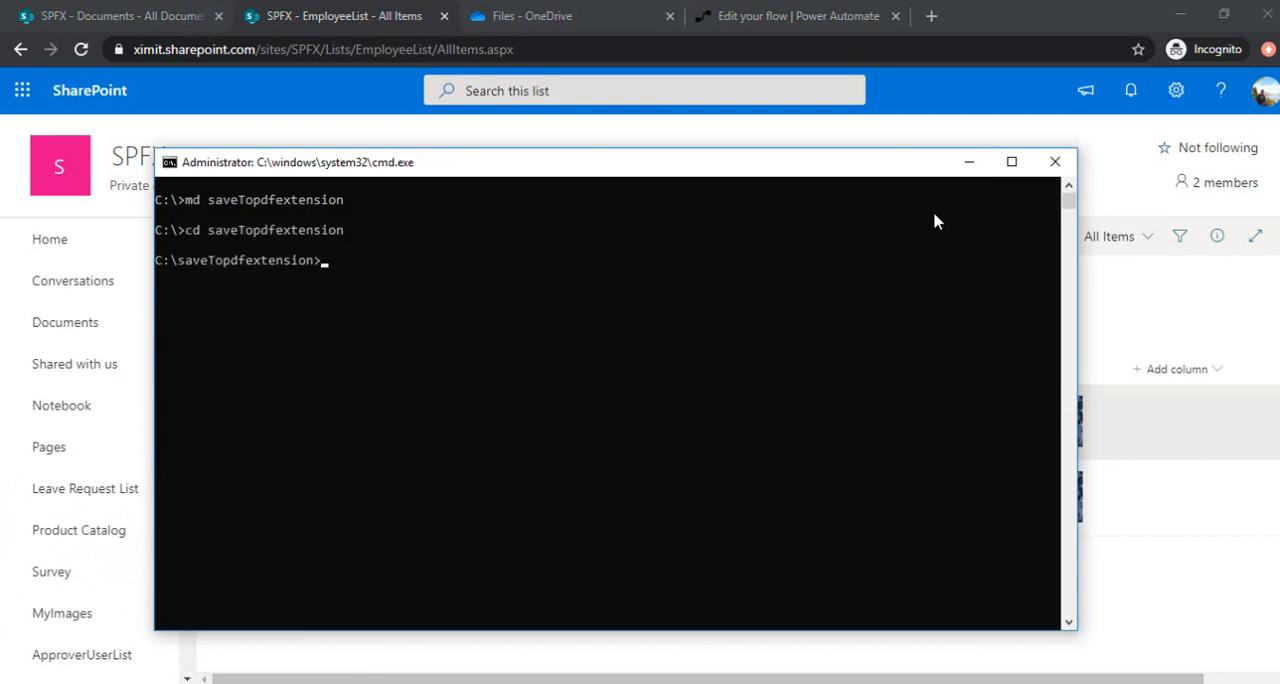
type("yo @")
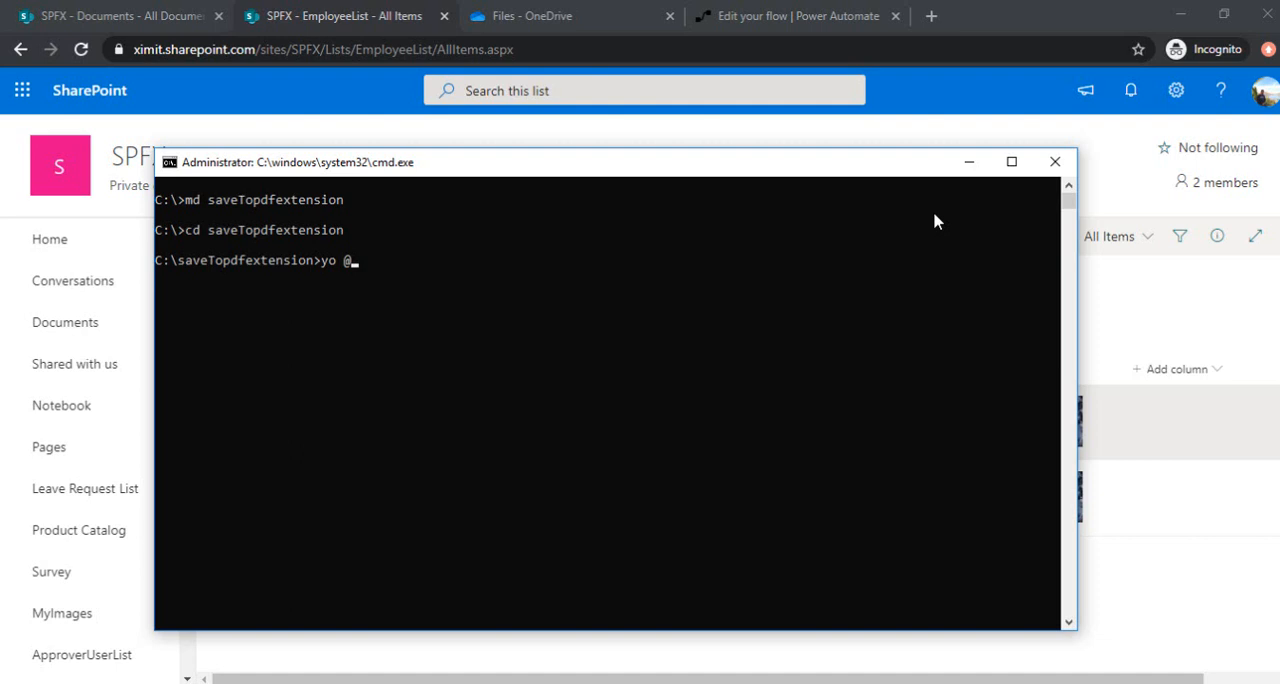
type("microsof")
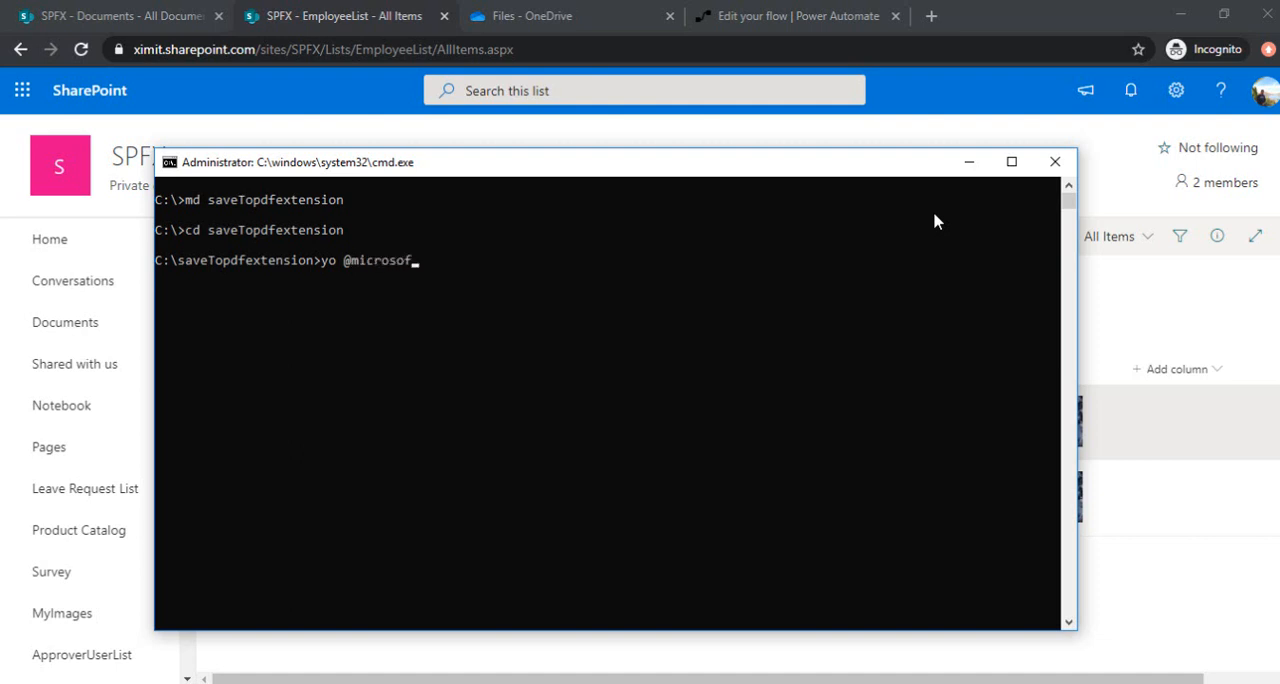
type("/sharepoint")
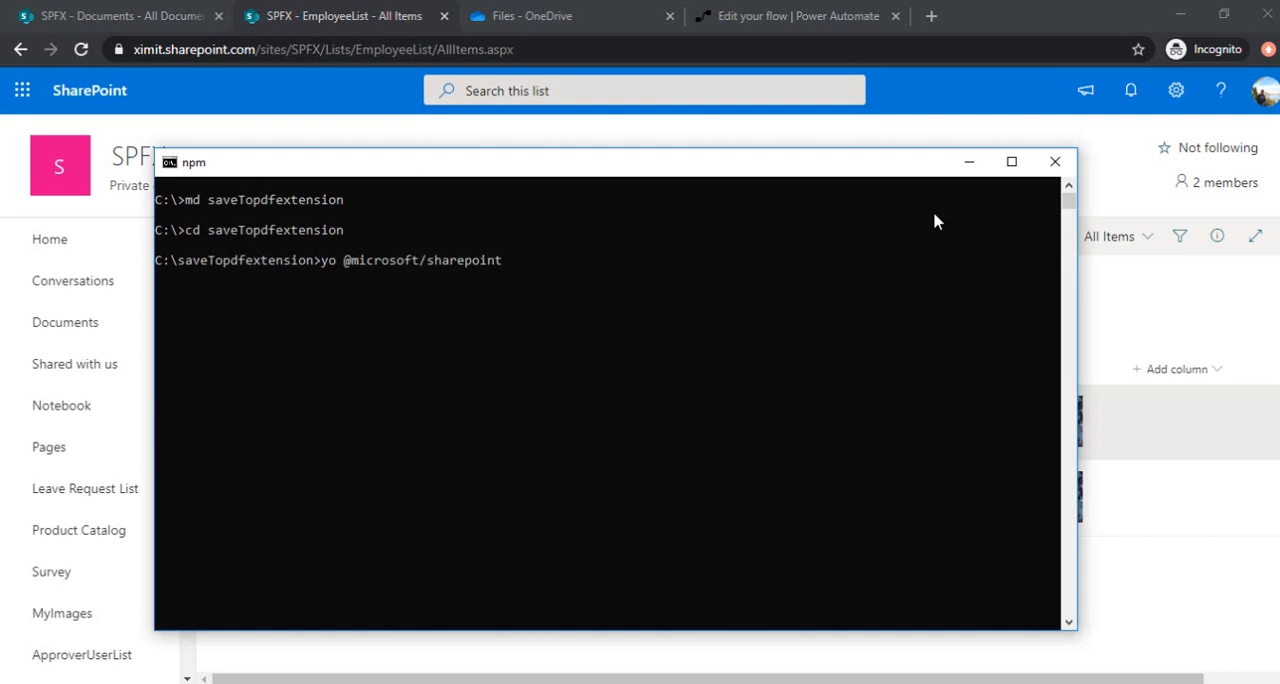
Name the solution saveToPdf in the generator.
key("Enter")
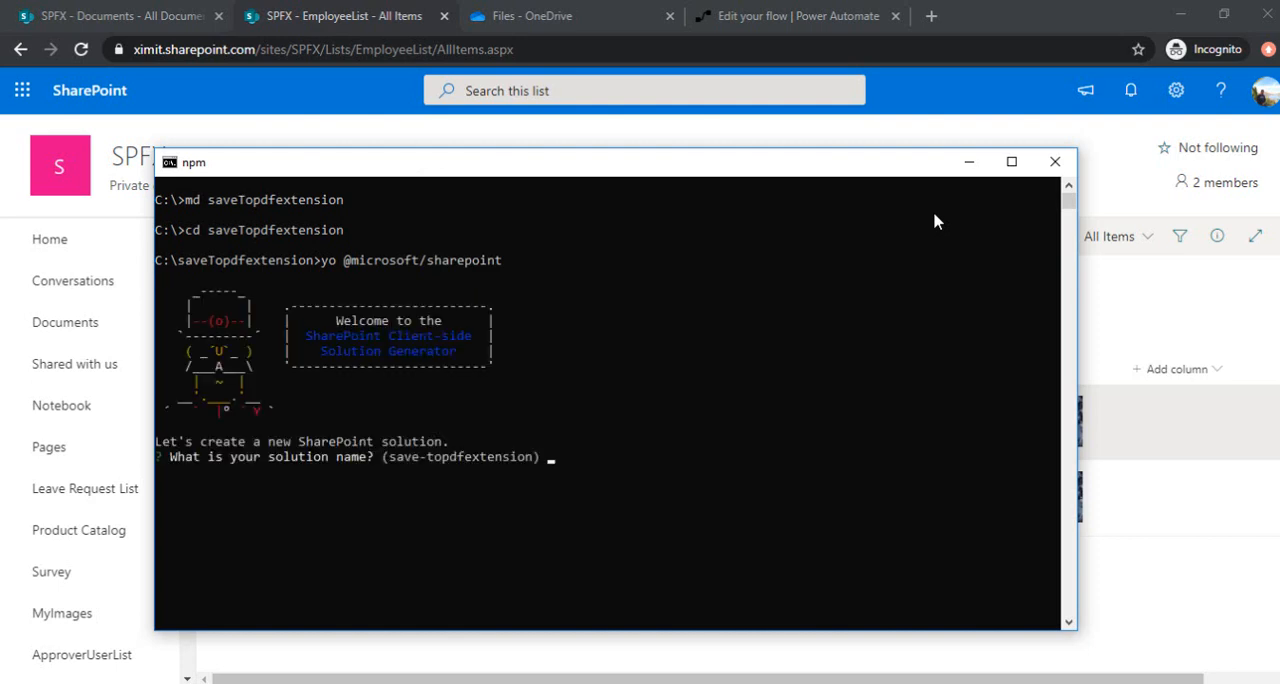
type("sav")
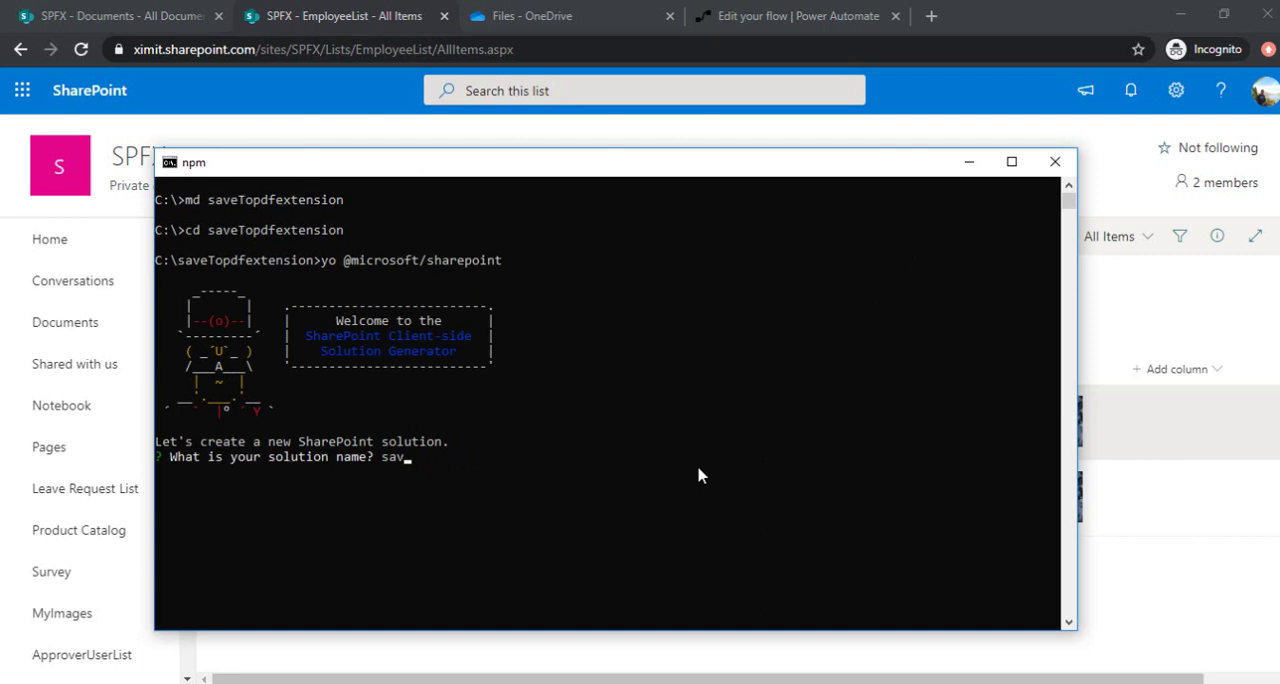
type("eToPd")
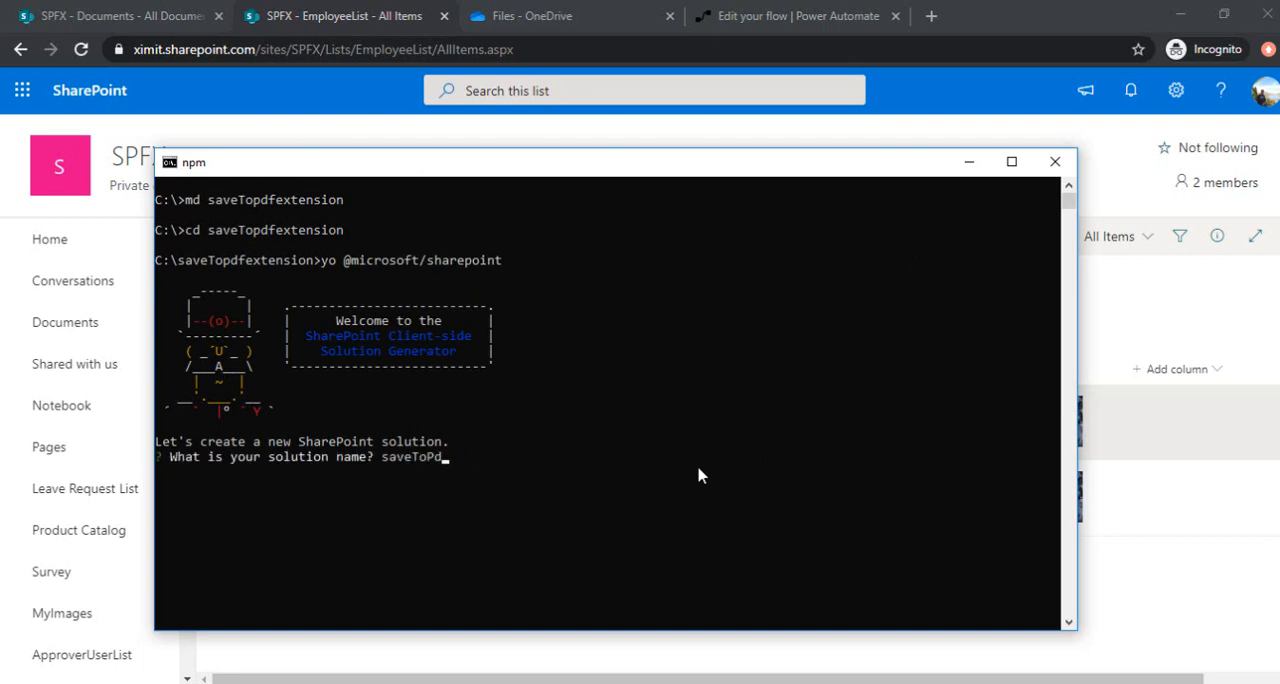
key("enter")
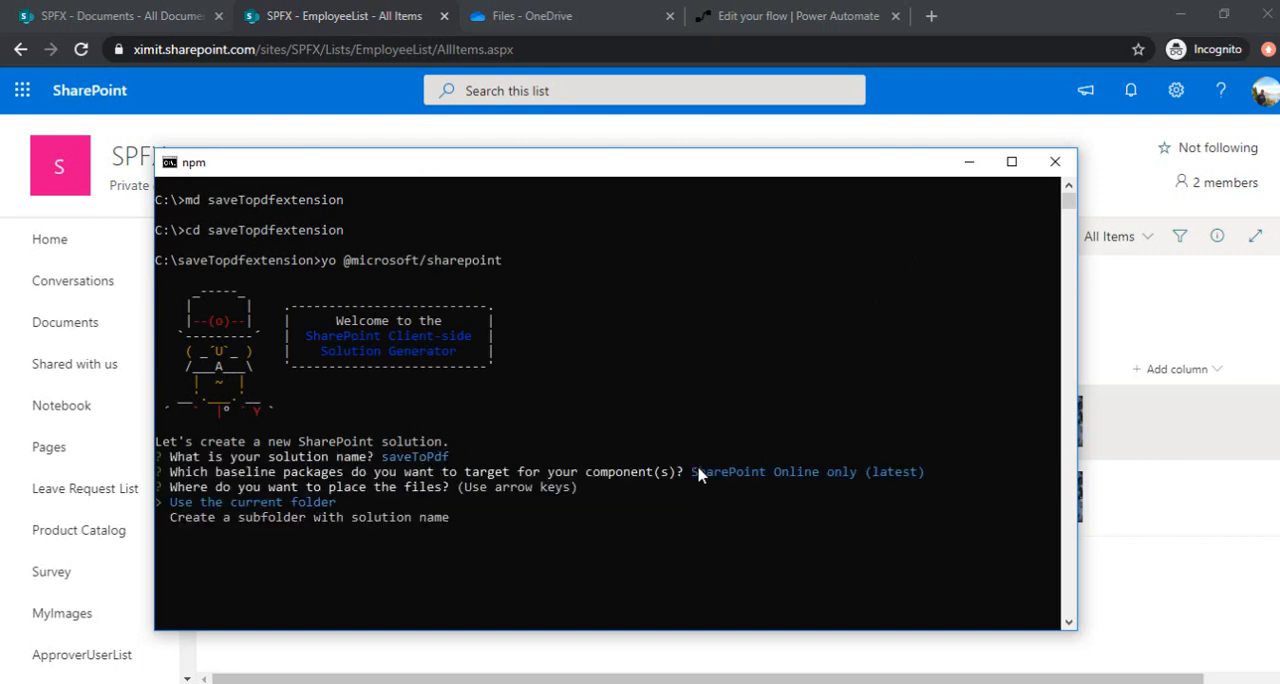
Use the current folder, no tenant deployment or web API permissions, and a ListView Command Set.
key("enter")
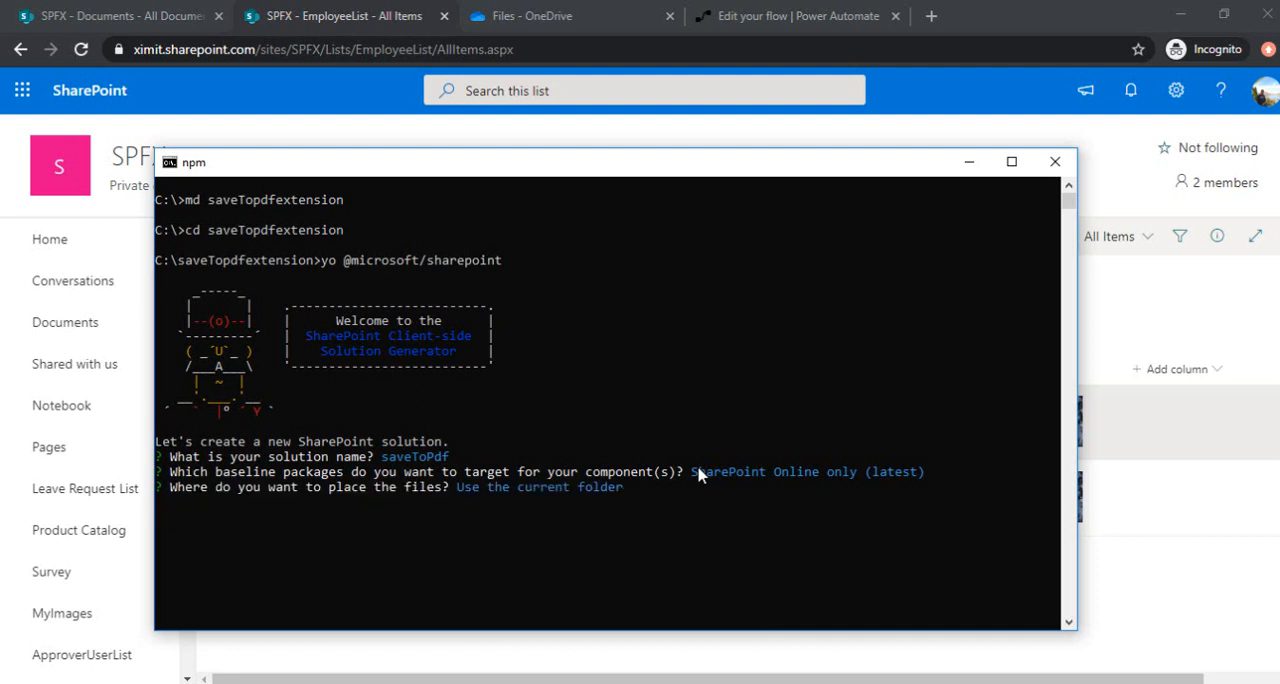
key("Enter")
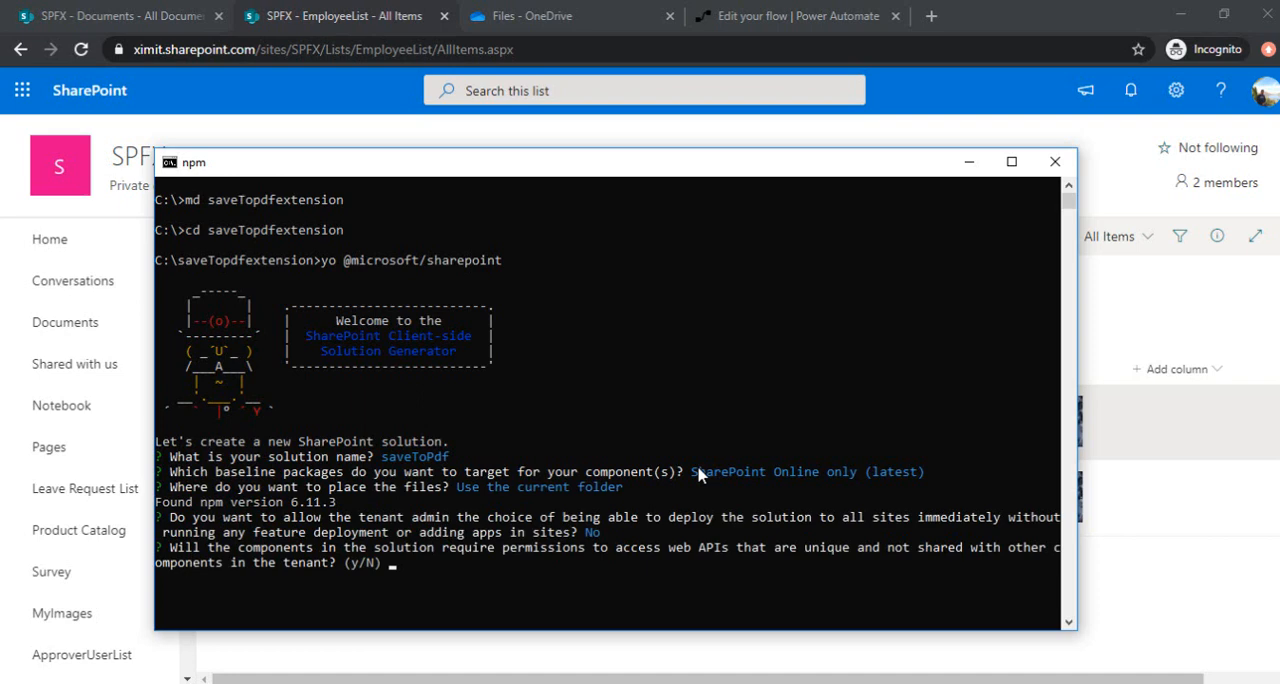
type("n")
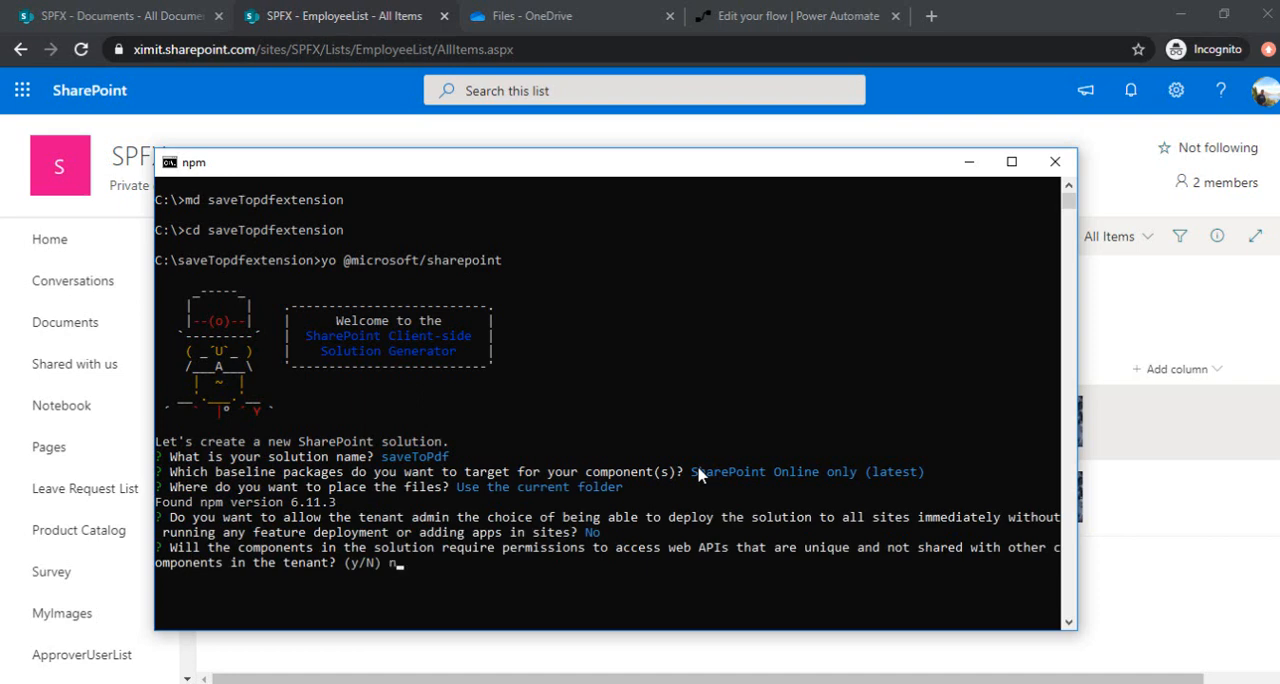
key("Enter")
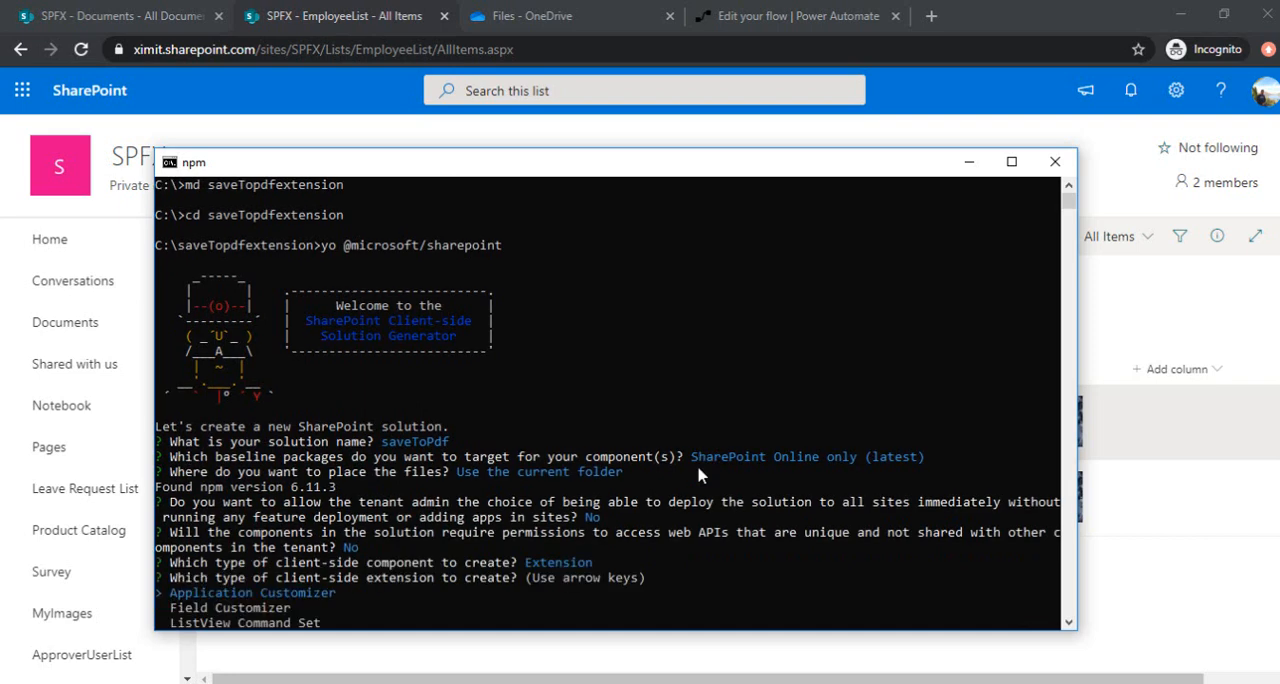
key("Down")
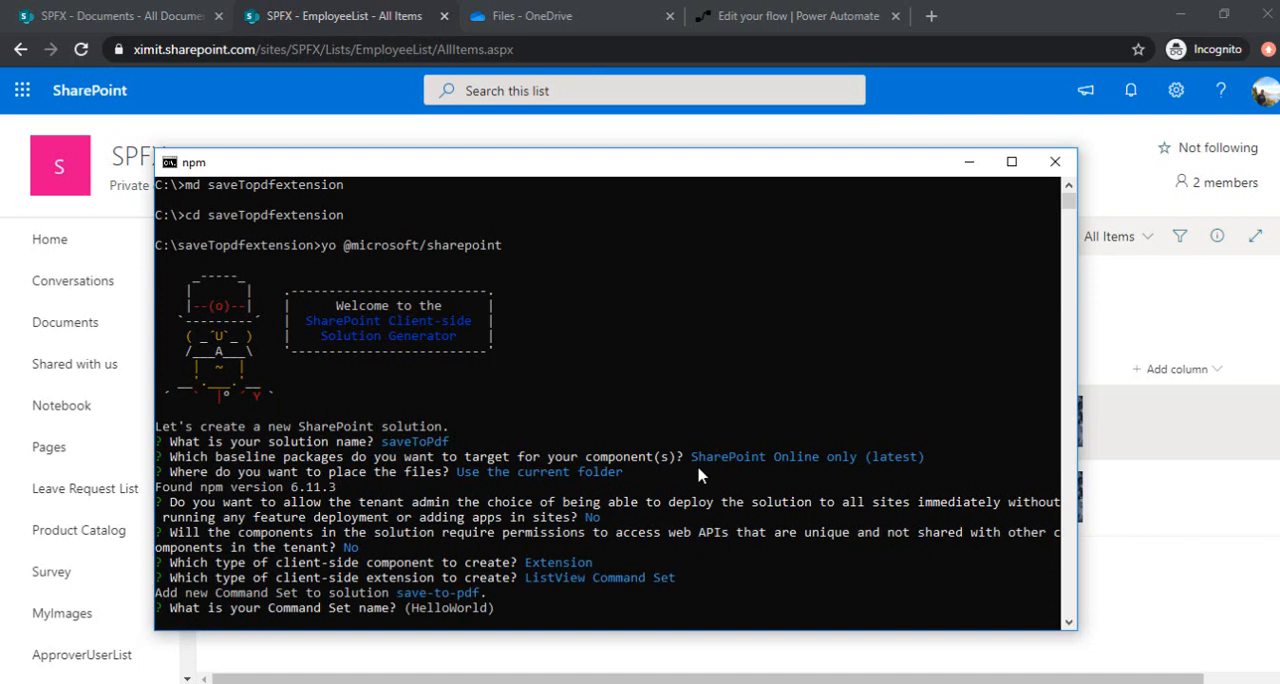
type("saveTo")
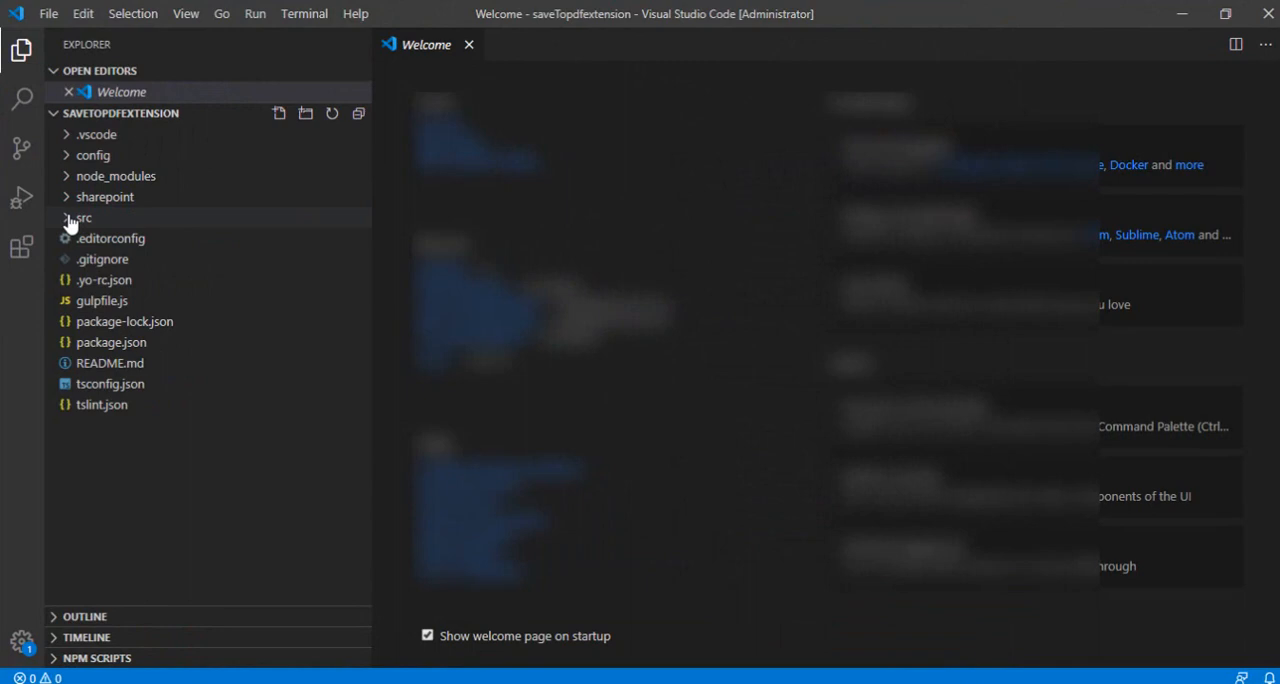
Expand src > extensions > saveToPdf and open SaveToPdfCommandSet.ts.
left_click(78, 217)
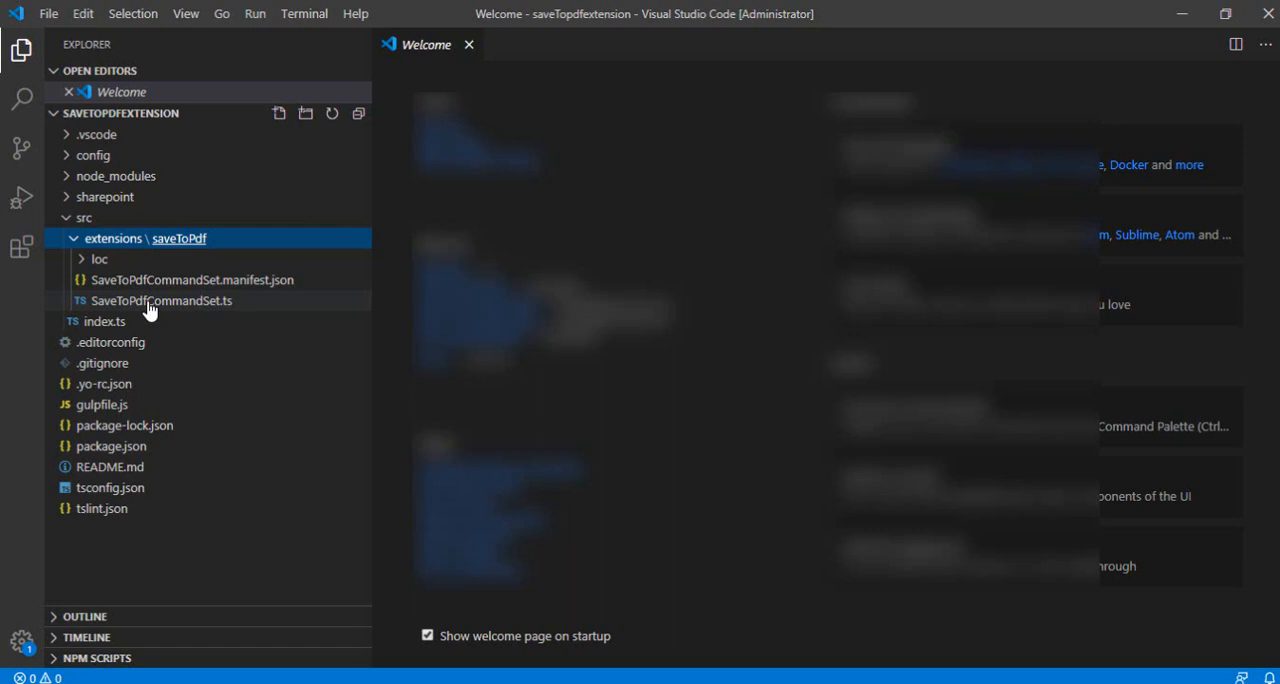
mouse_move(150, 308)
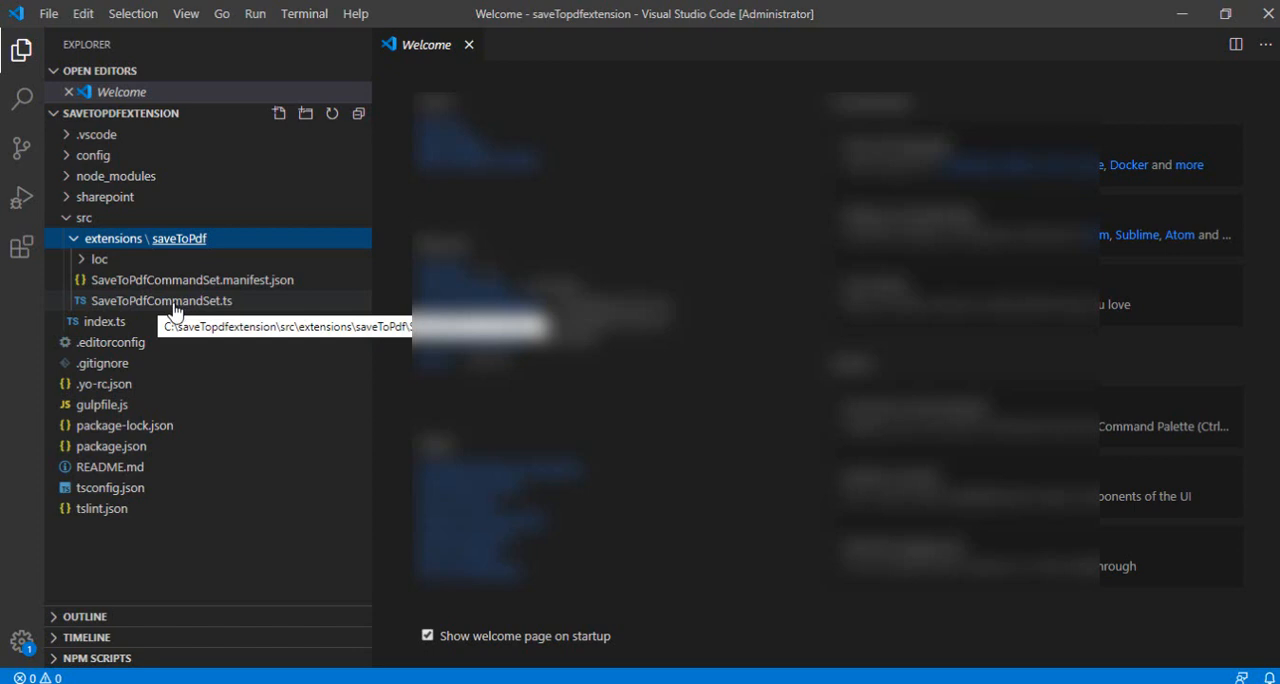
double_click(161, 300)
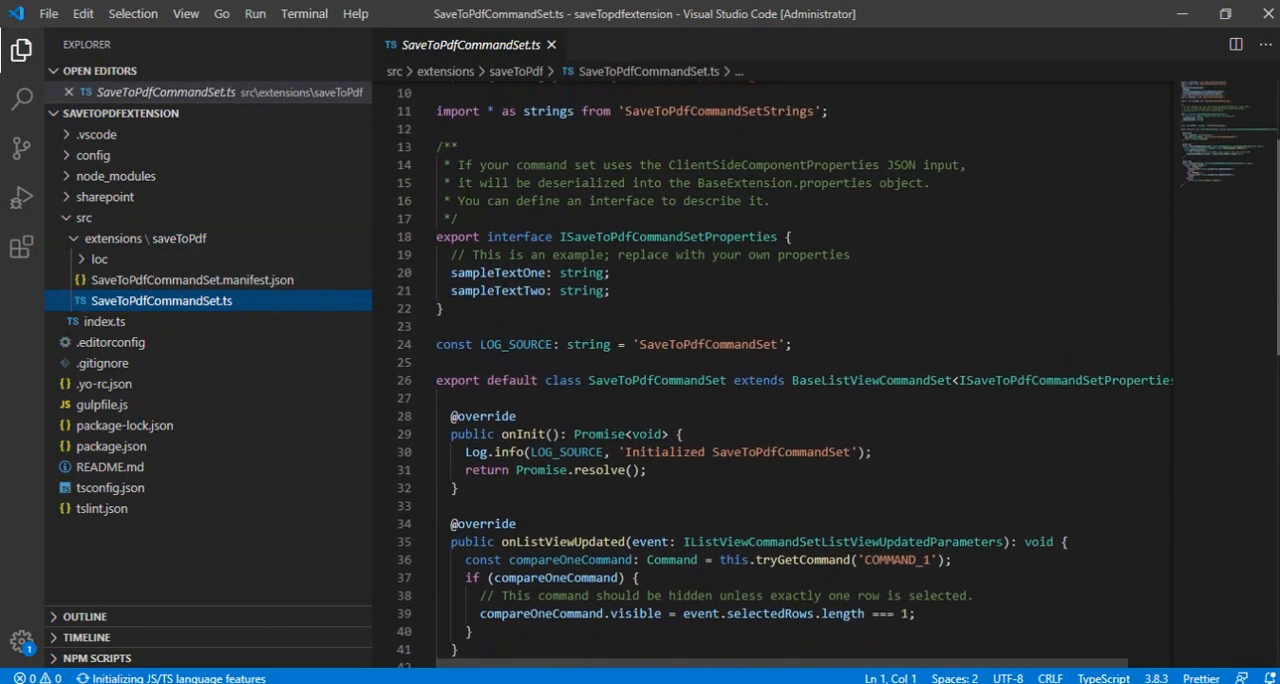
scroll("down", 3)
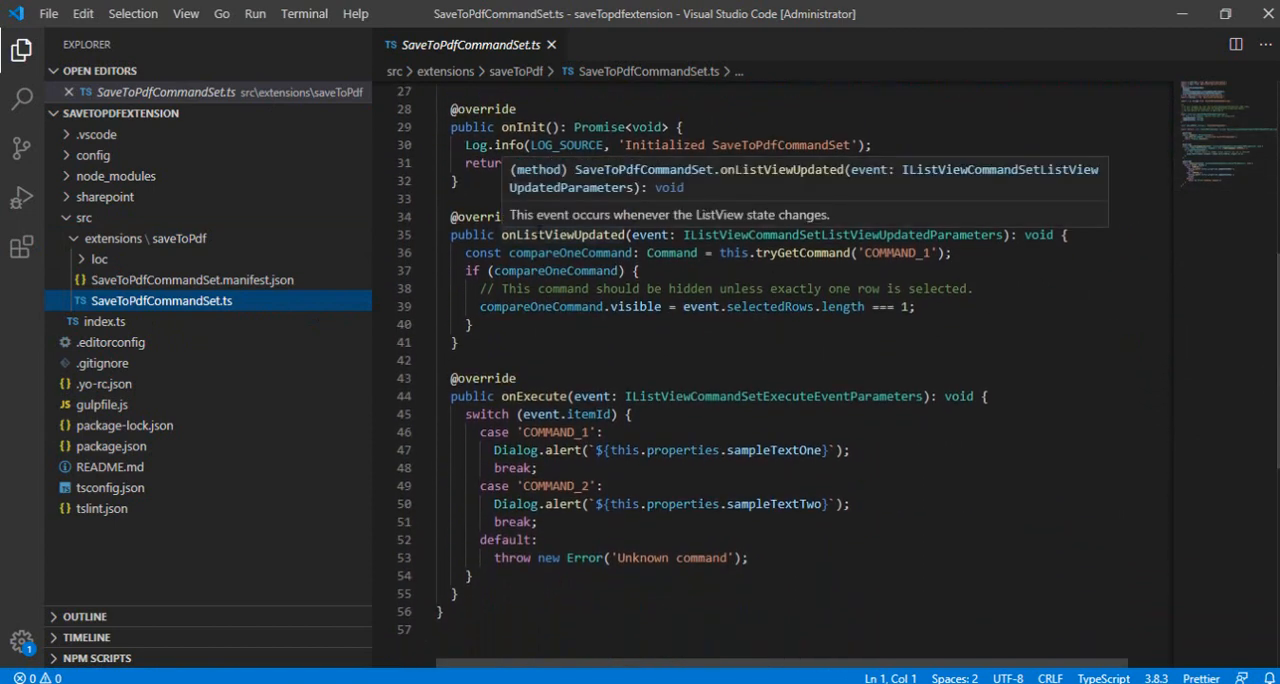
double_click(564, 234)
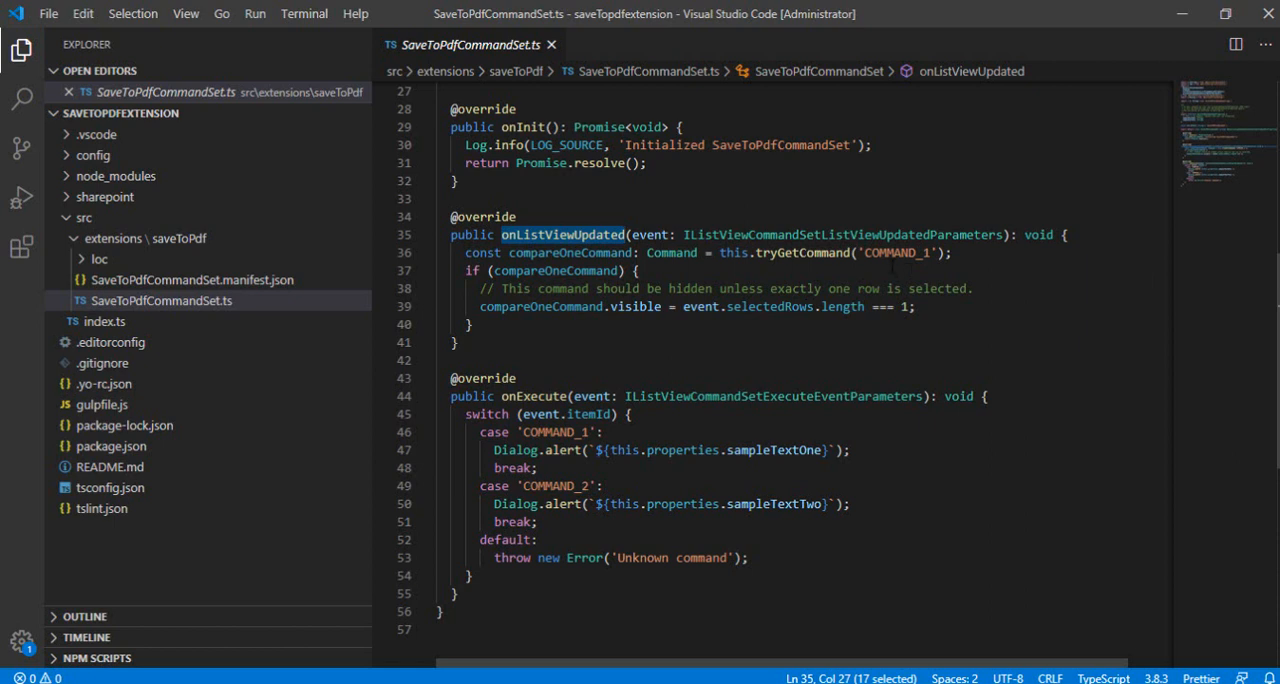
double_click(801, 252)
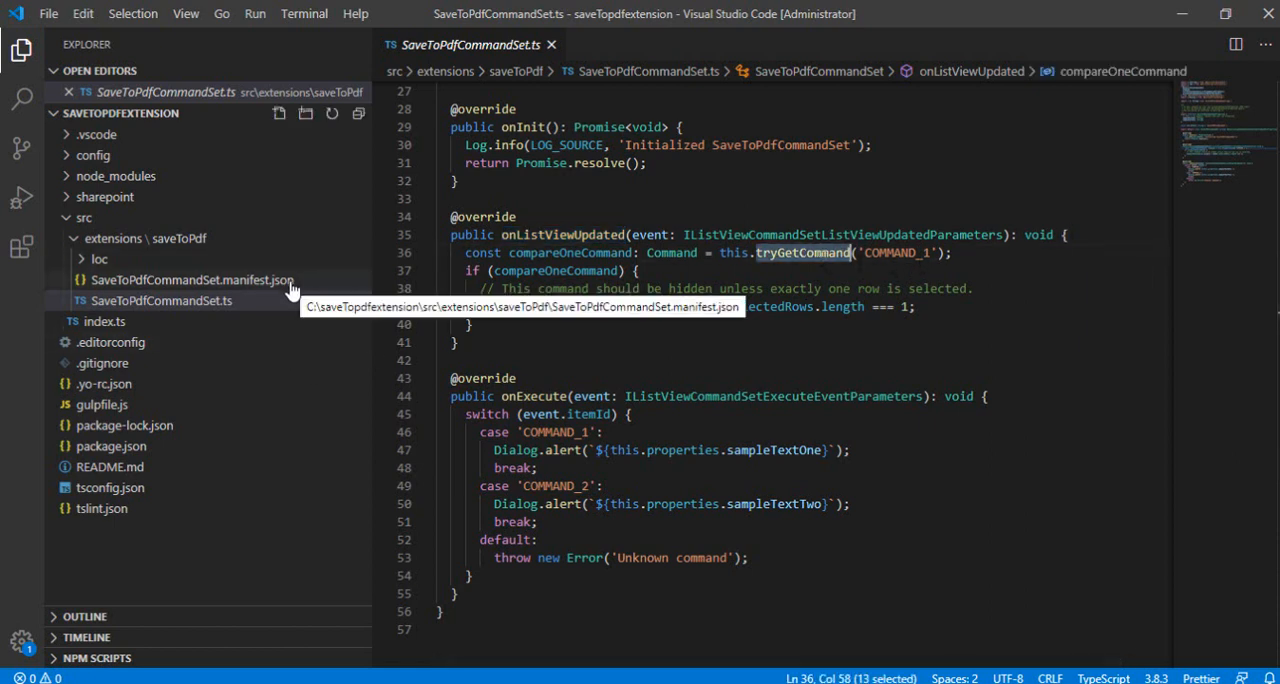
Delete the COMMAND_2 block from SaveToPdfCommandSet.manifest.json.
left_click(191, 280)
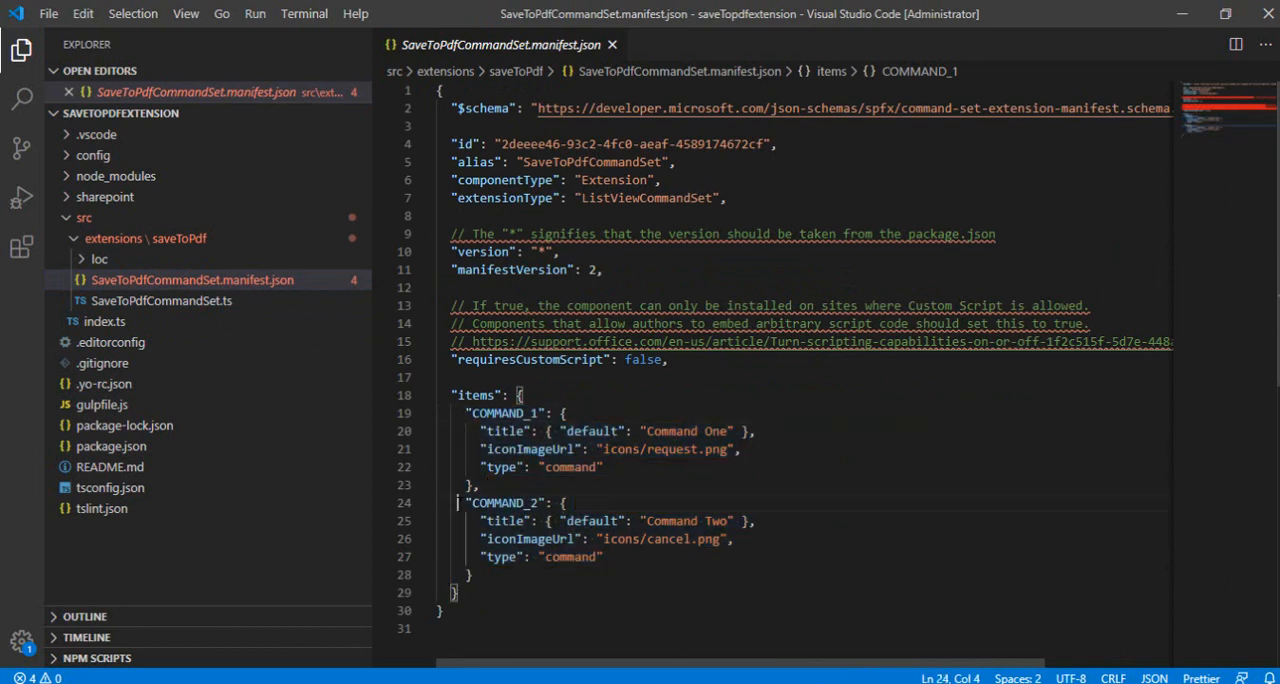
left_click_drag(480, 520, 480, 574)
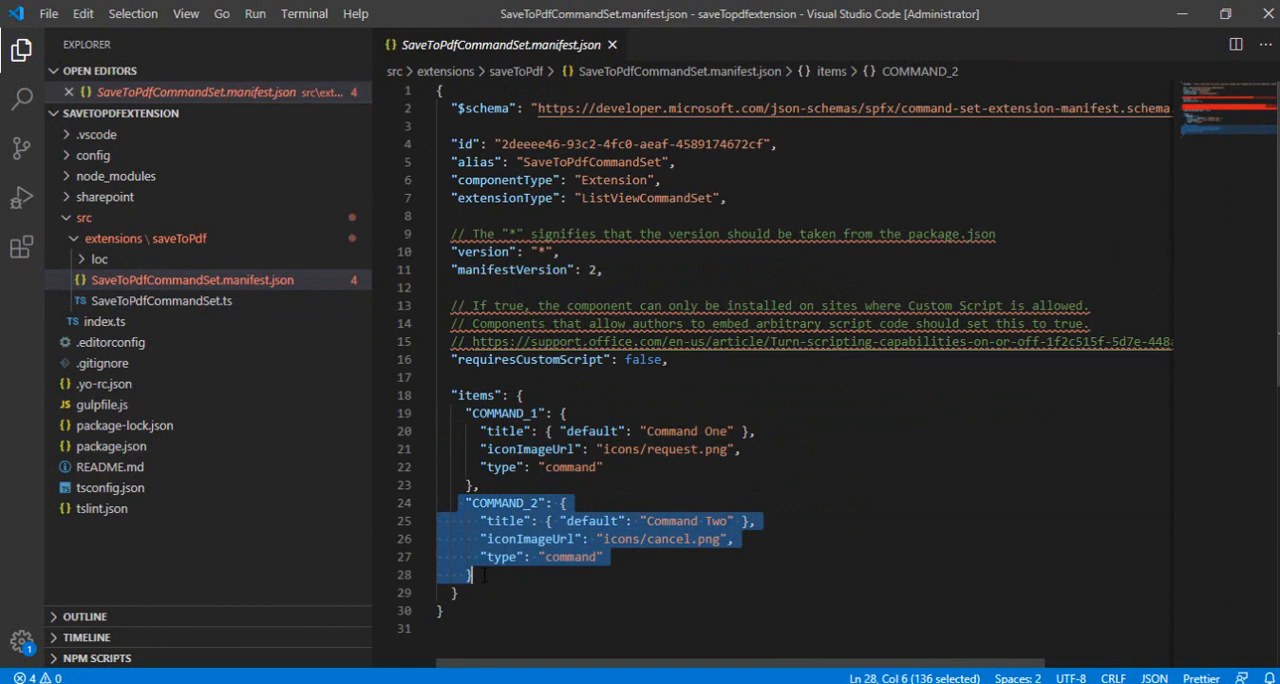
key("Delete")
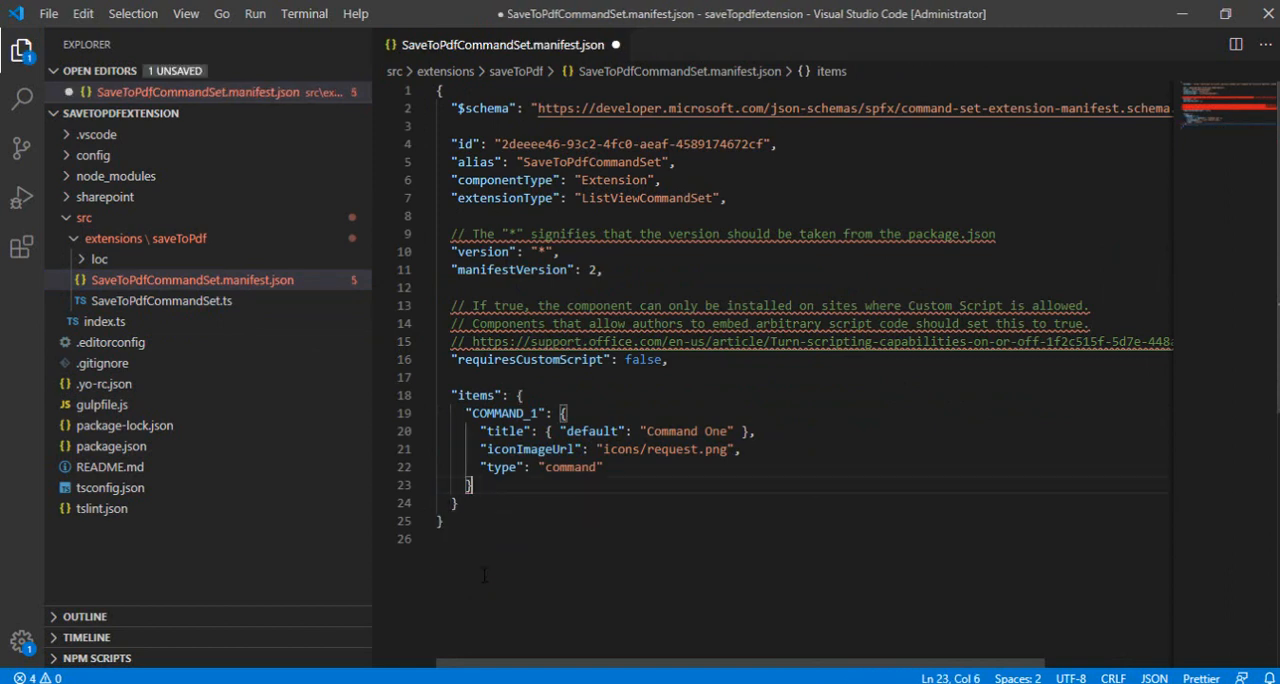
Rename COMMAND_1 to SaveToPDF and set its title to Download PDF.
double_click(510, 413)
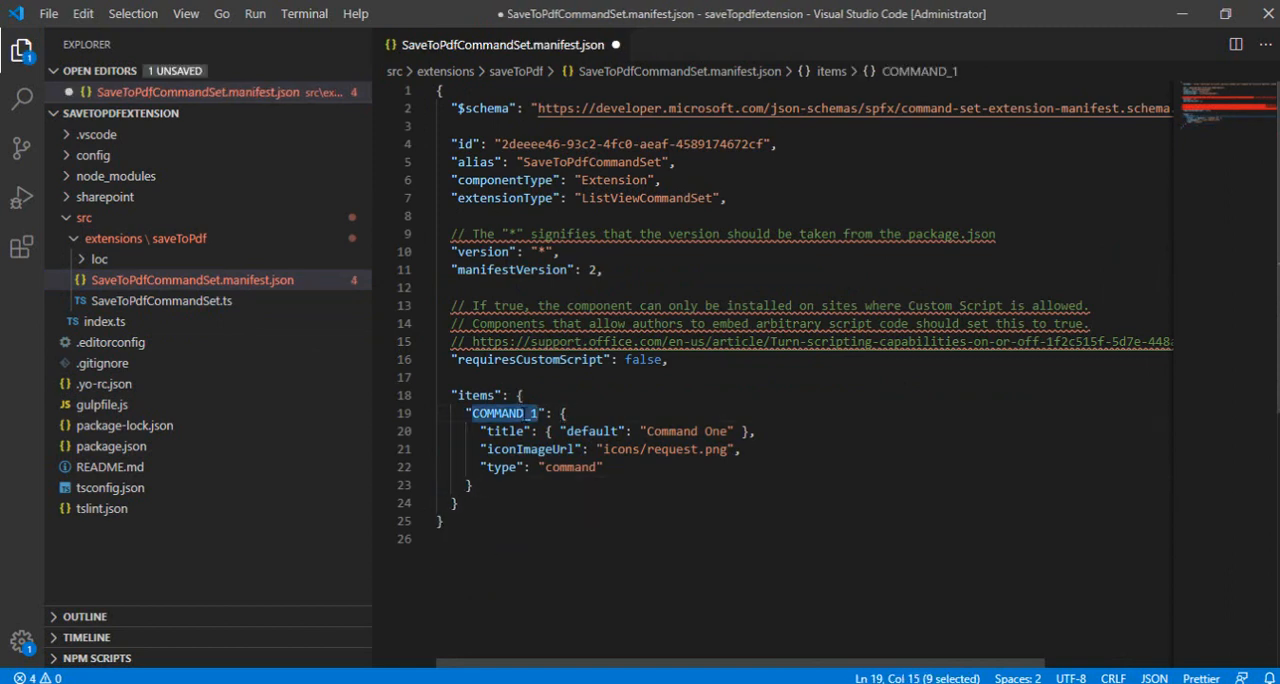
type("SaveT\": {")
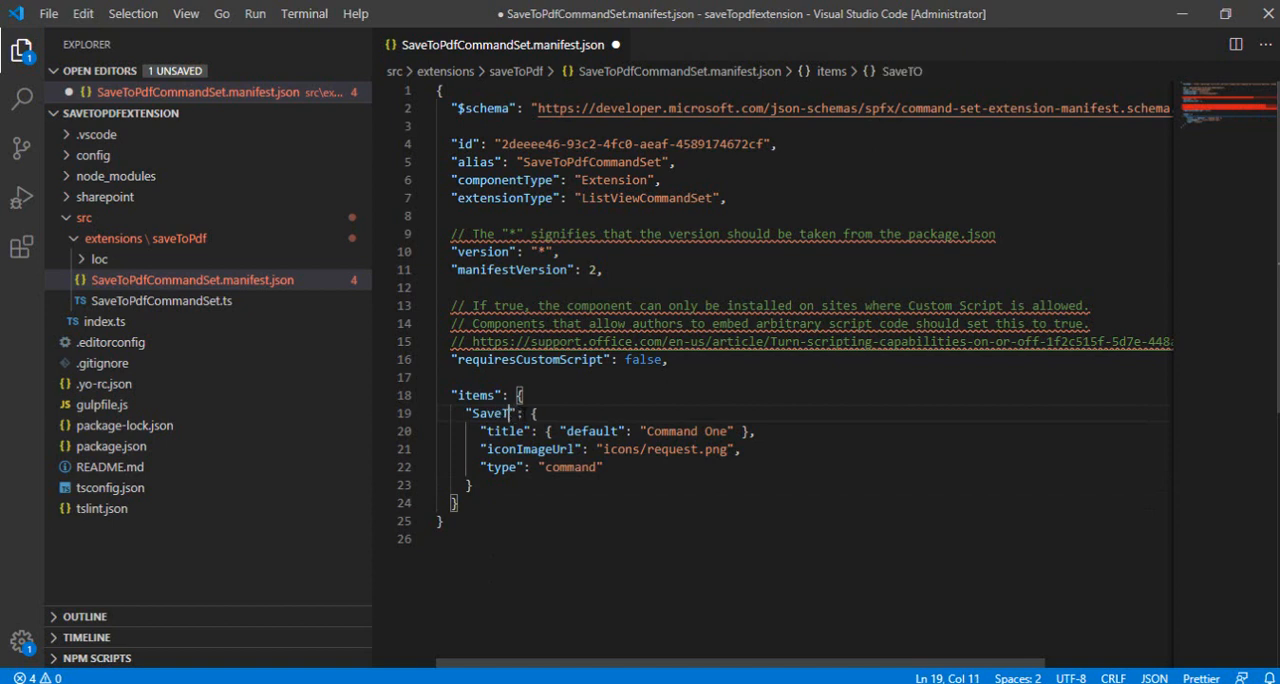
type("oPDF")
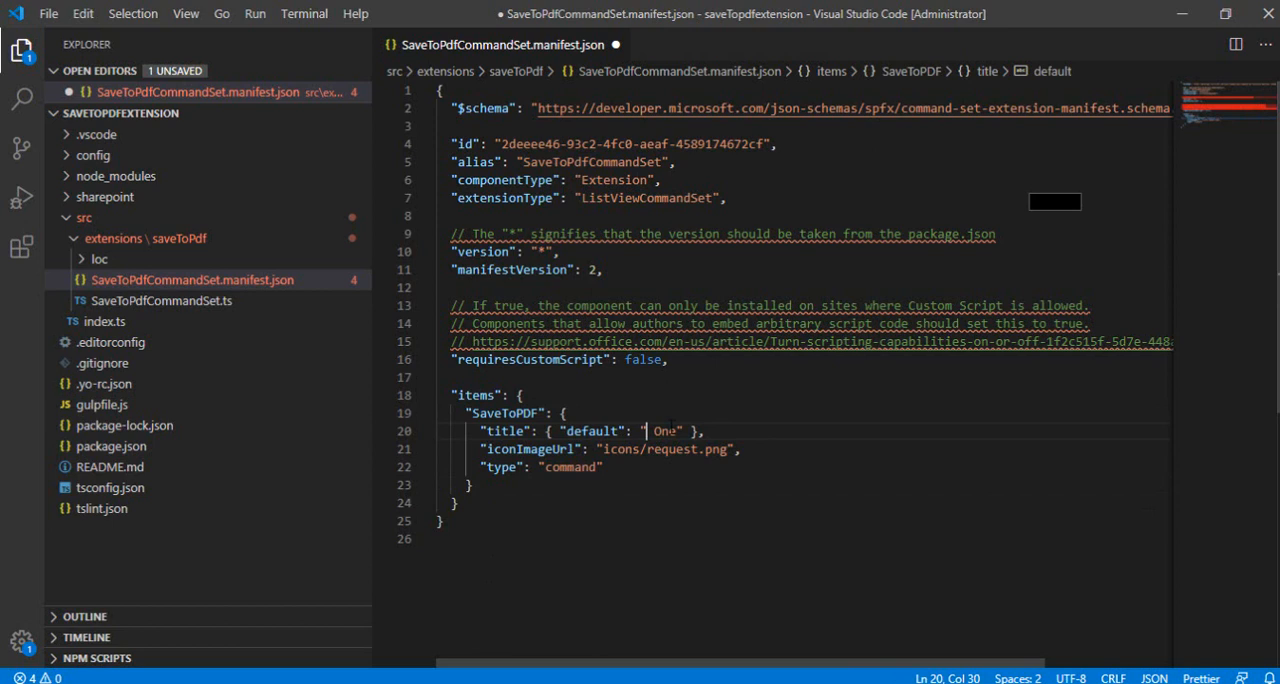
type("Sa")
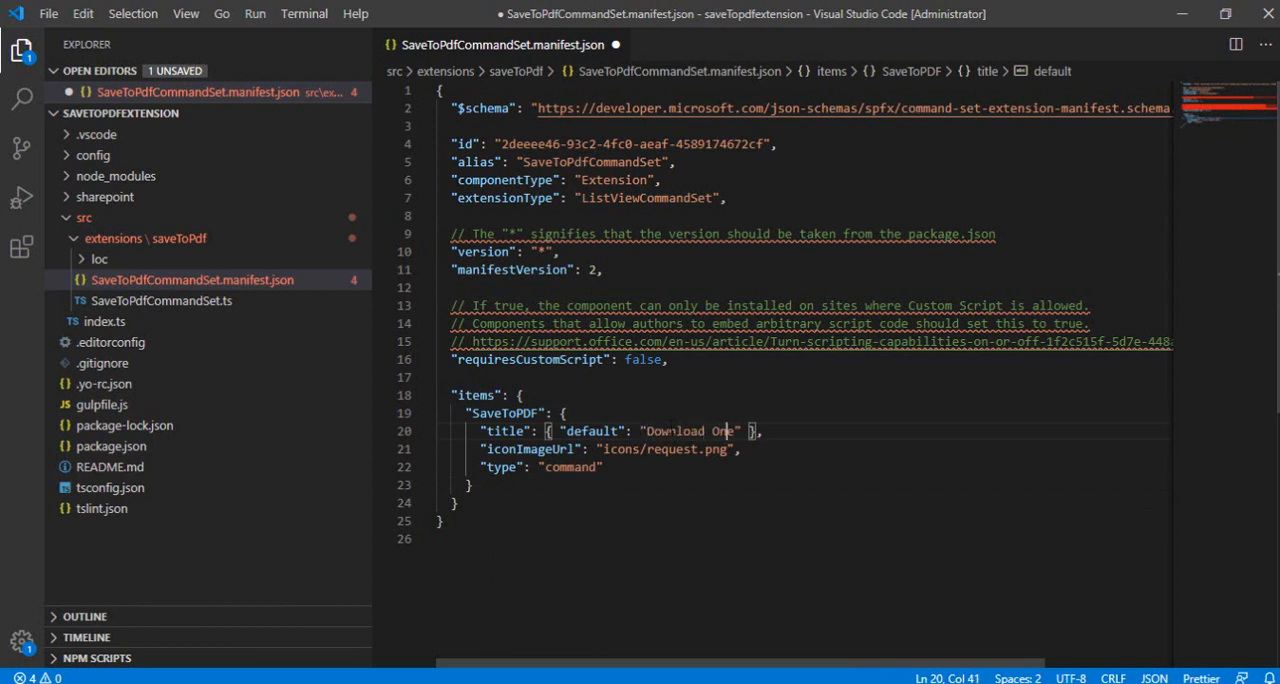
type("PDF")
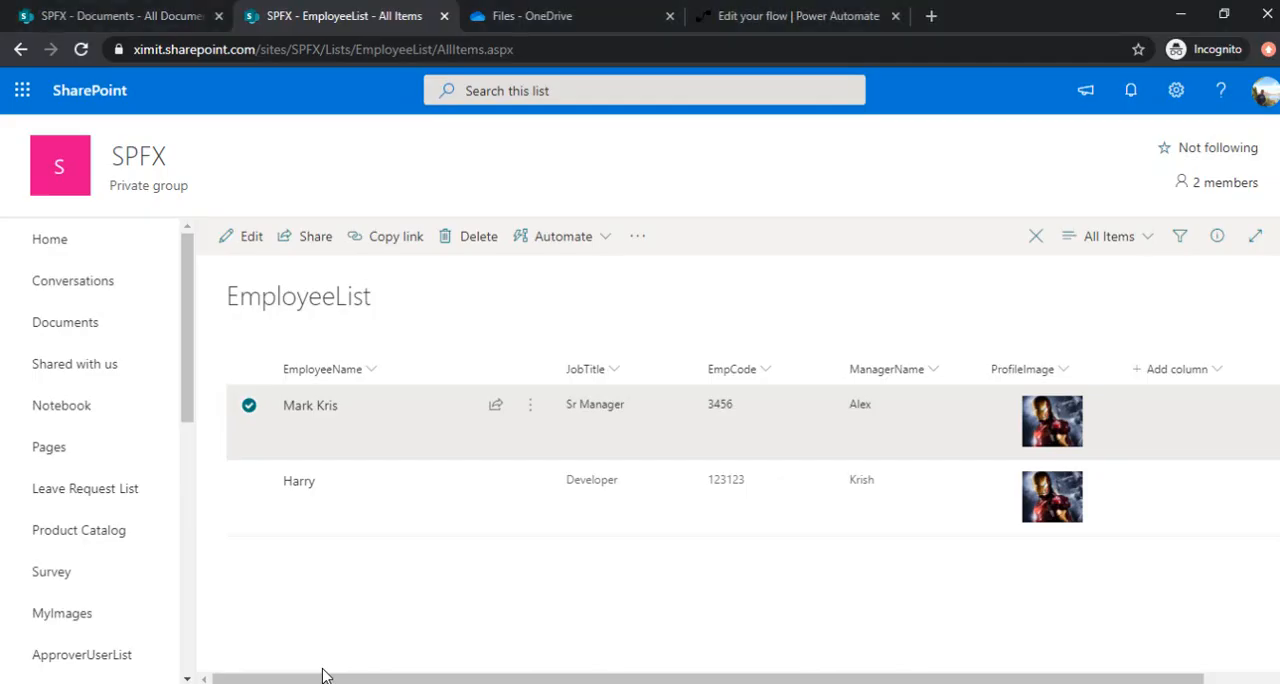
Browse through Site contents to the site's Site Assets library.
left_click(65, 322)
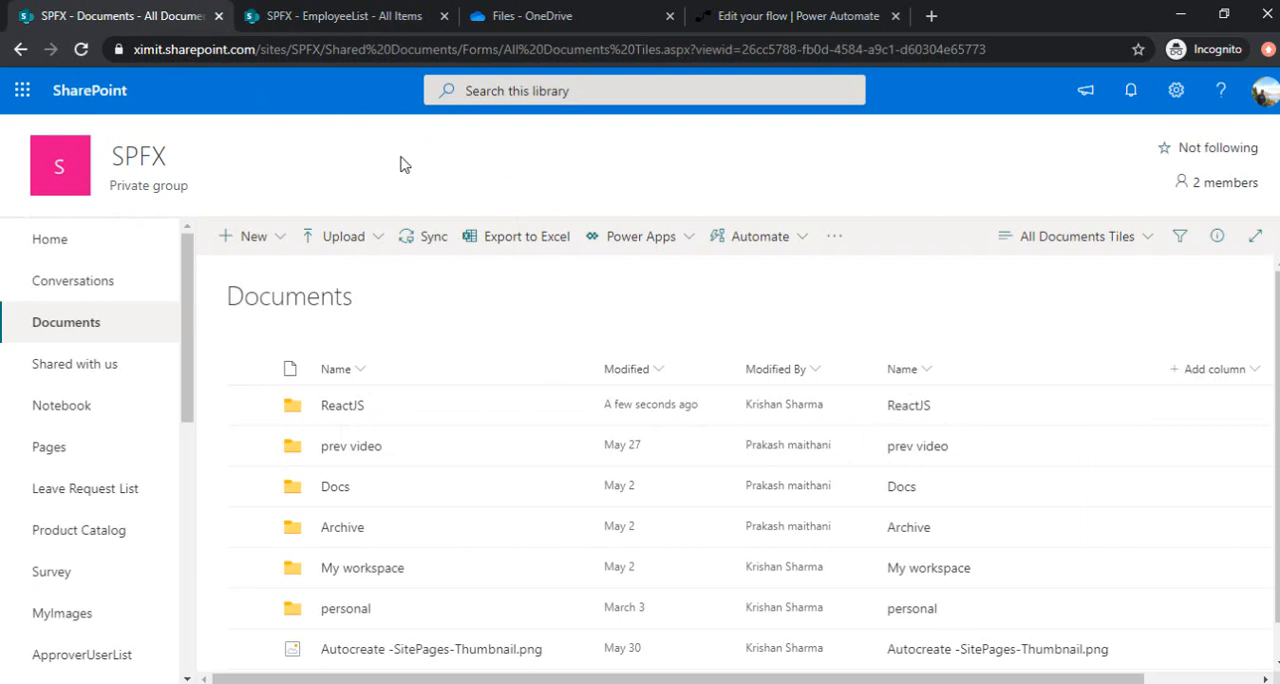
scroll("down", 3)
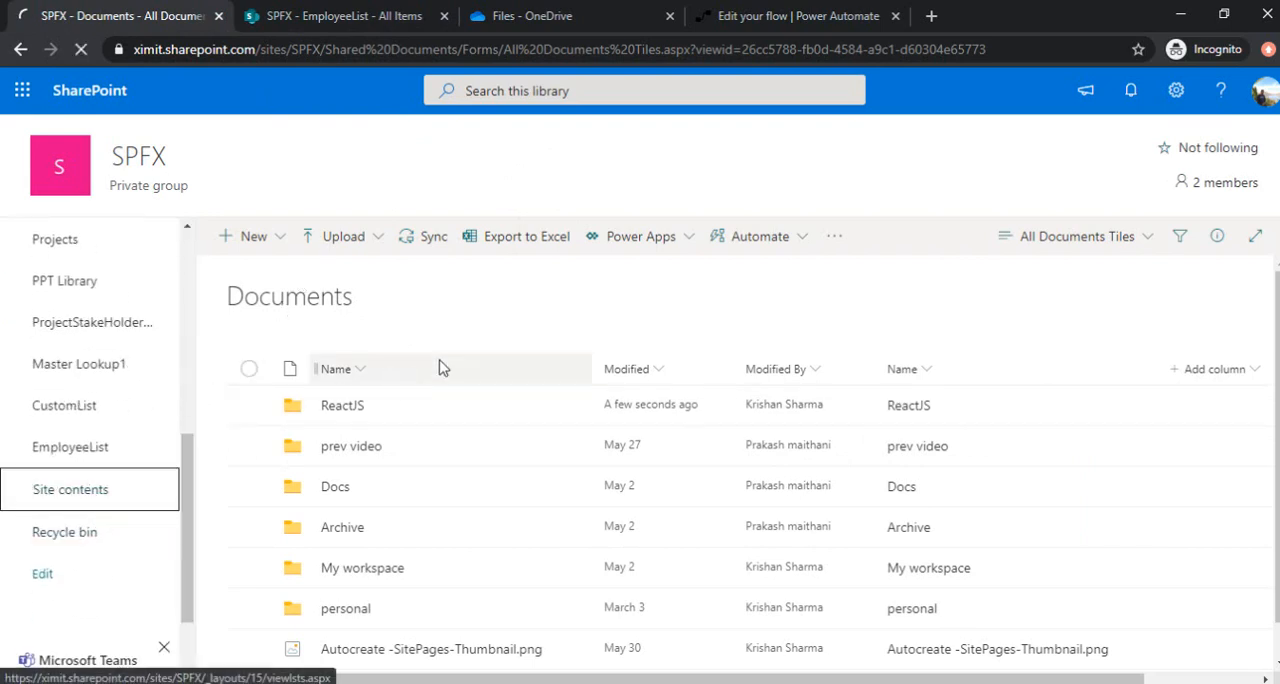
left_click(70, 489)
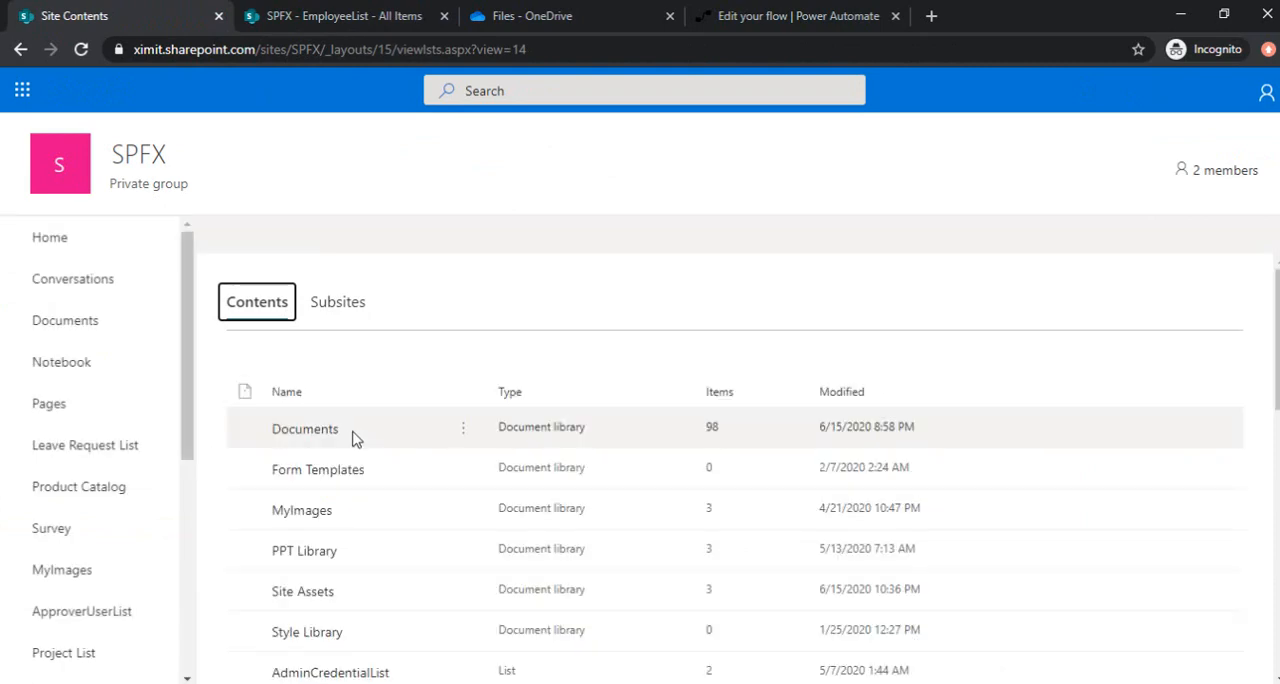
left_click(302, 591)
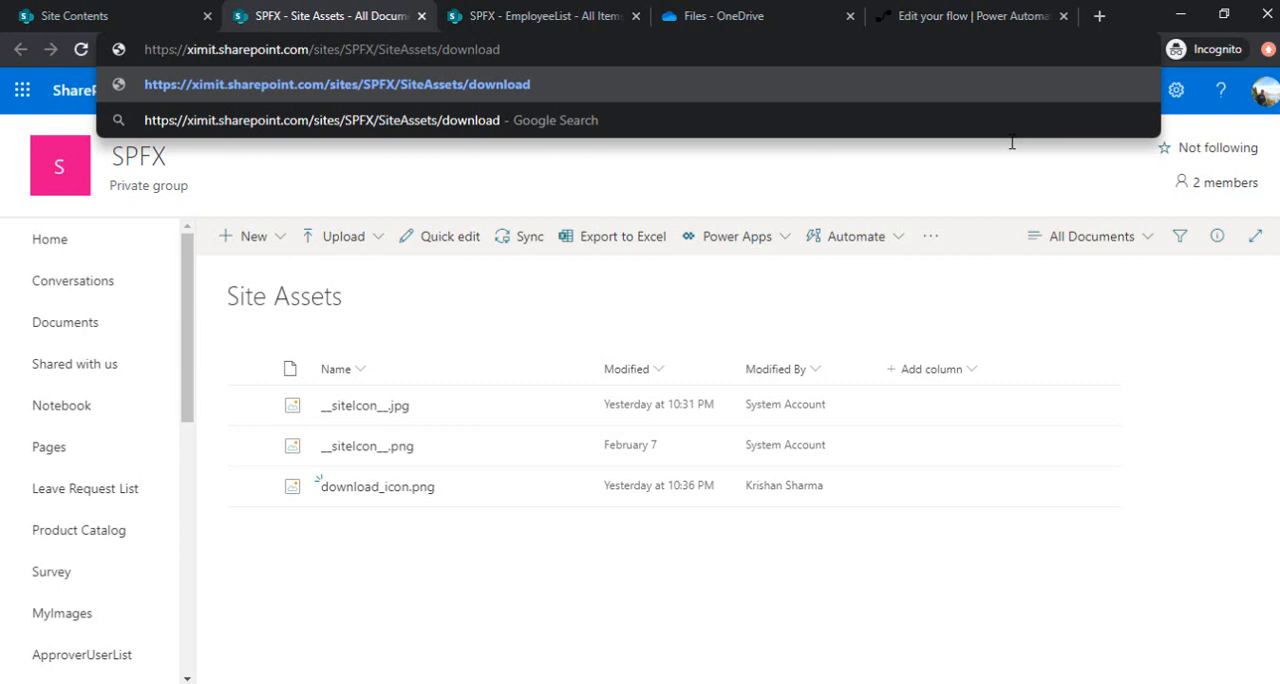
Copy download_icon.png's URL into the command's iconImageUrl.
type("_i")
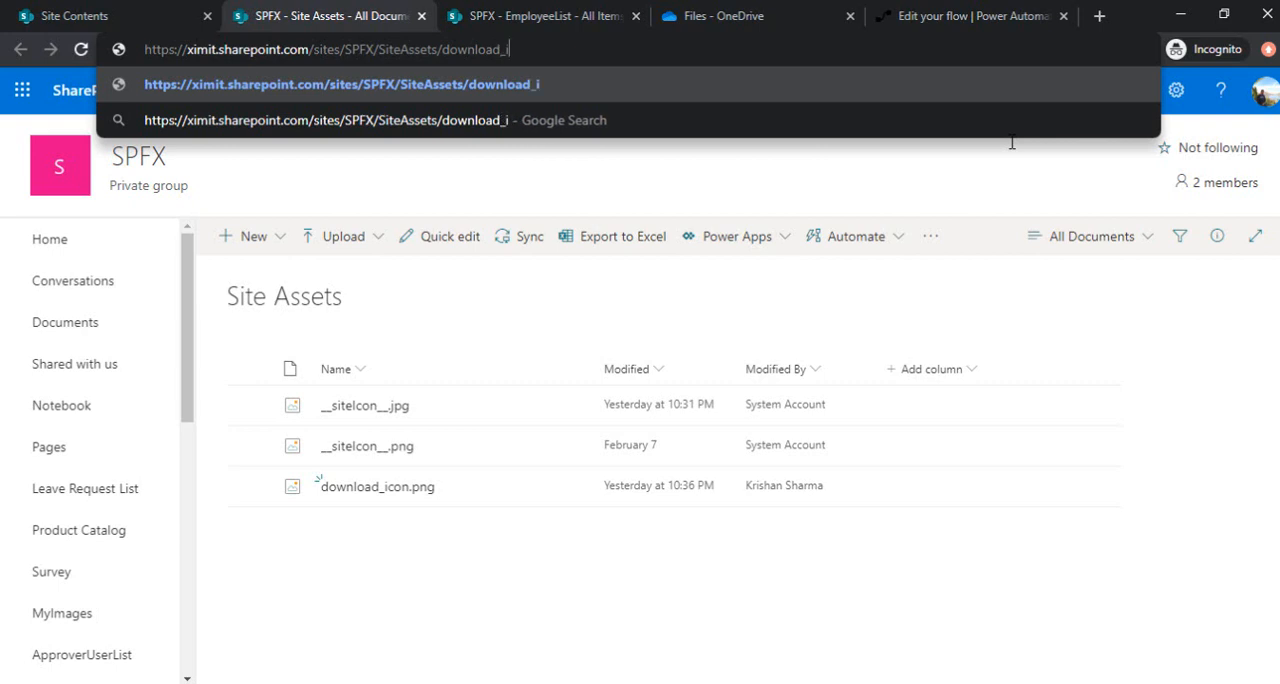
type("con.")
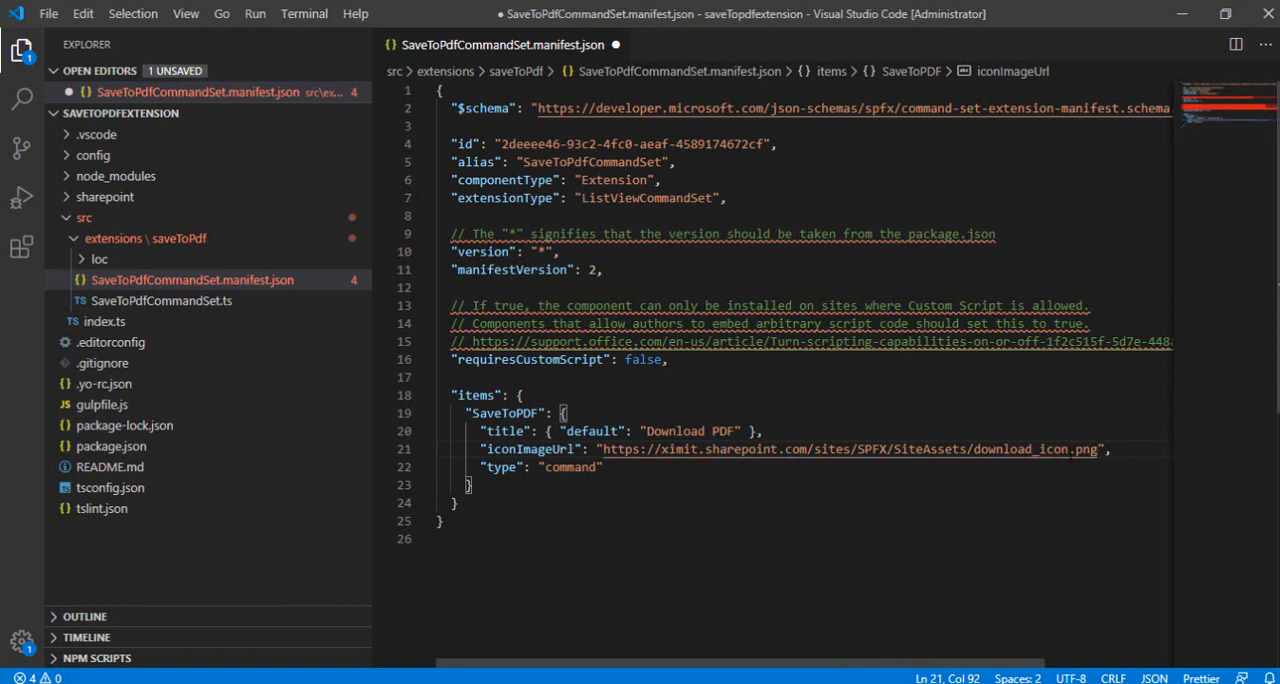
left_click(601, 467)
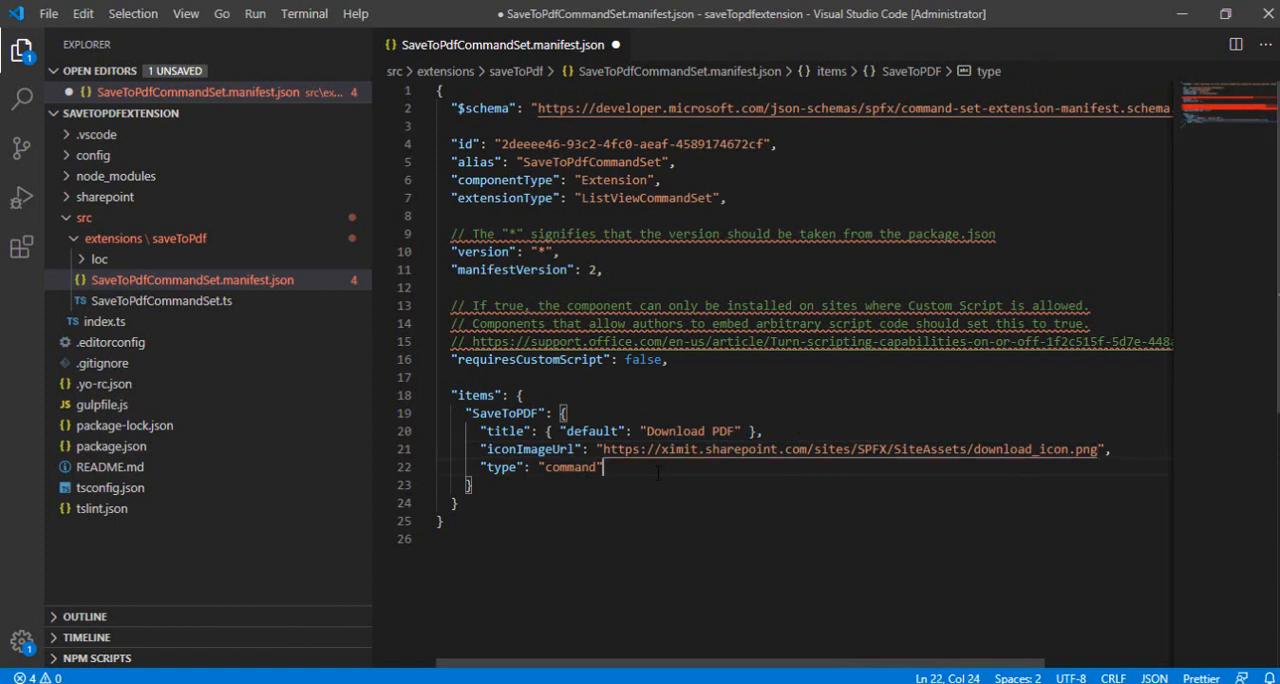
left_click(160, 300)
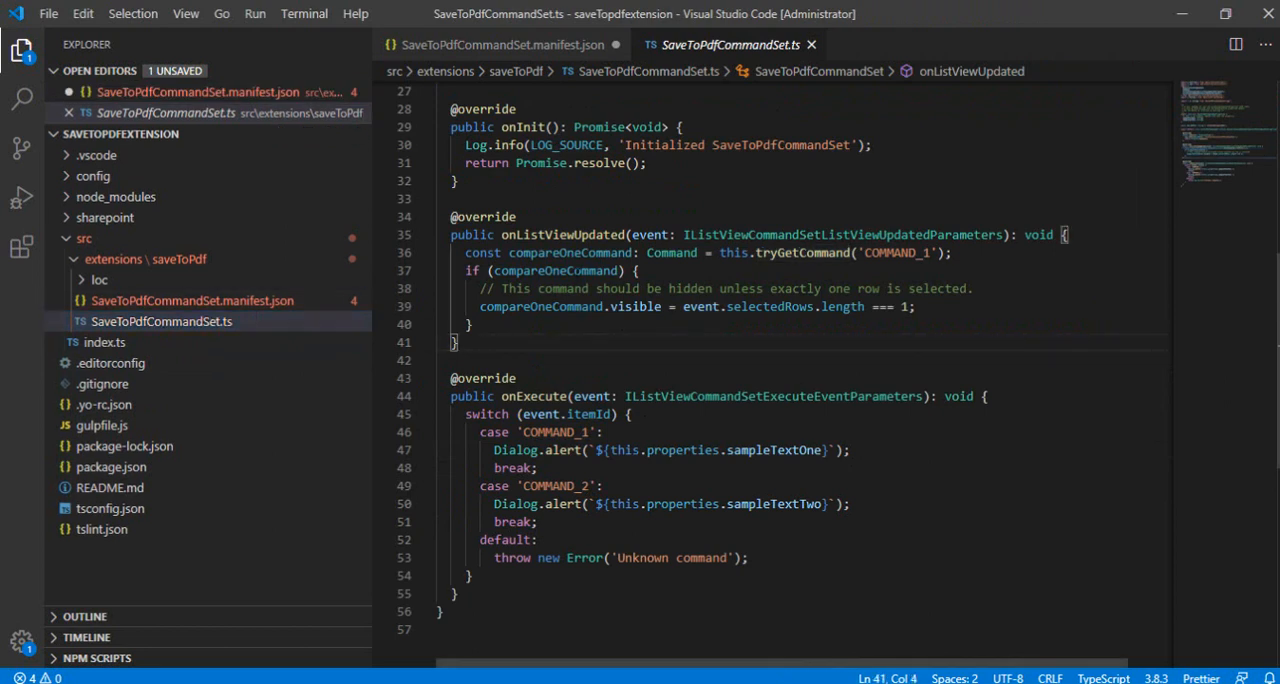
Replace COMMAND_1 with SaveToPDF in the tryGetCommand call of onListViewUpdated.
double_click(556, 234)
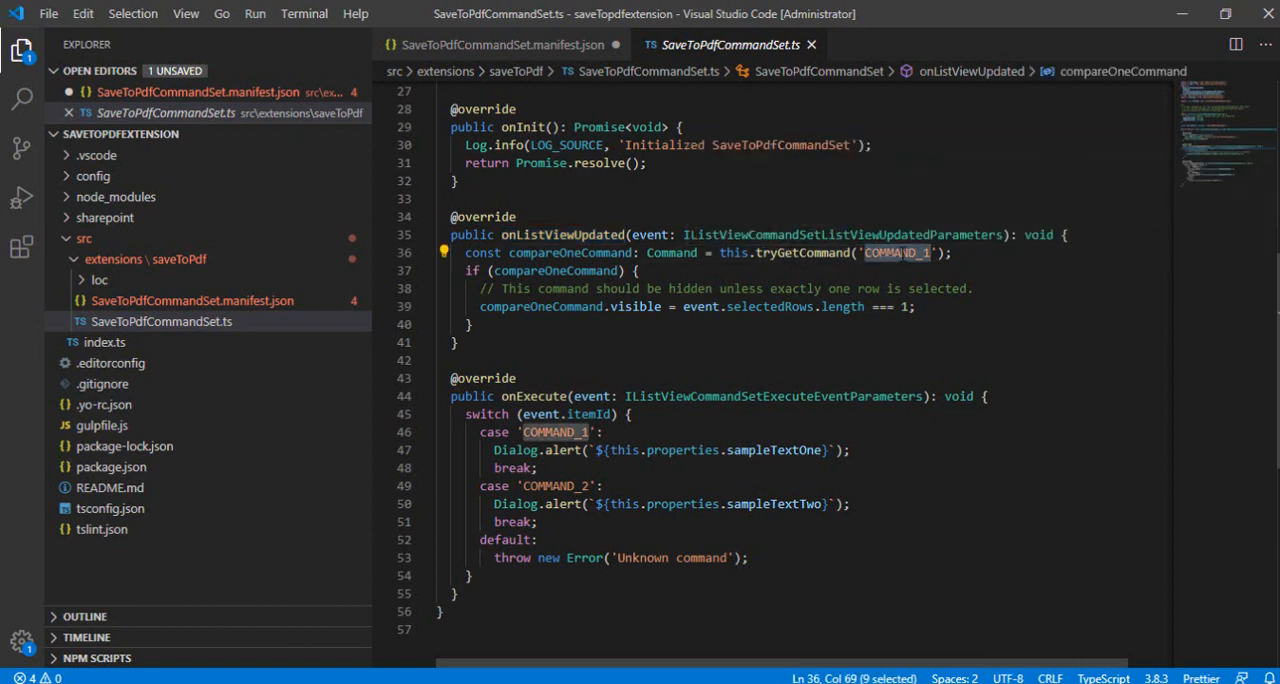
type("Save")
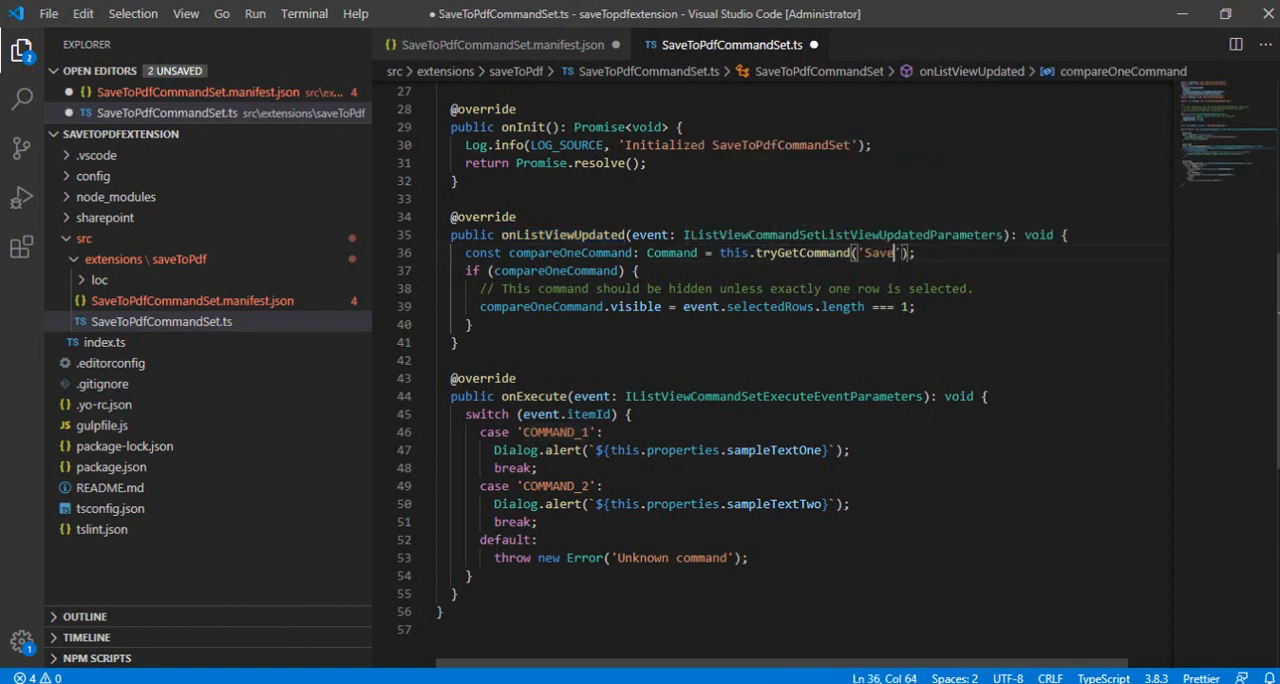
type("ToPDF")
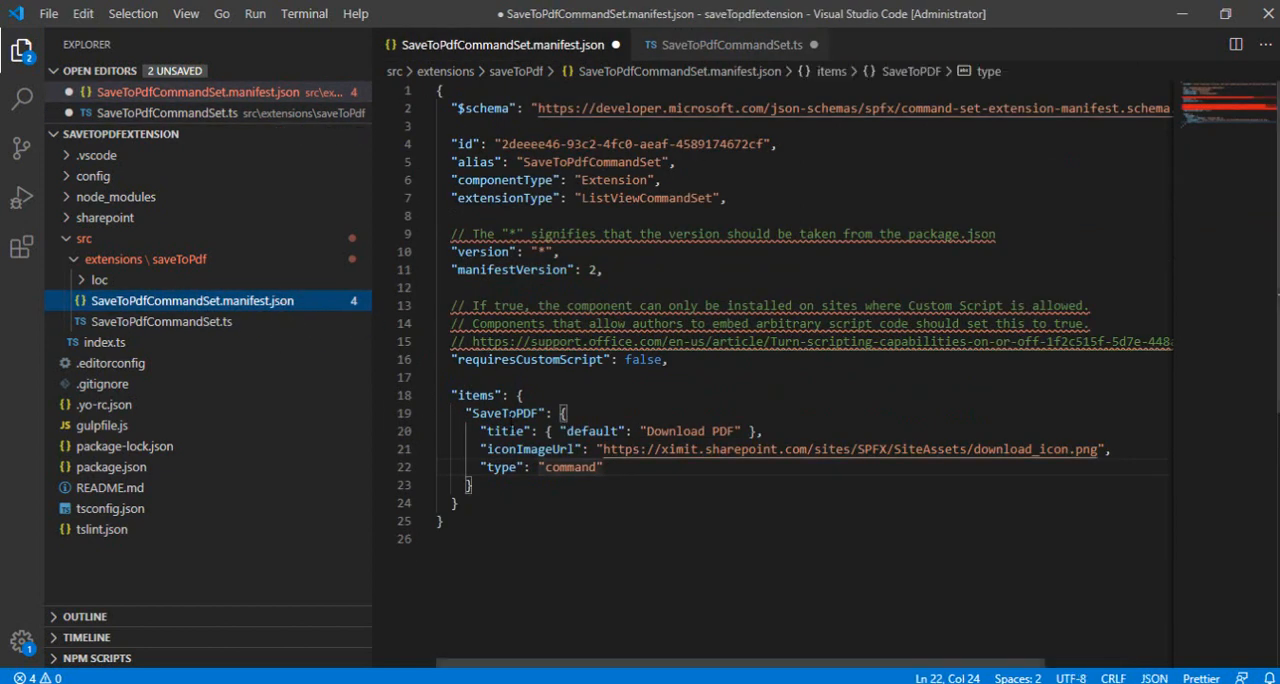
double_click(514, 412)
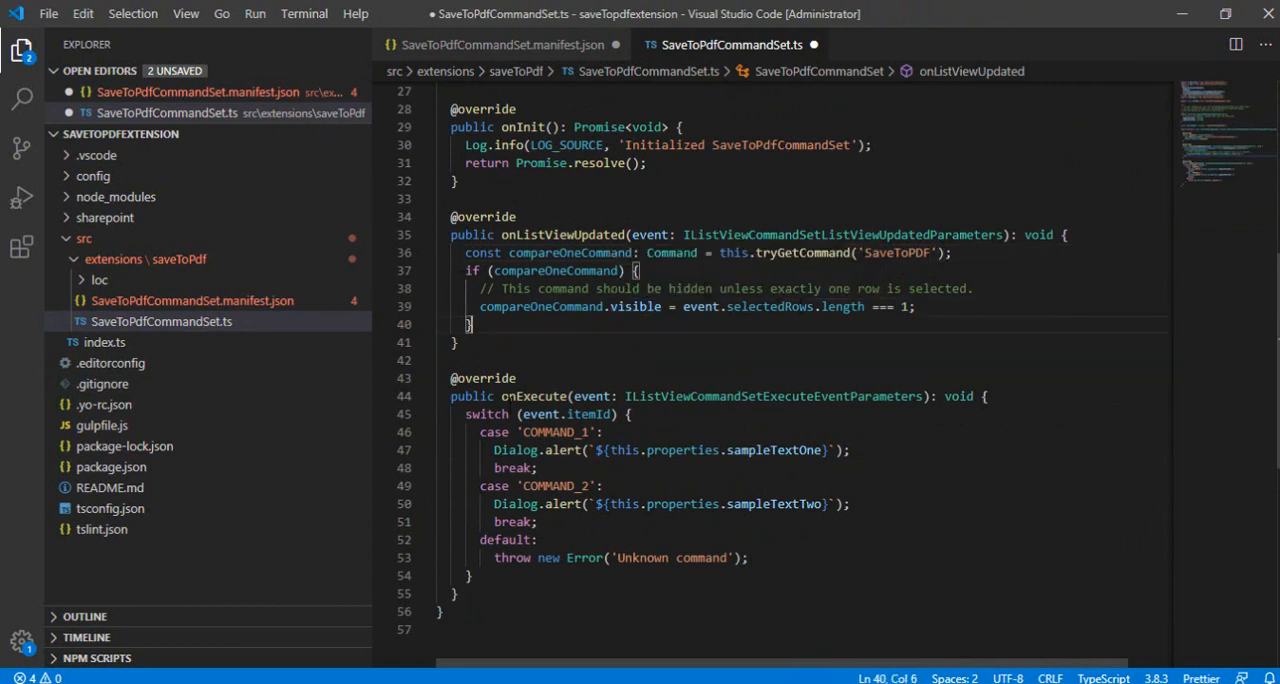
Delete the COMMAND_2 case and rename the COMMAND_1 case to SaveToPDF.
double_click(533, 396)
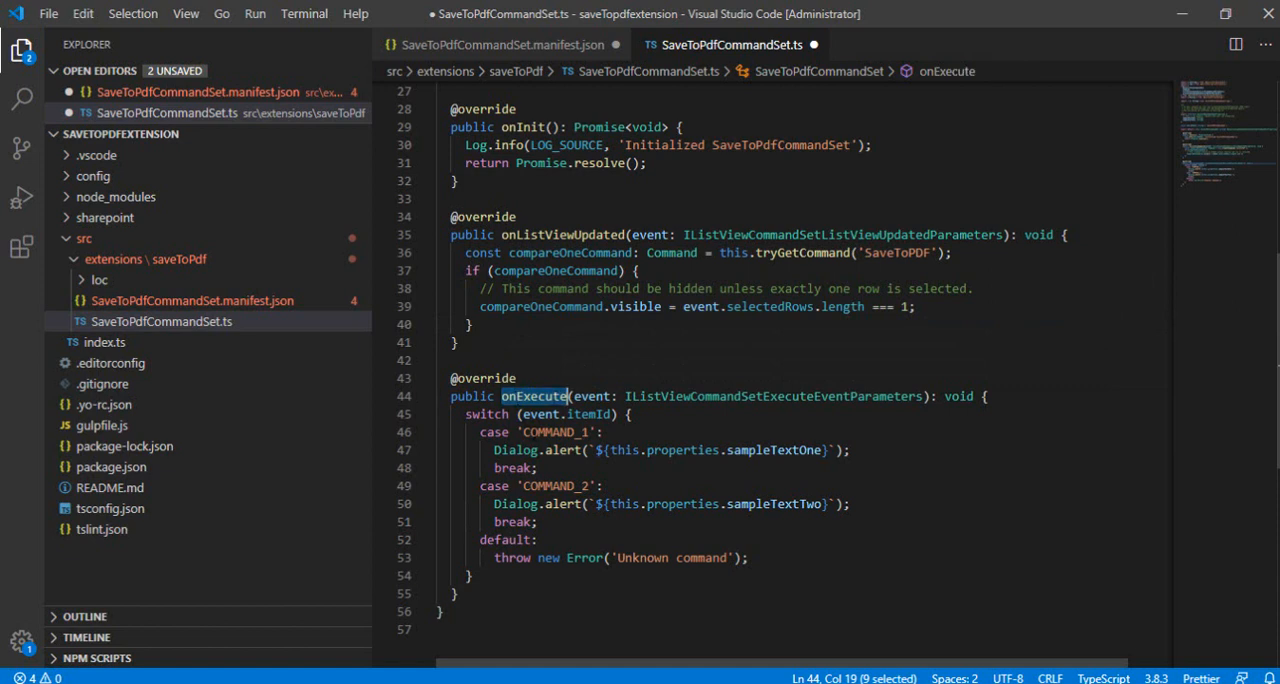
left_click_drag(479, 485, 537, 521)
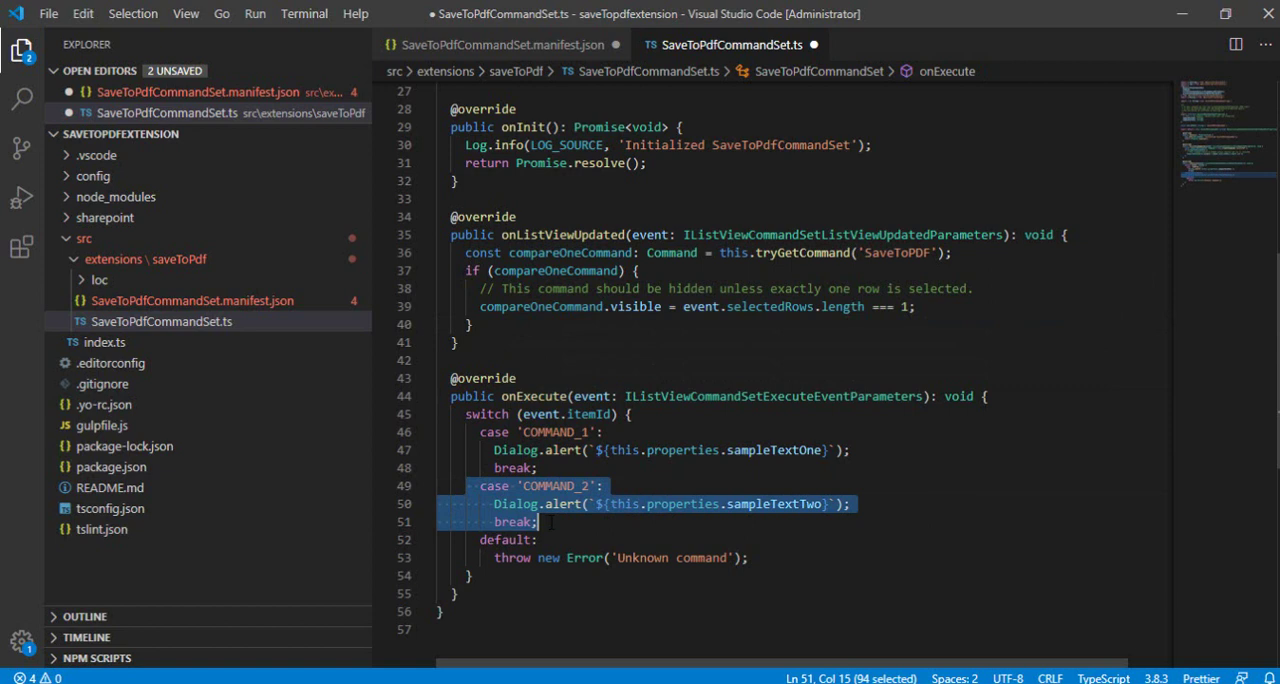
key("Delete")
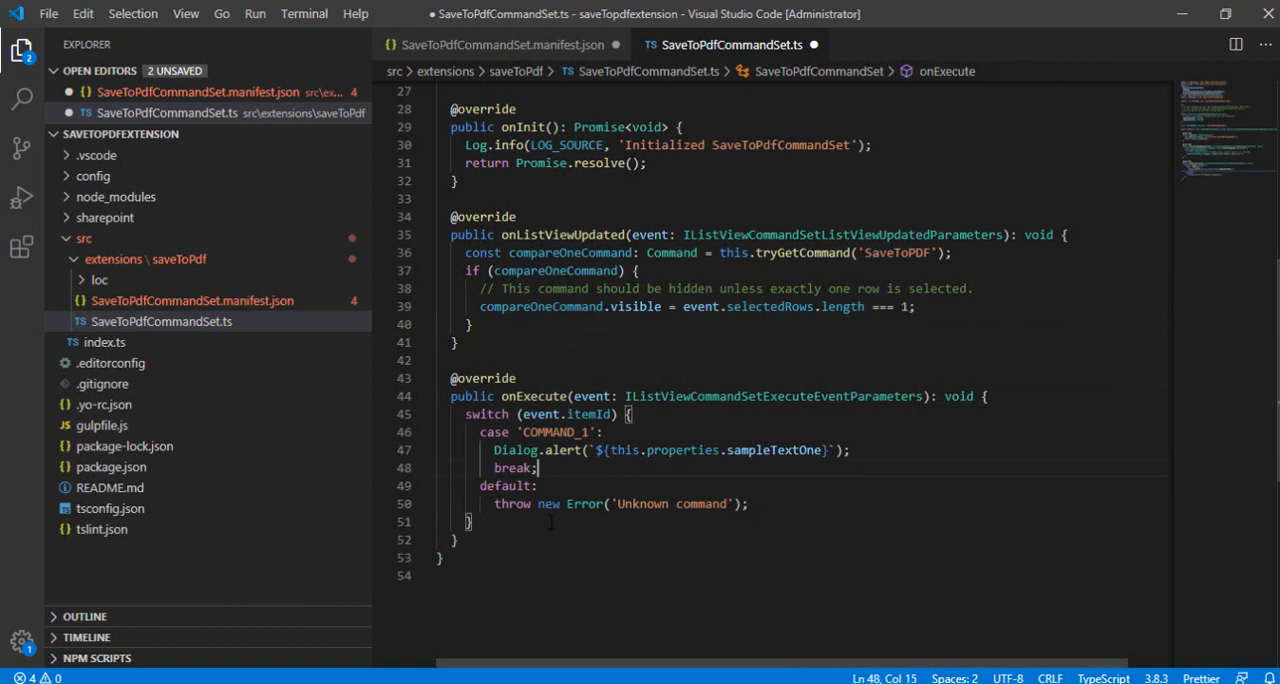
double_click(553, 432)
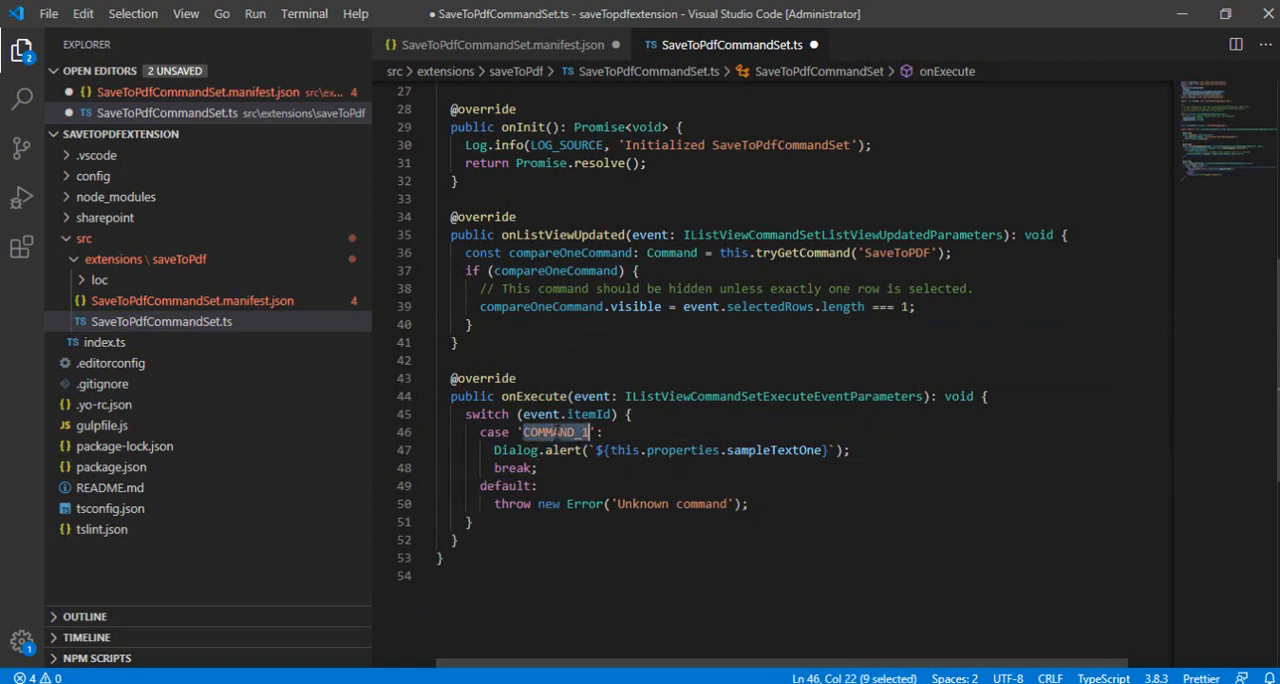
type("SaveToPDF")
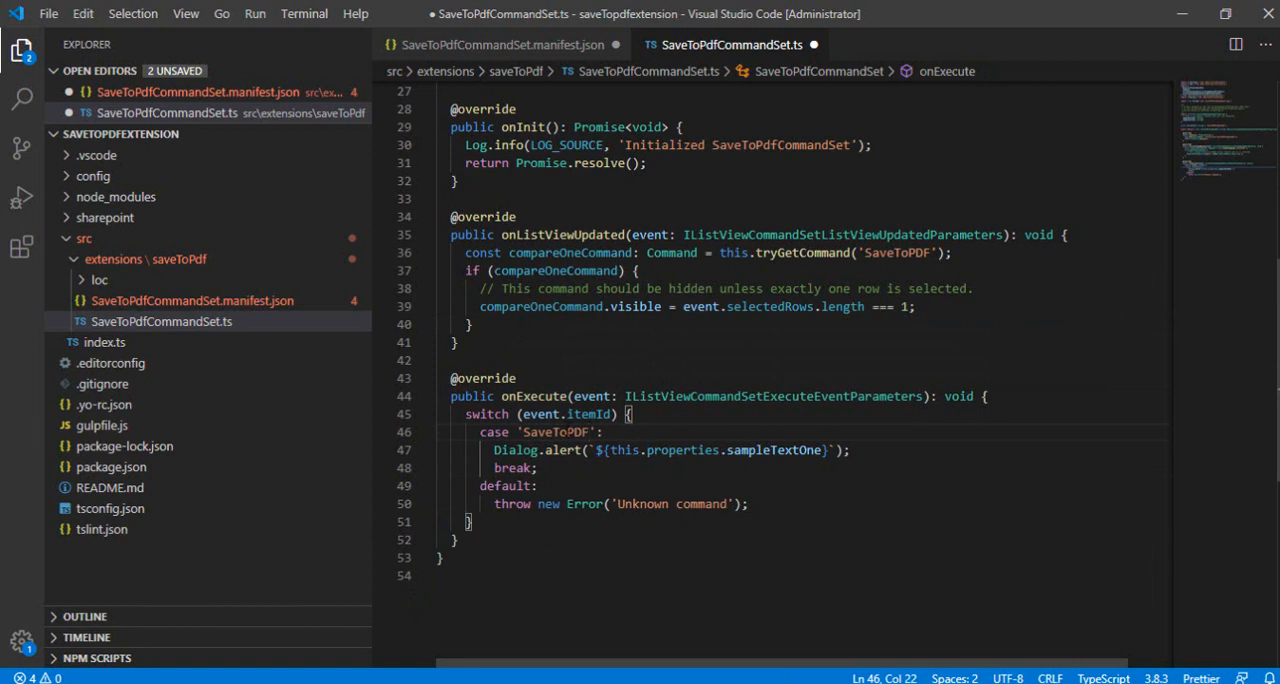
Replace the Dialog.alert line with window.open();.
double_click(553, 432)
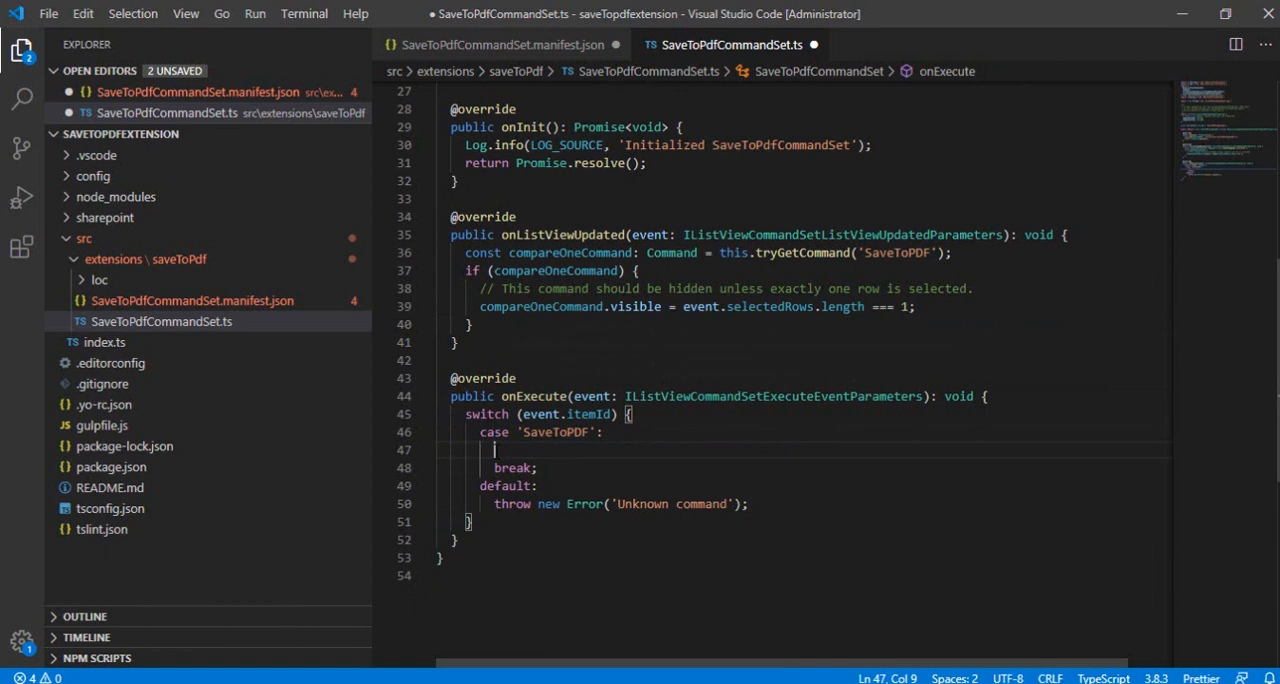
type("window.")
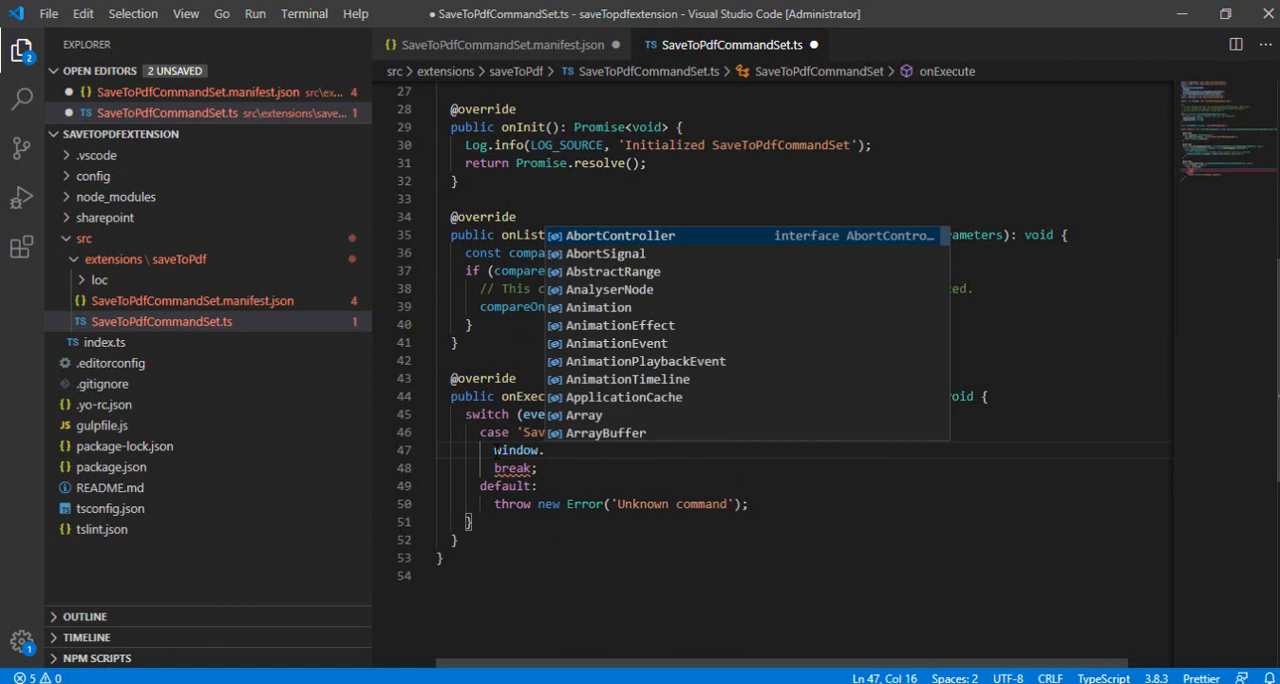
type("open")
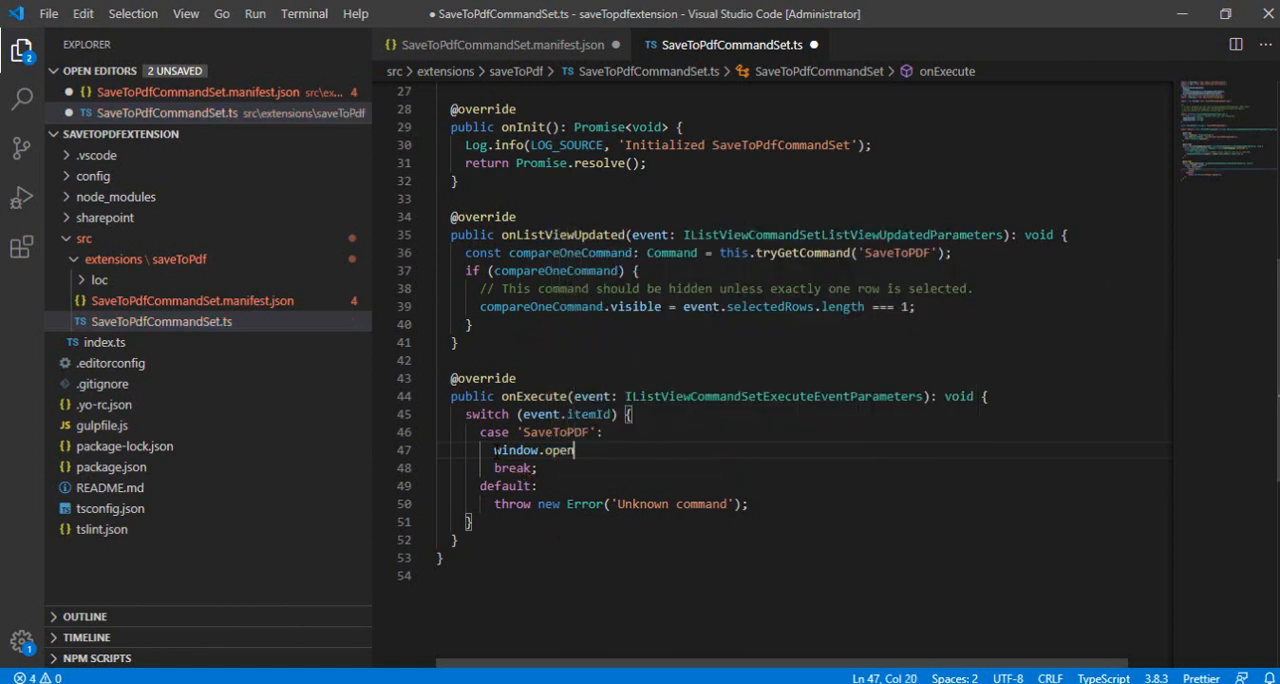
type("();")
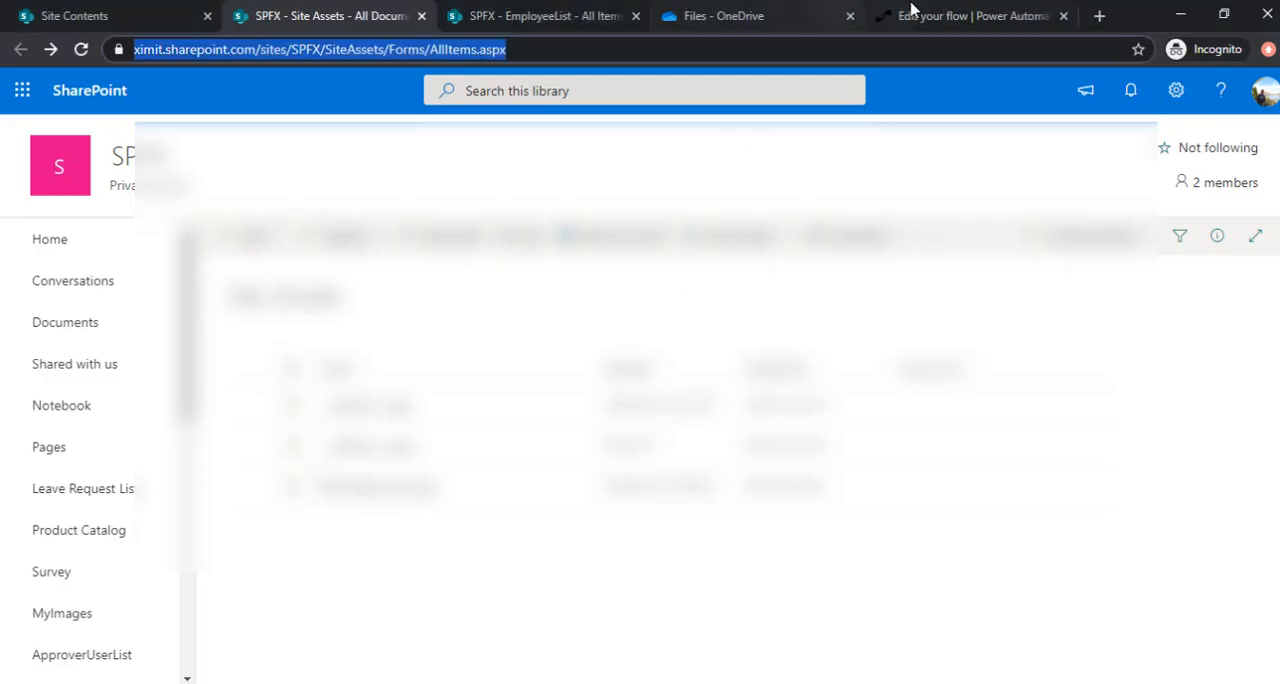
Copy the HTTP GET URL from the flow's 'When a HTTP request is received' trigger.
left_click(970, 15)
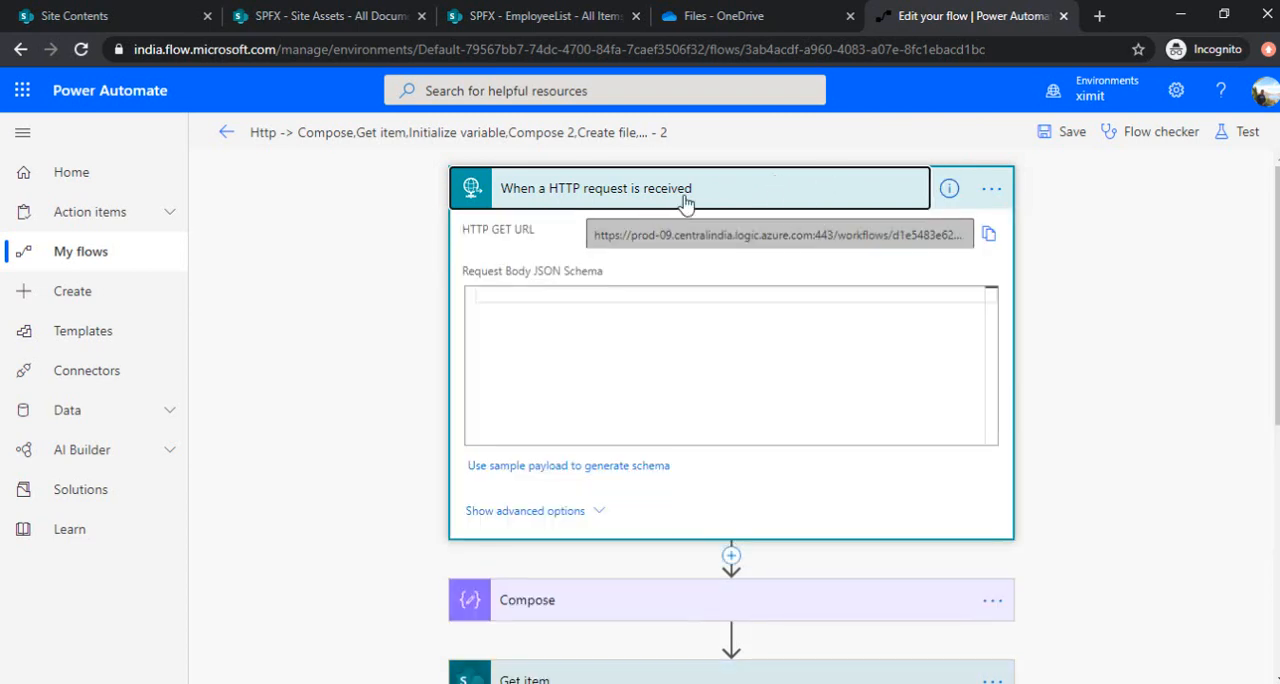
mouse_move(988, 234)
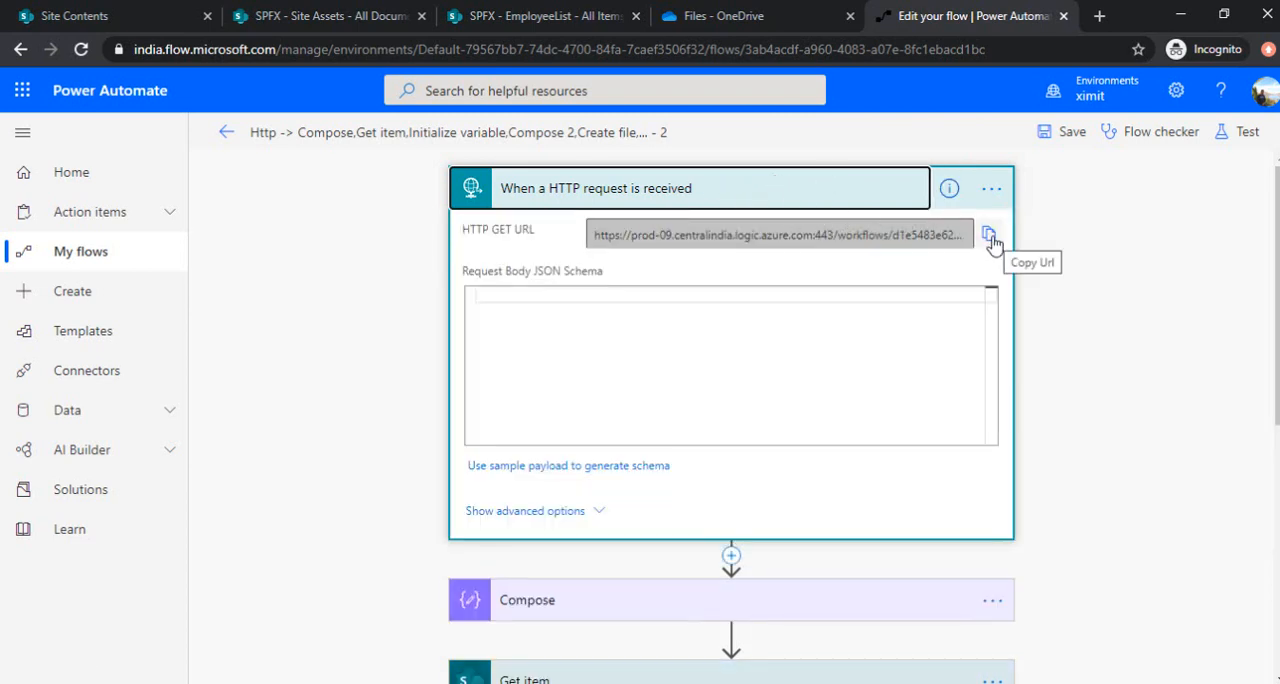
left_click(989, 234)
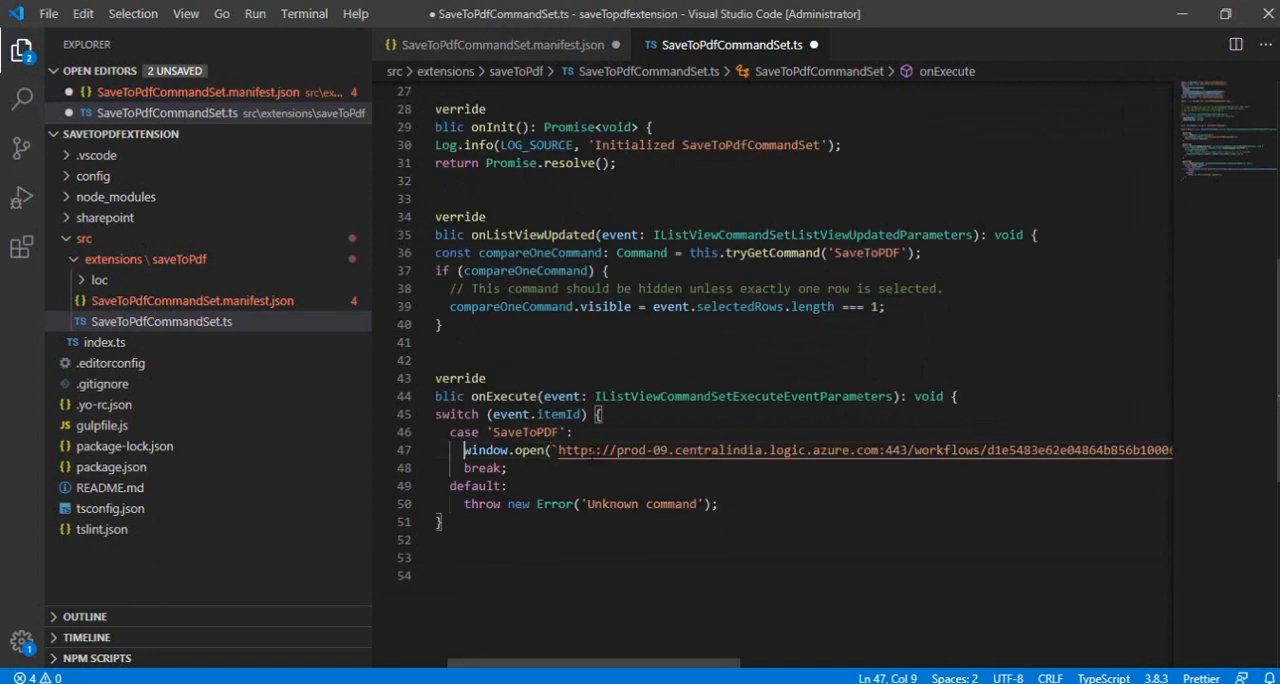
Put the pasted flow URL in window.open as a template string with '_blank' as the second argument.
double_click(481, 450)
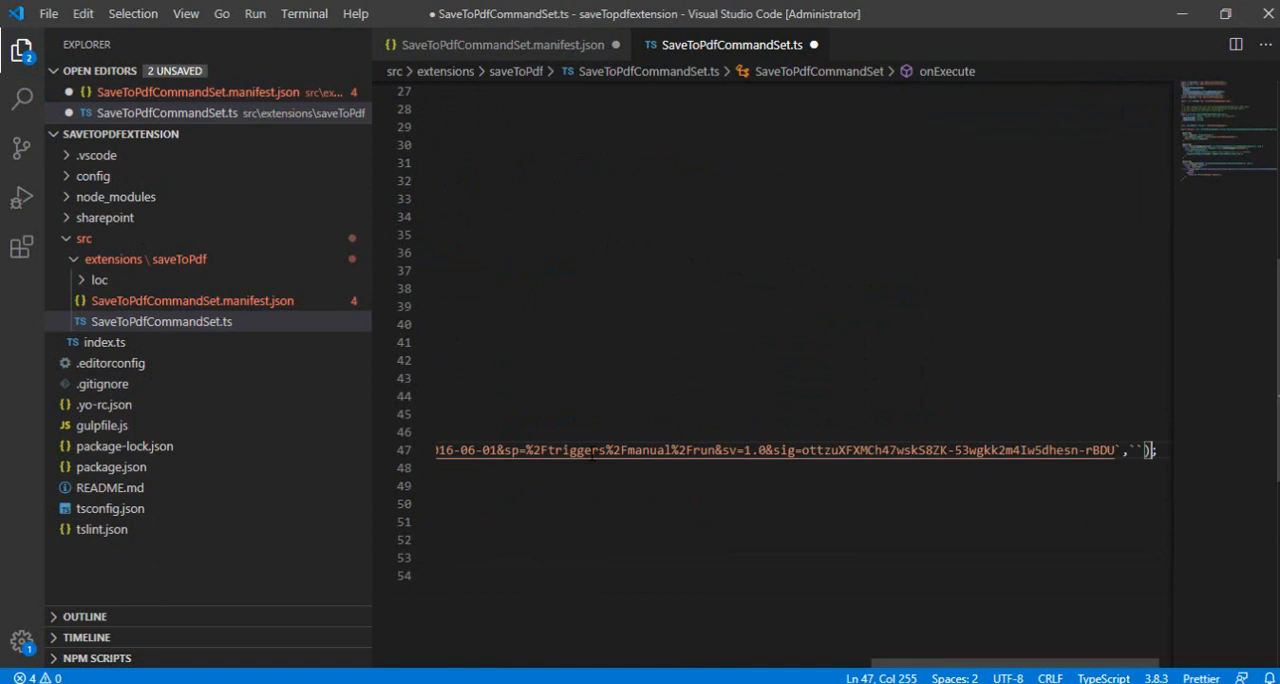
type("_blank")
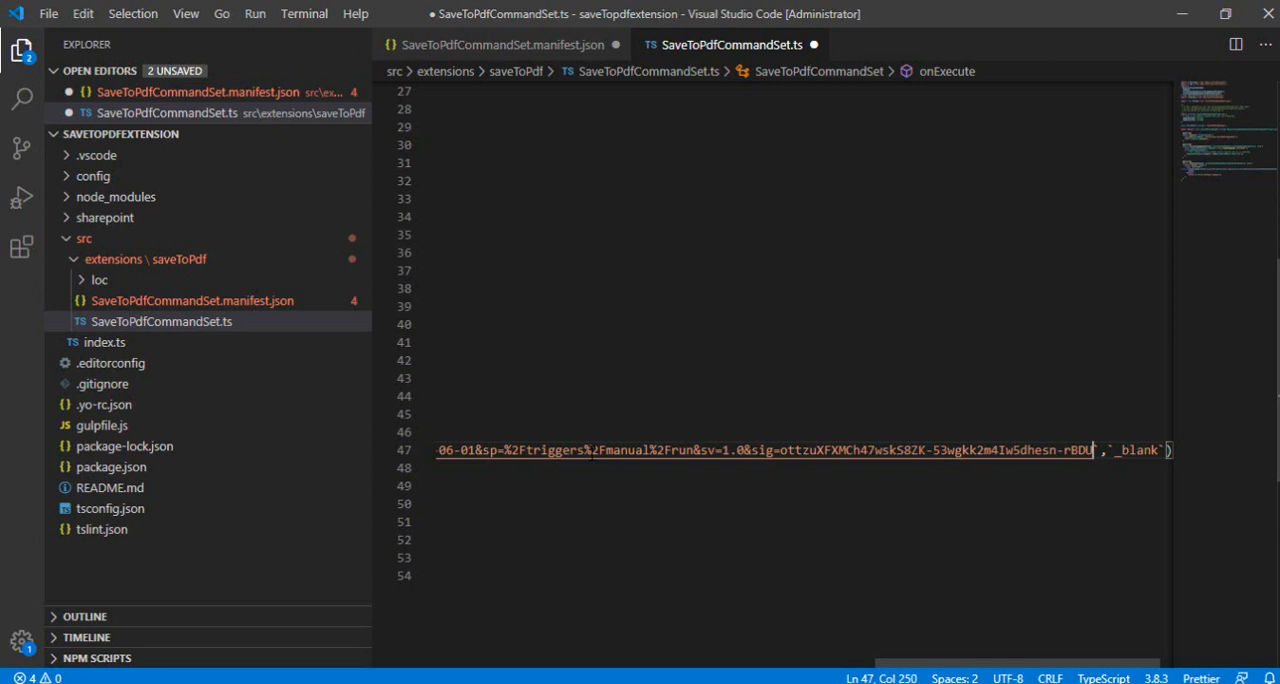
type(");")
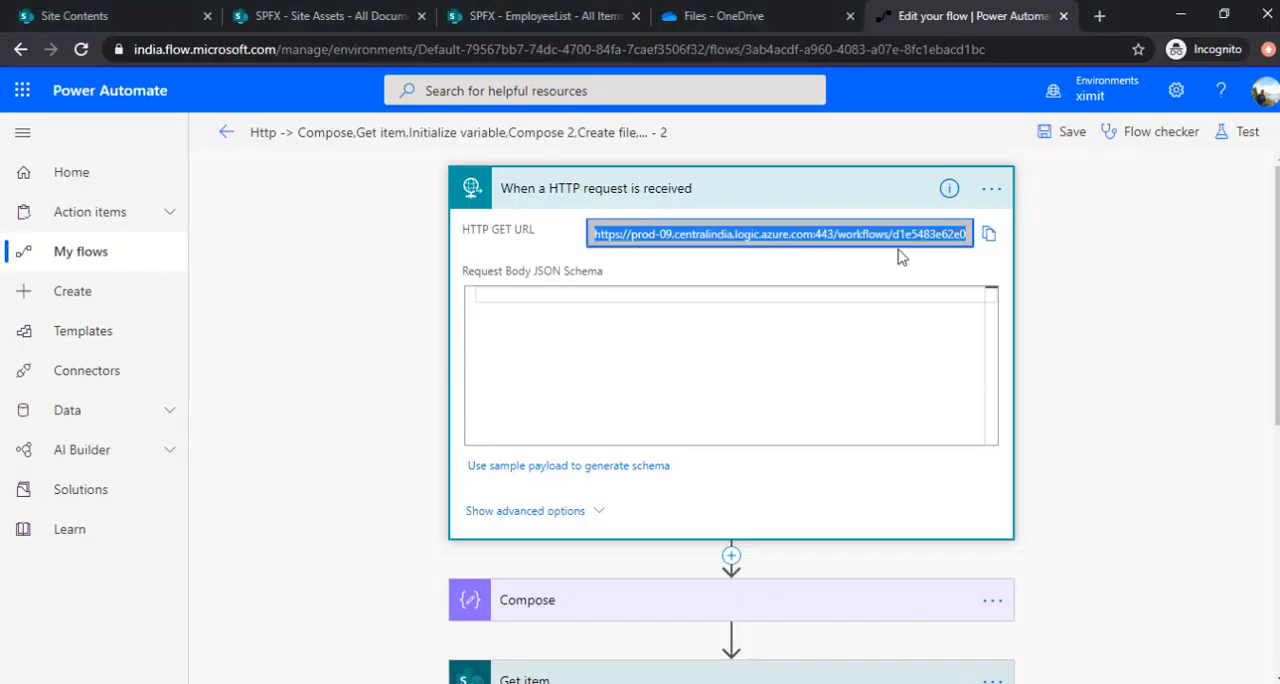
mouse_move(1274, 264)
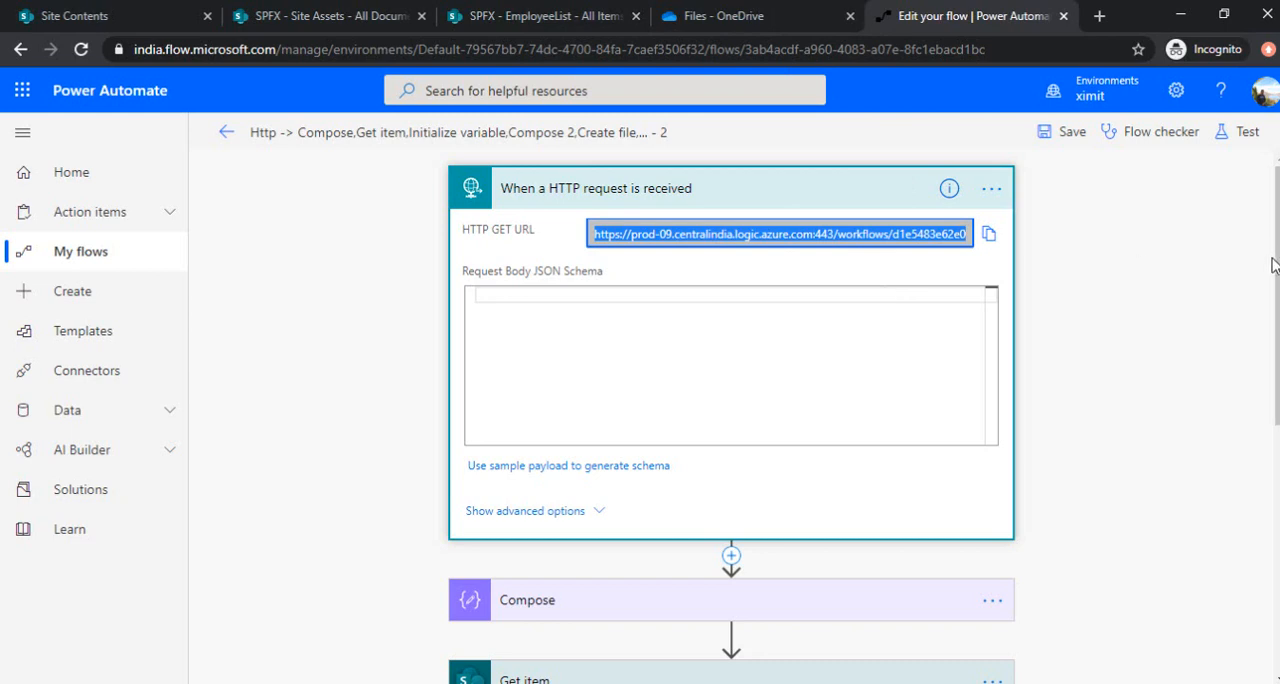
left_click(534, 599)
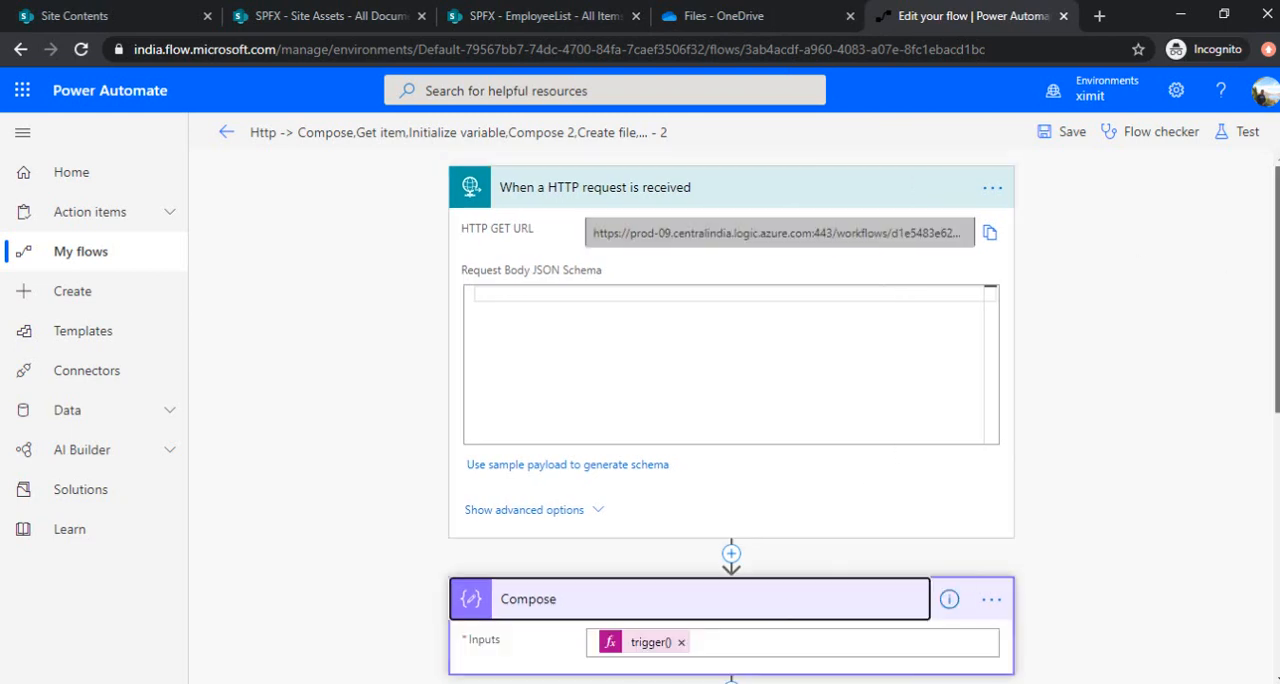
scroll("down", 3)
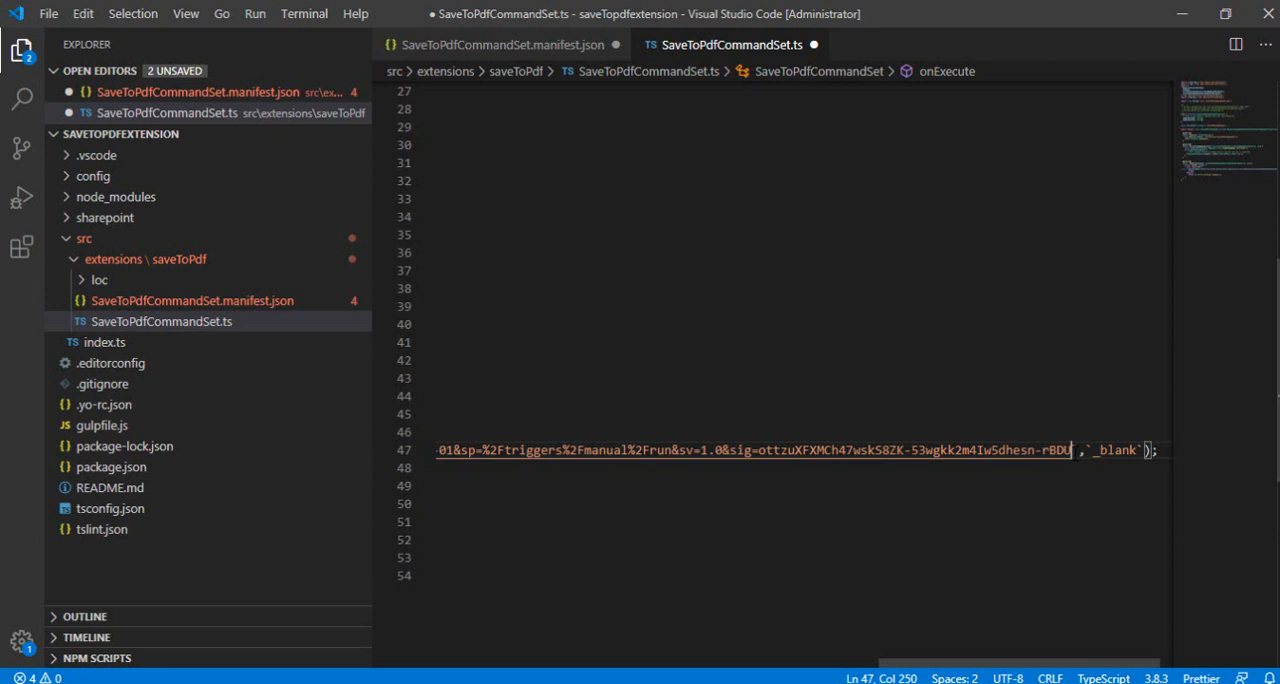
Add ${ListItemID} to the flow URL and set ListItemID from the selected row's "ID" field.
type("ListItemID=")
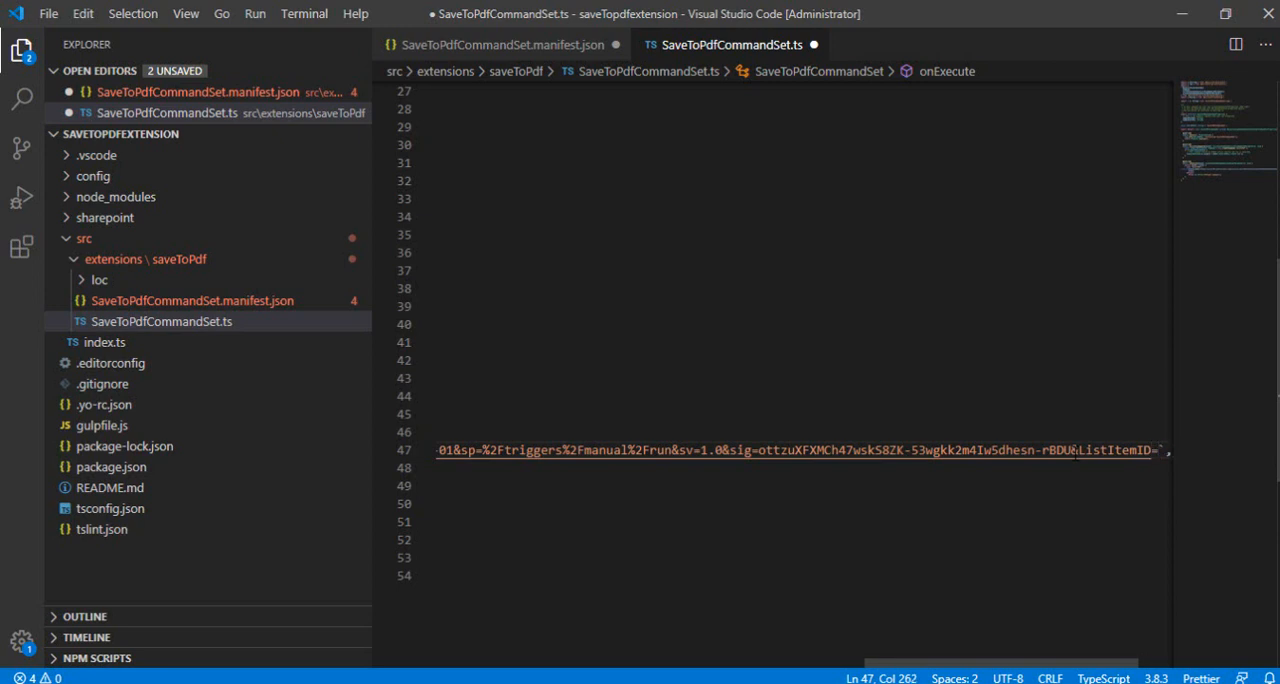
type("$")
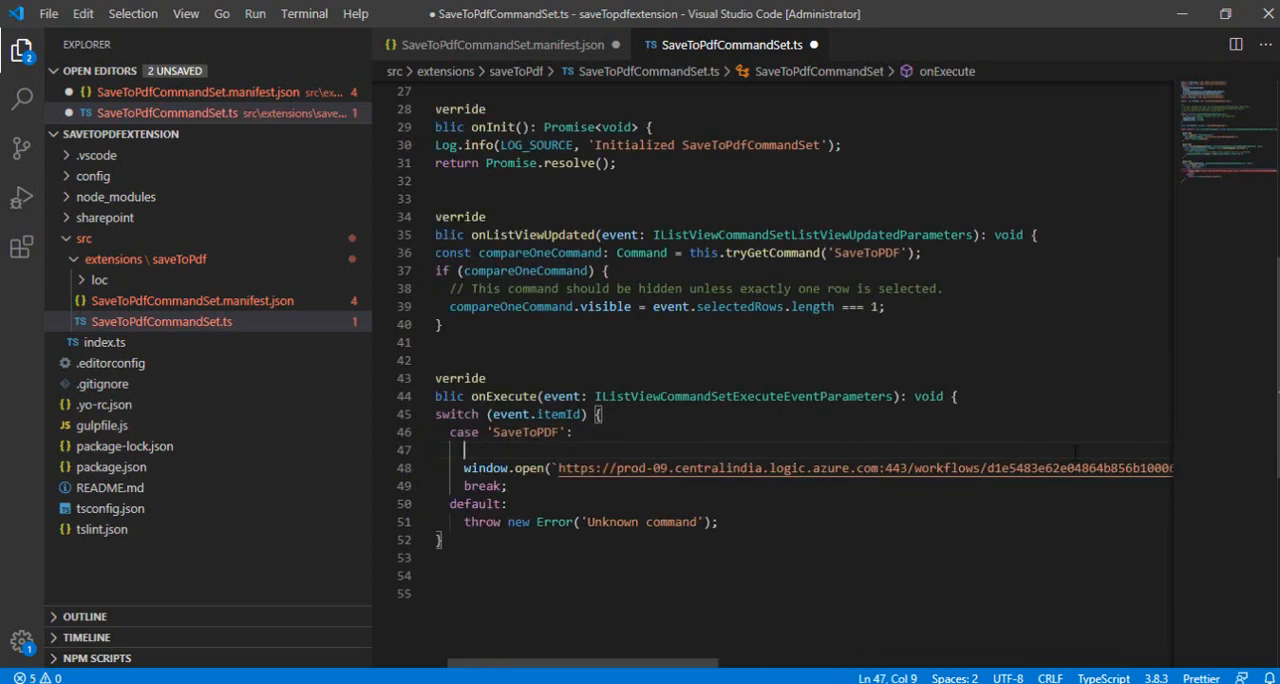
type("const")
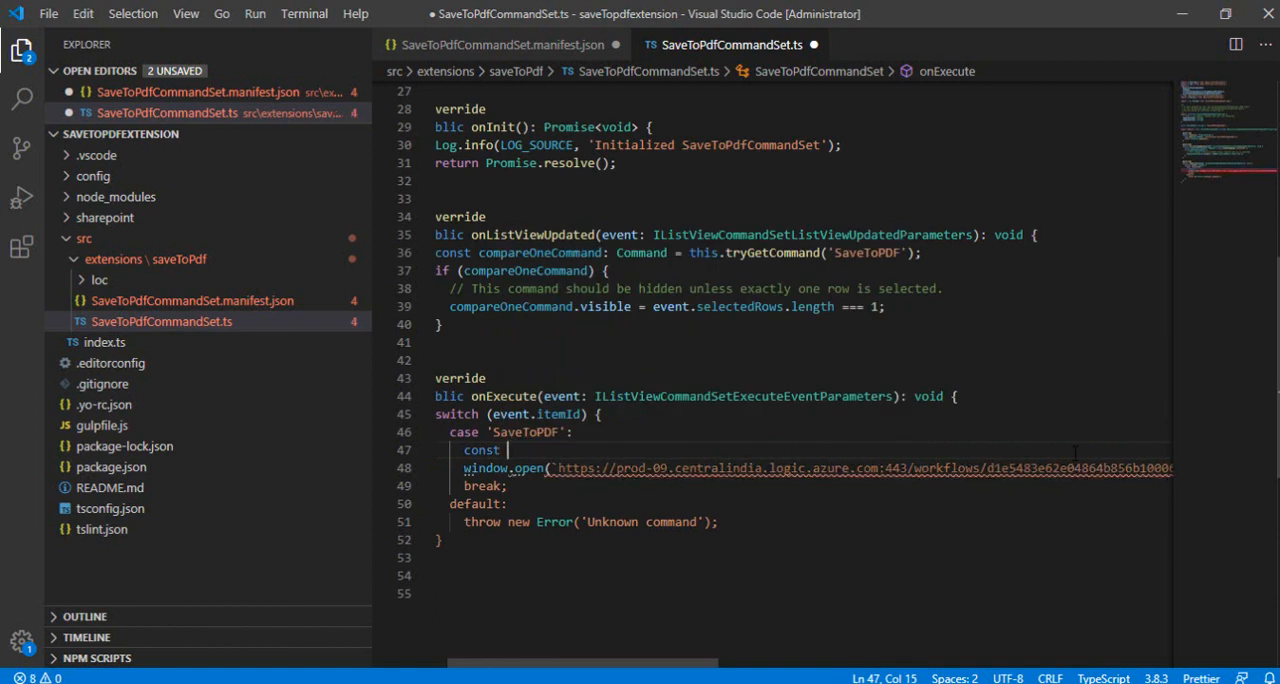
type("ListItemID =")
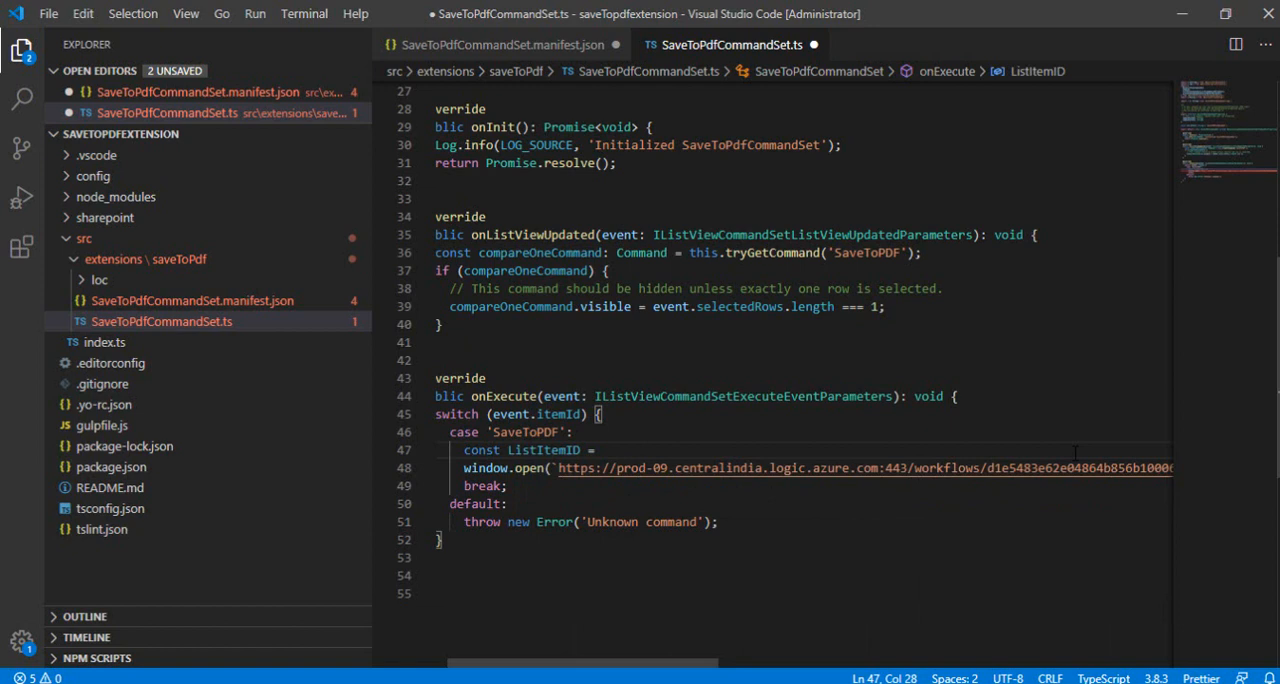
type("event.selectedRows[0")
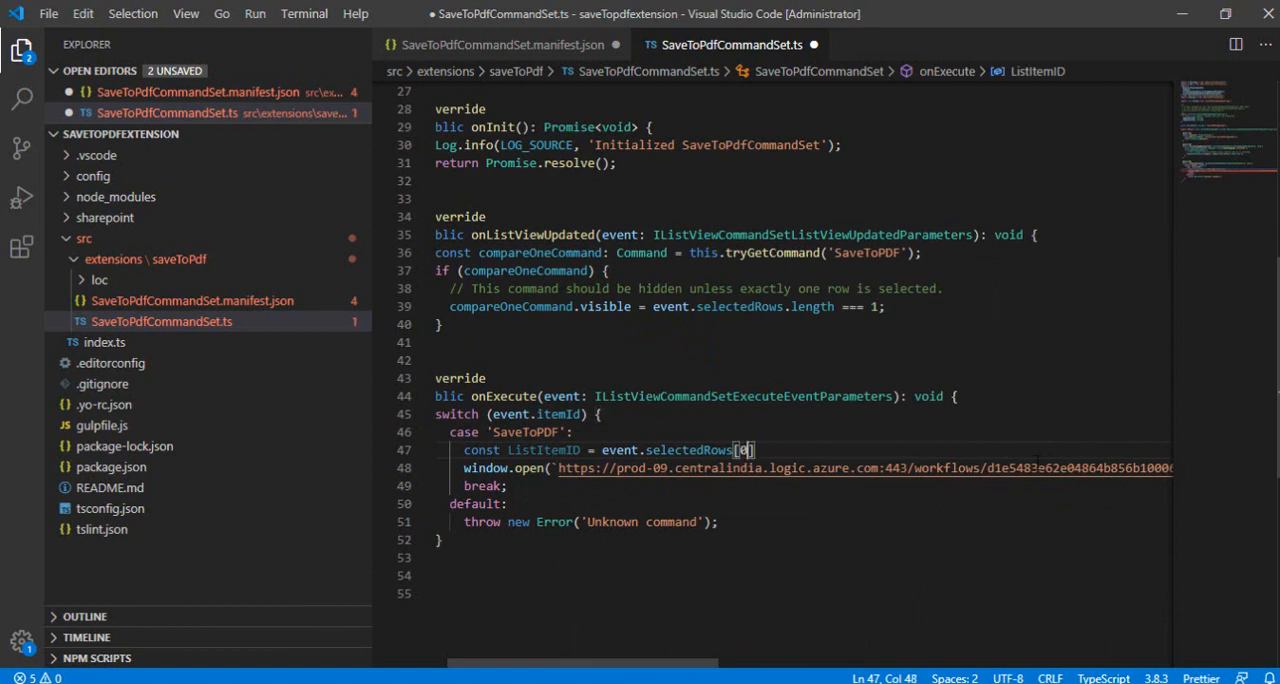
type("].")
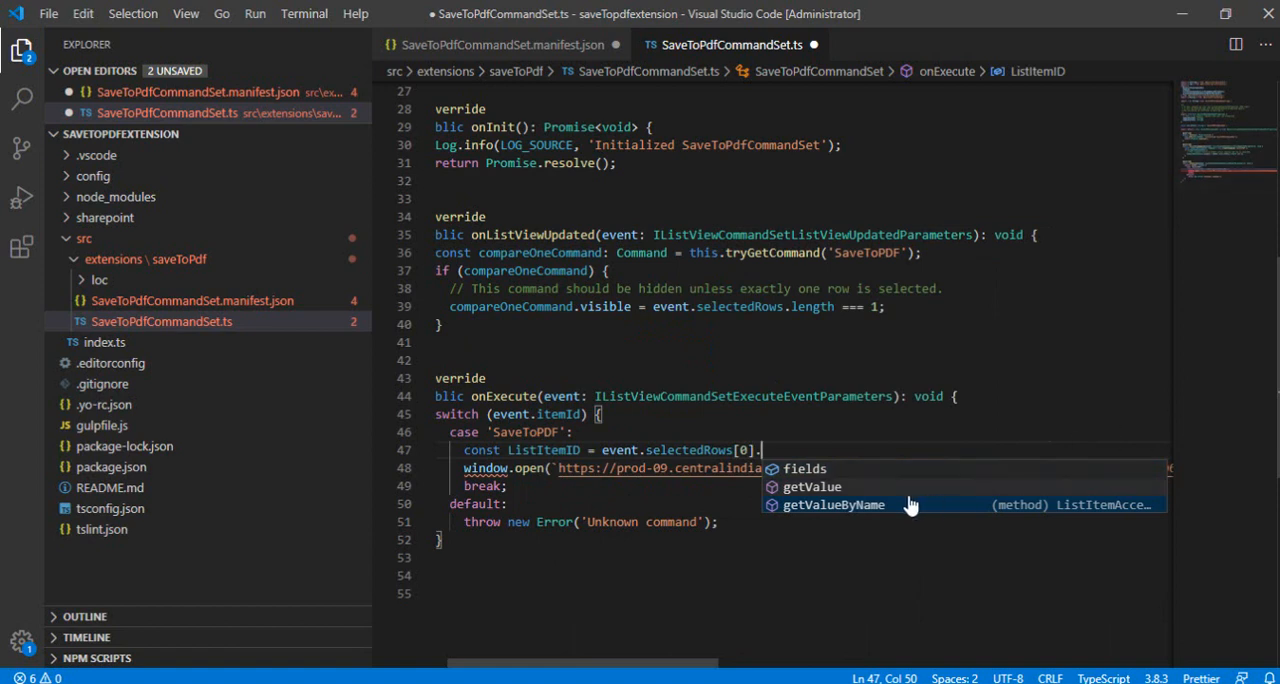
left_click(833, 504)
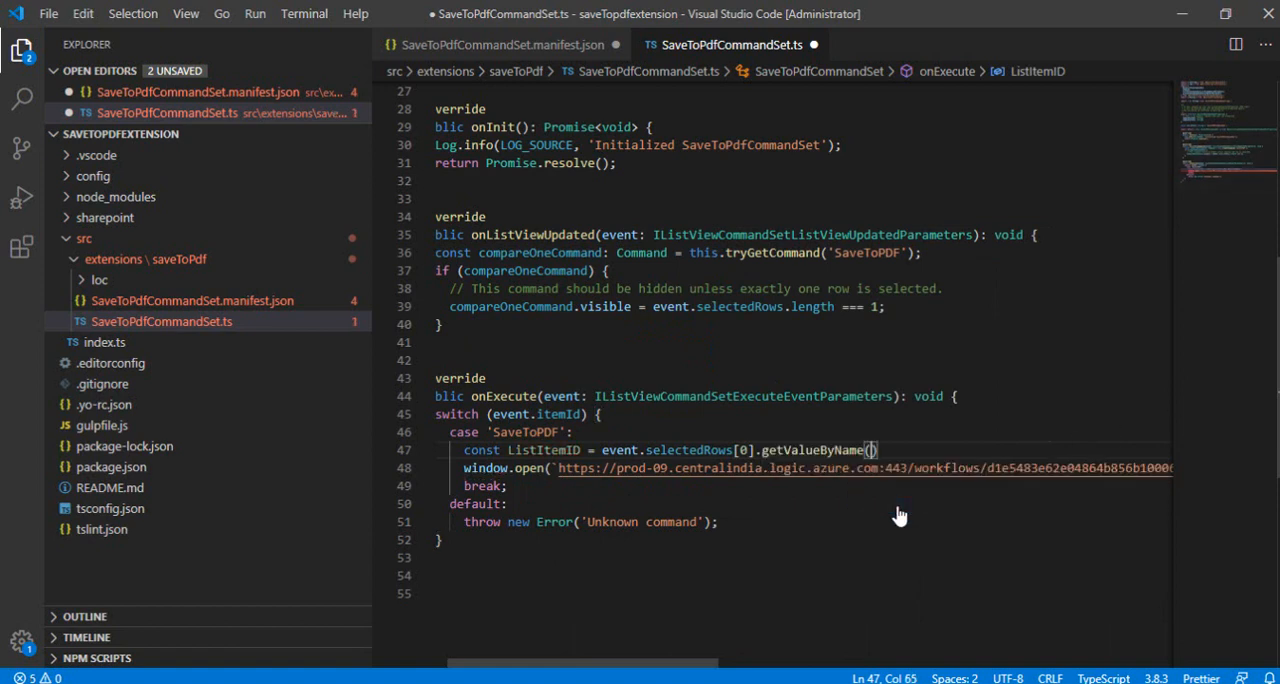
type("\"ID\"")
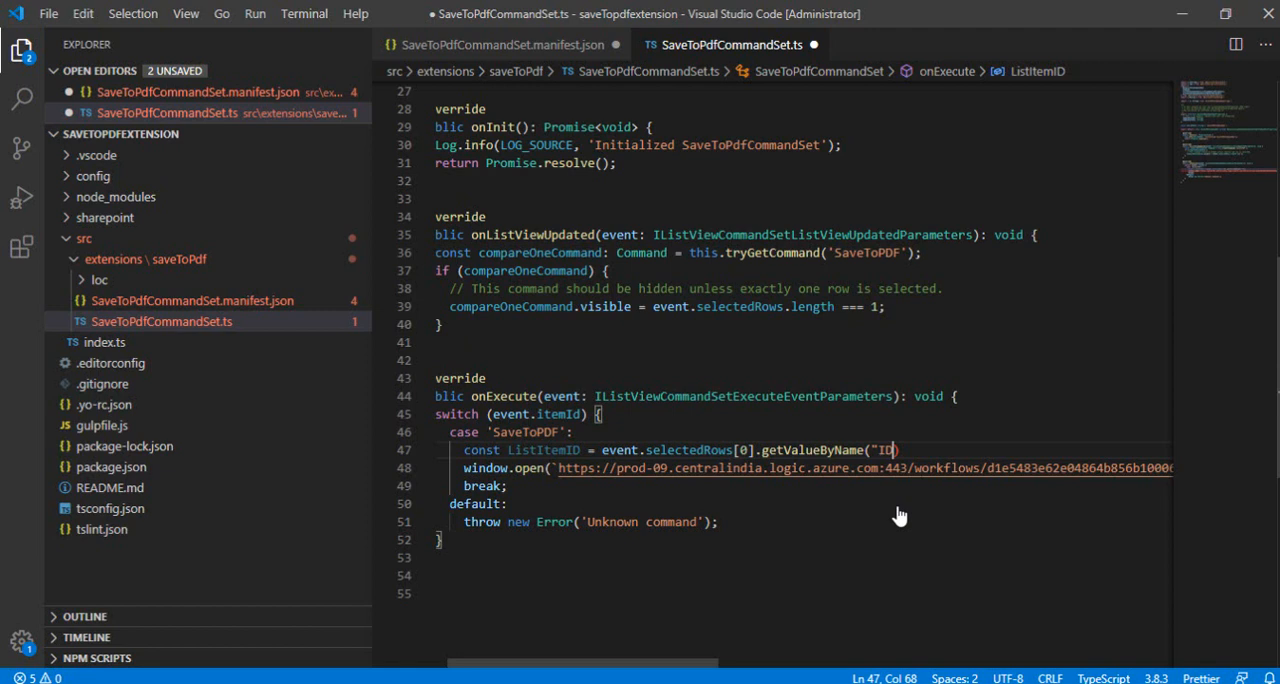
type(");")
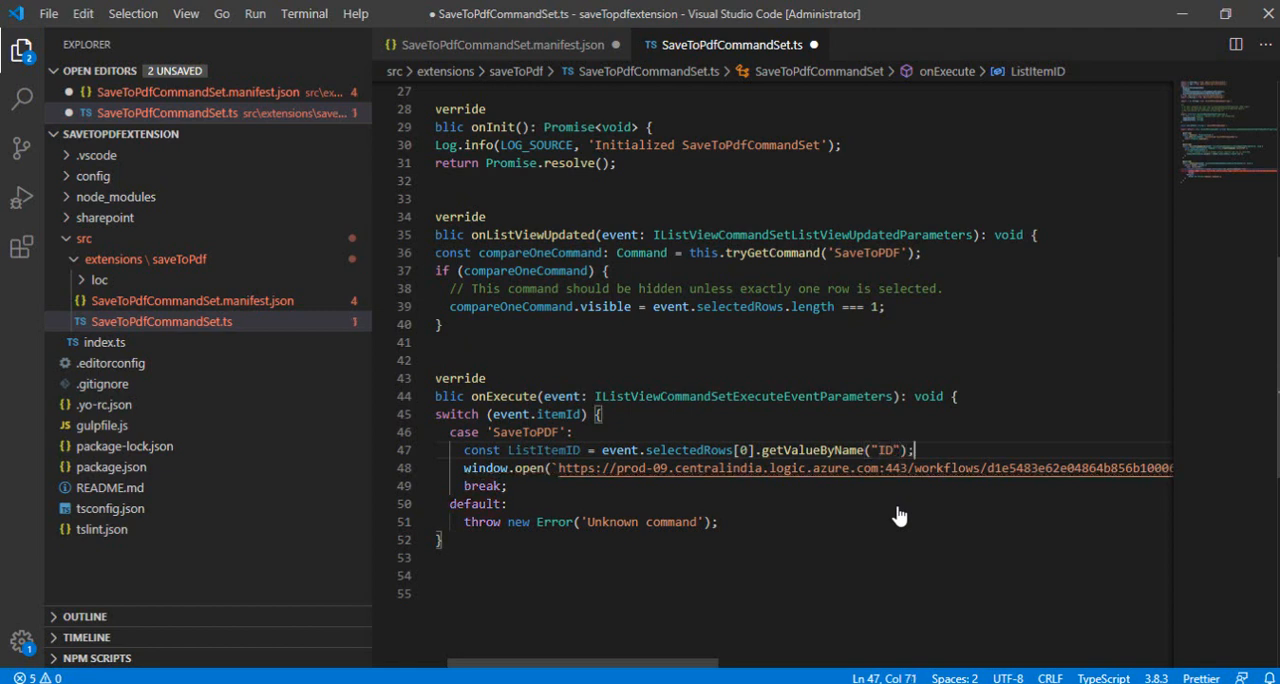
mouse_move(617, 450)
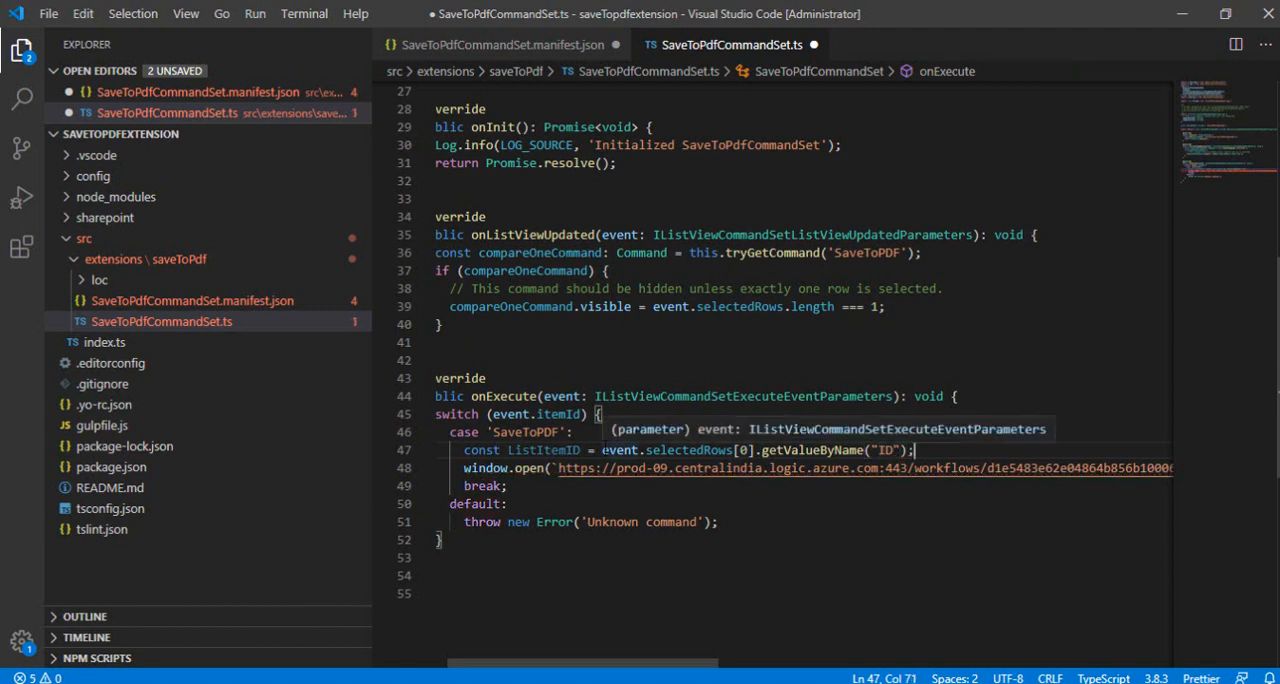
Wrap the ListItemID value in String() and save SaveToPdfCommandSet.ts.
double_click(541, 449)
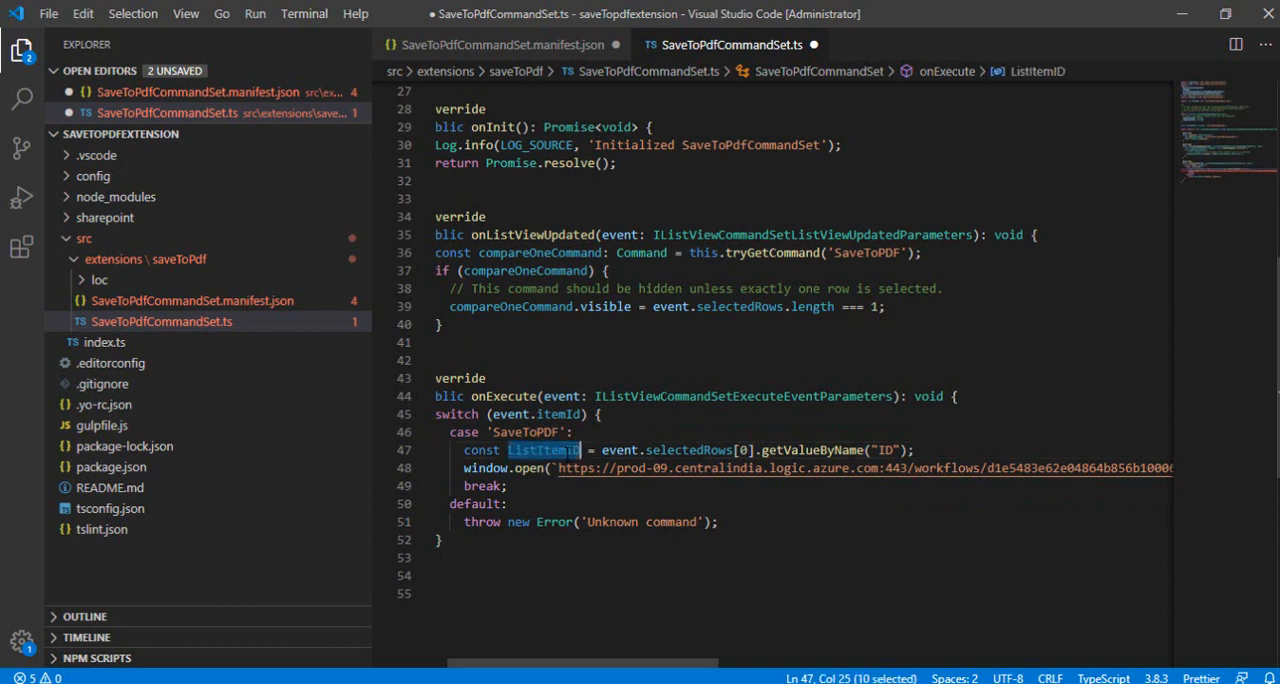
type("String(")
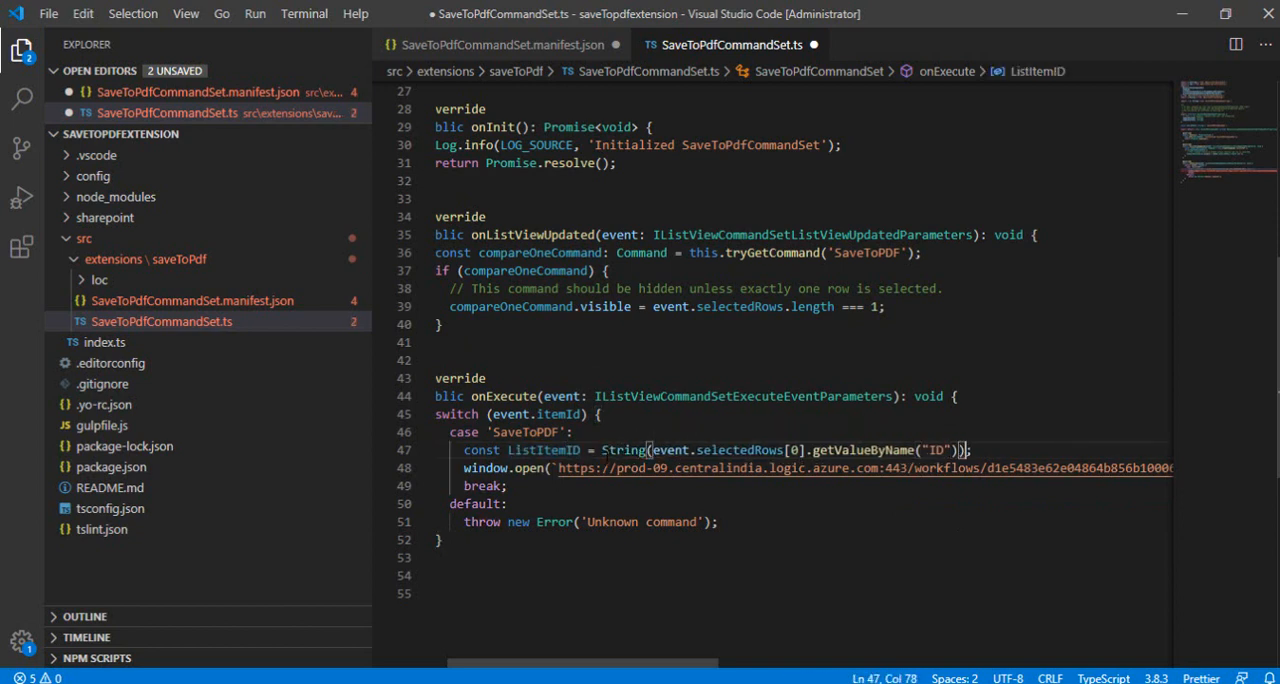
double_click(543, 449)
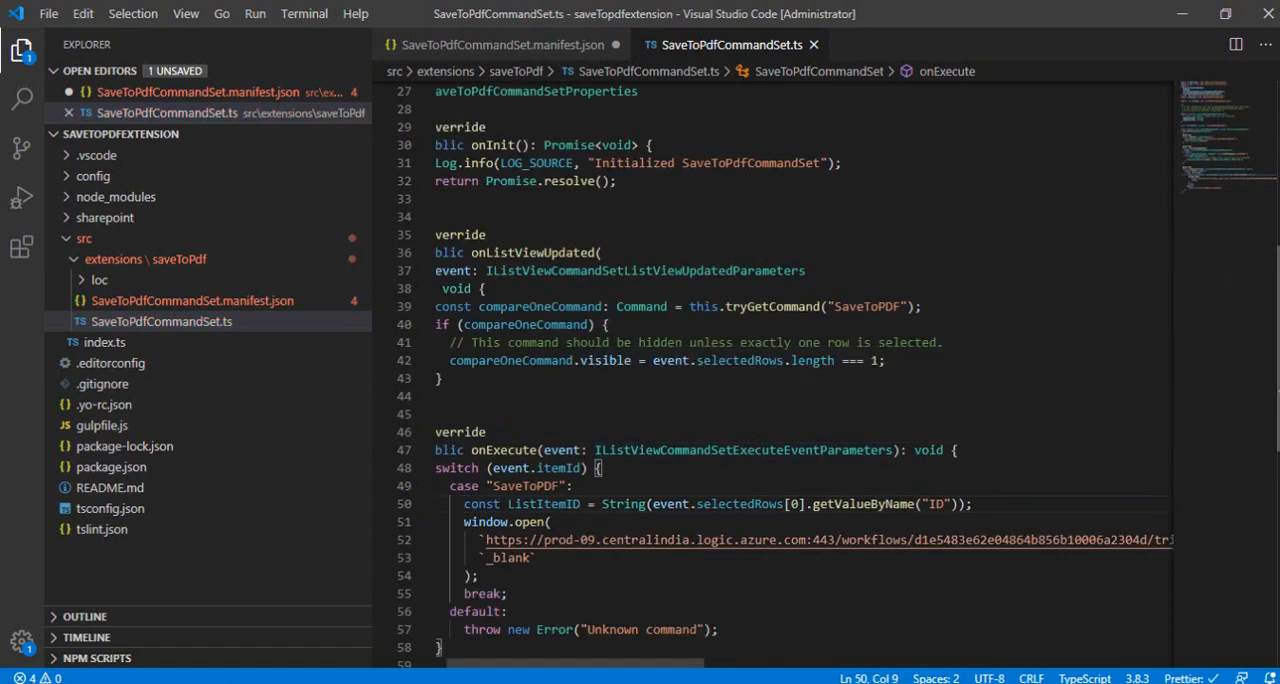
scroll("down", 3)
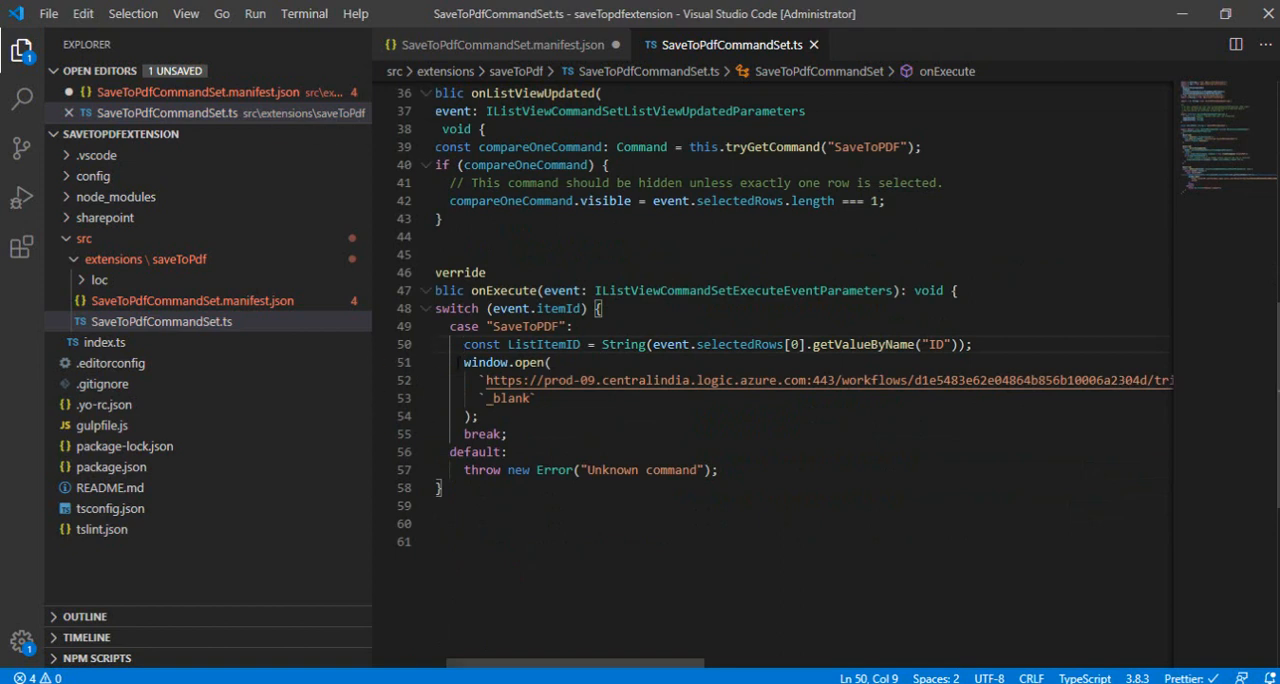
mouse_move(535, 529)
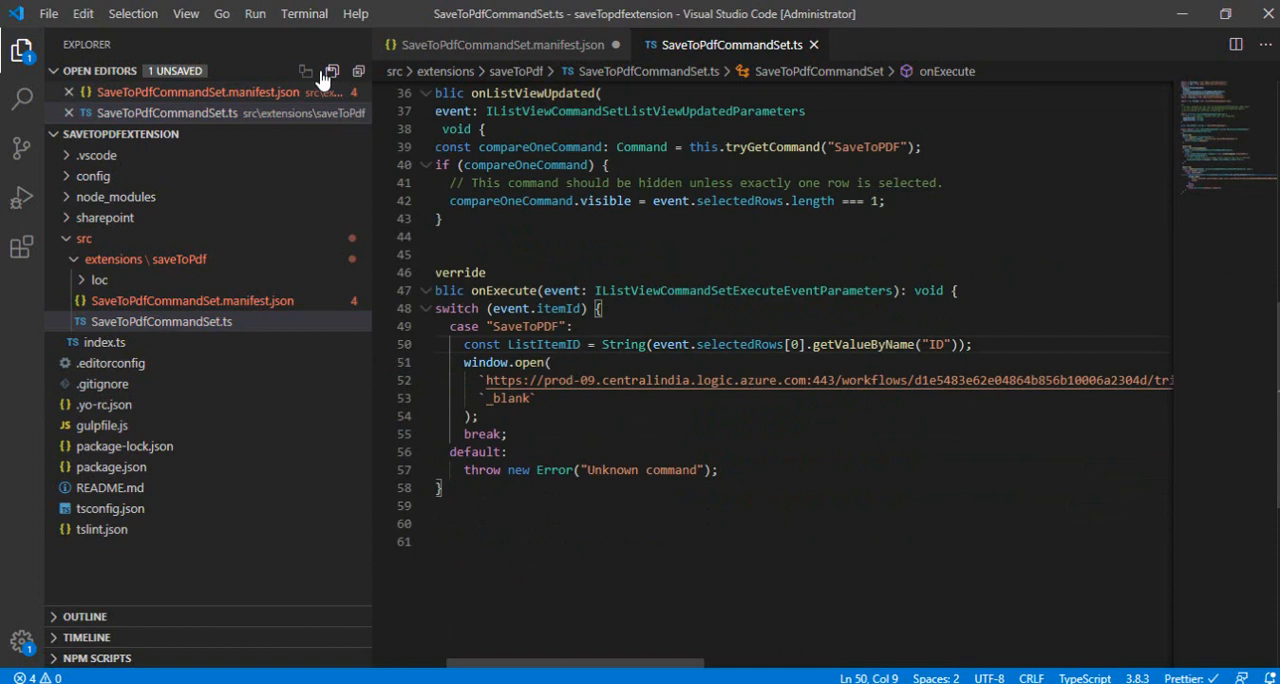
Open a new terminal in the saveTopdfextension folder and run gulp serve.
left_click(304, 13)
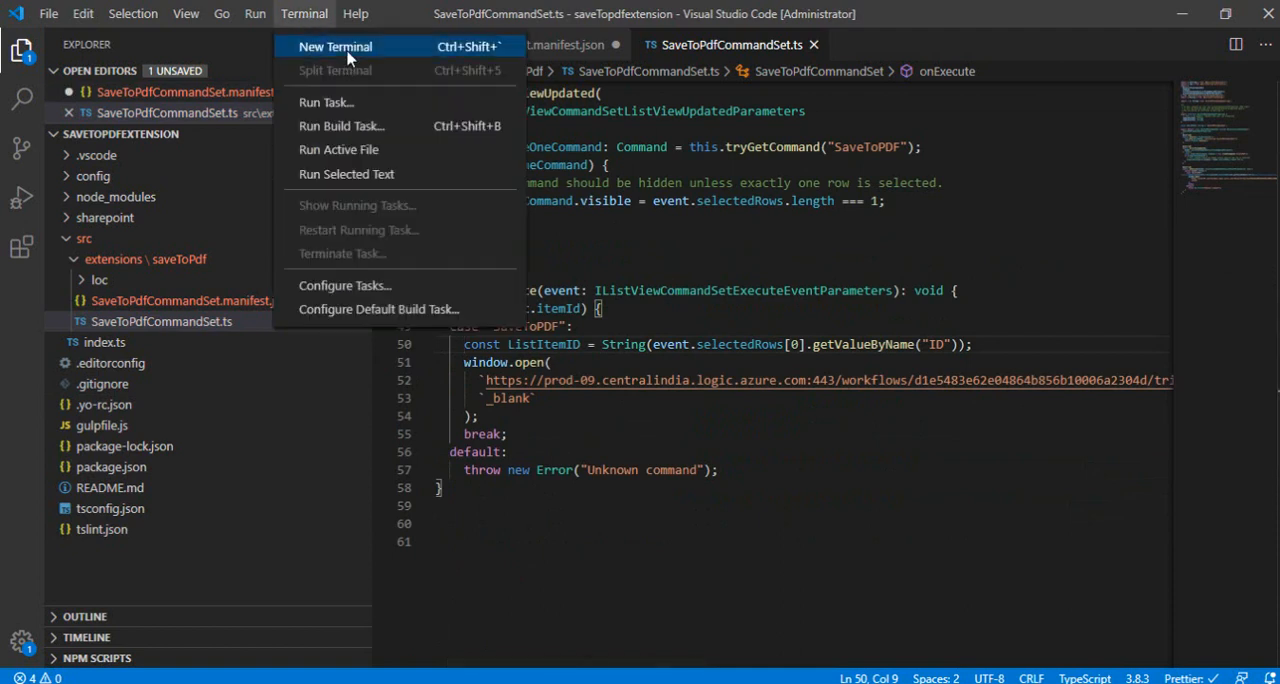
left_click(335, 46)
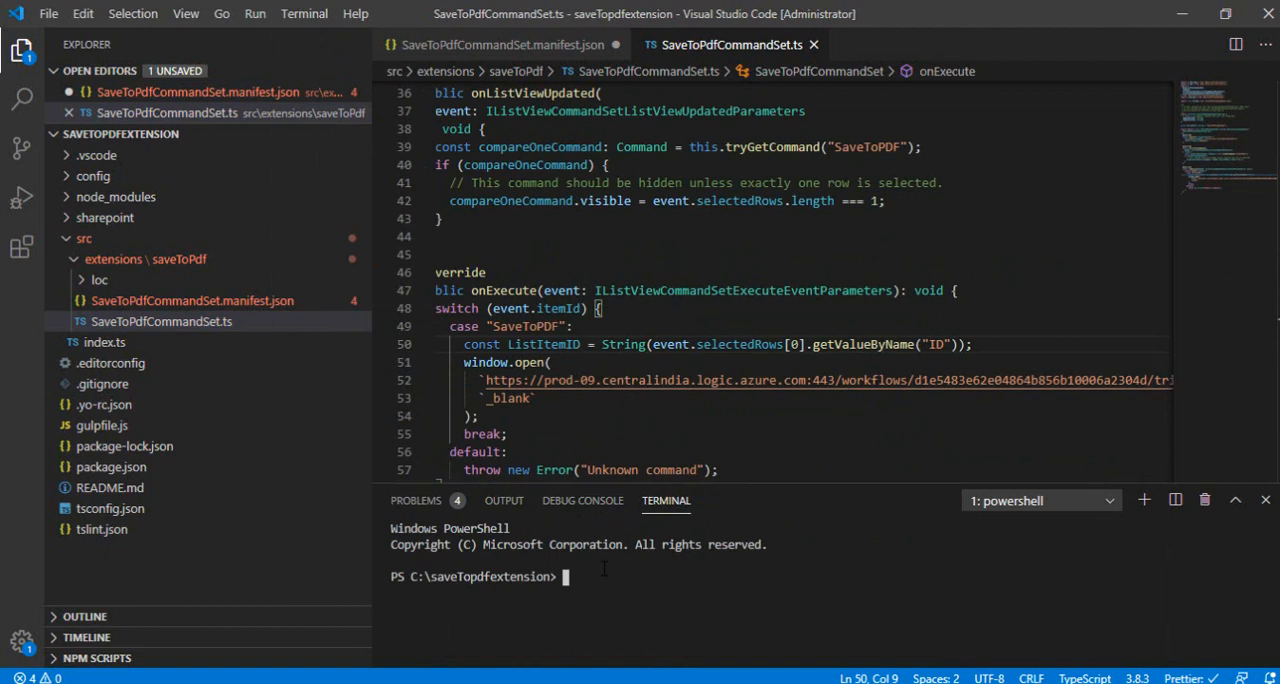
type("gulp se")
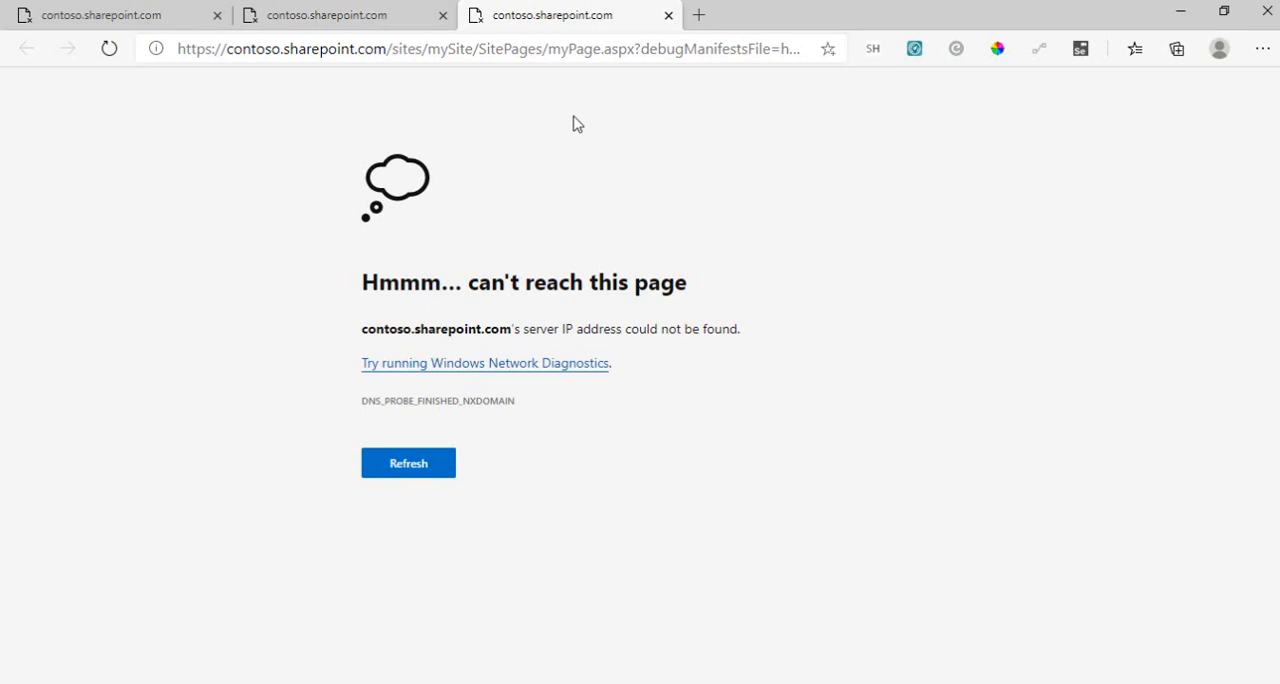
mouse_move(715, 250)
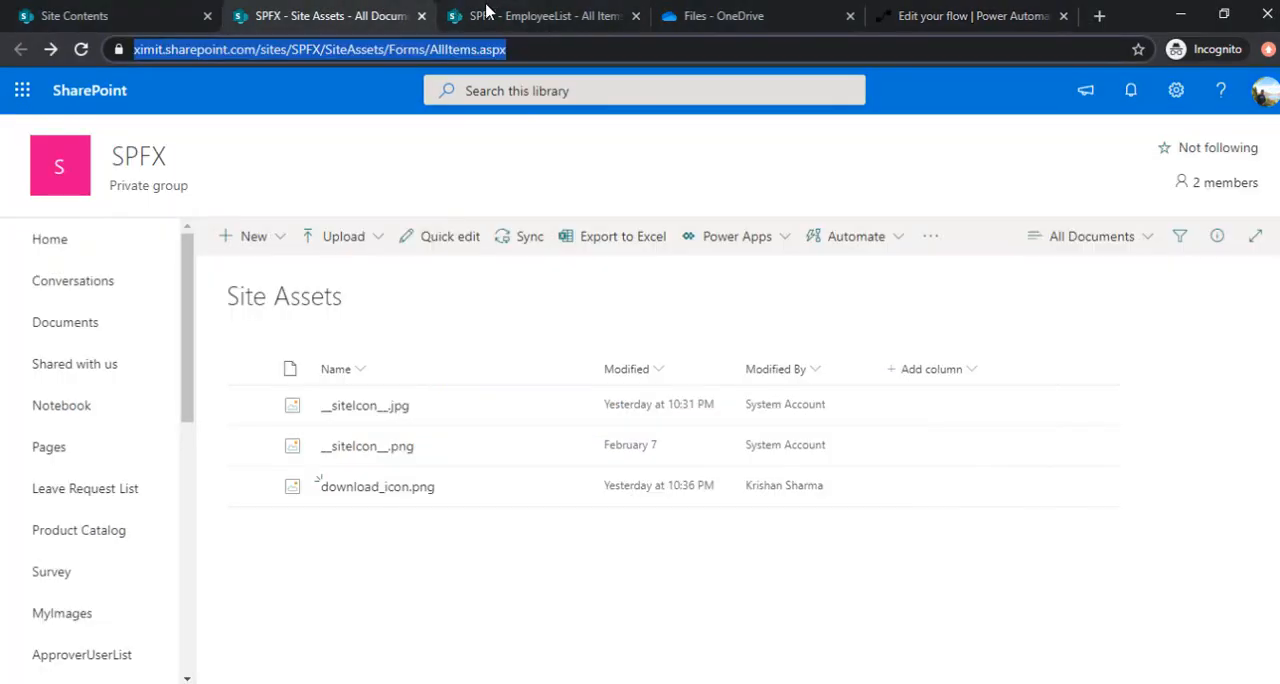
Switch to the EmployeeList tab loaded with the debugManifestsFile query string.
left_click(535, 15)
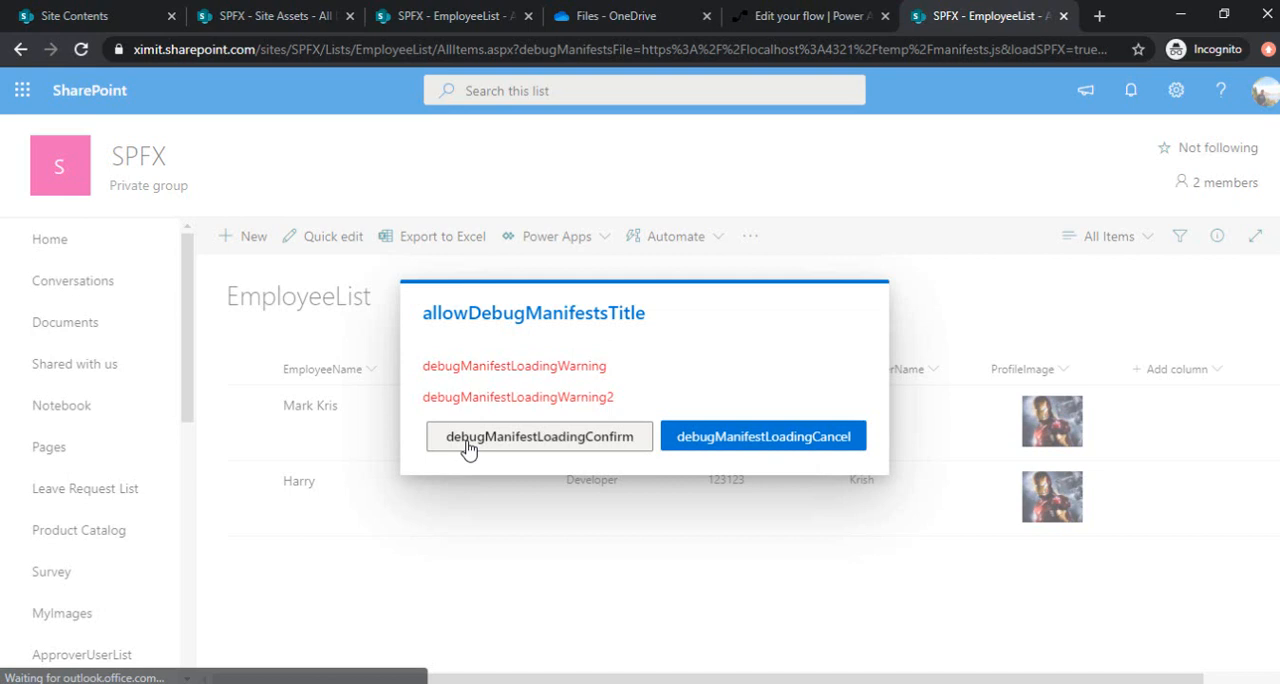
left_click(539, 436)
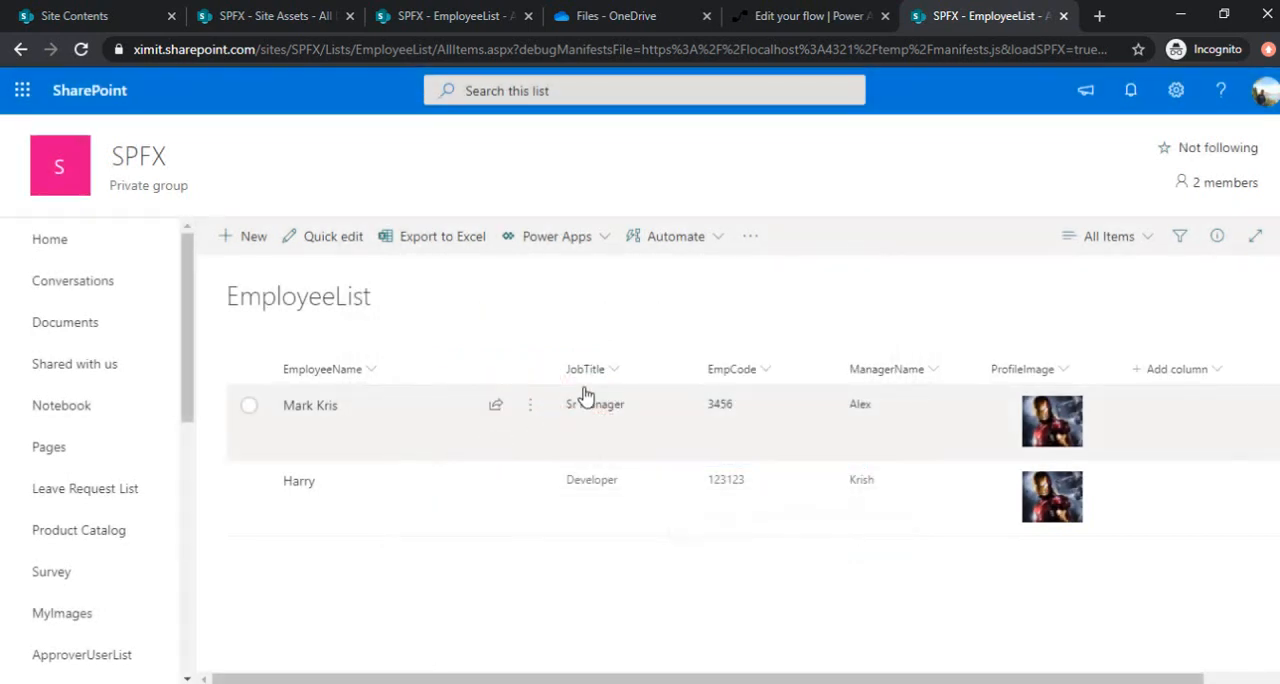
mouse_move(382, 408)
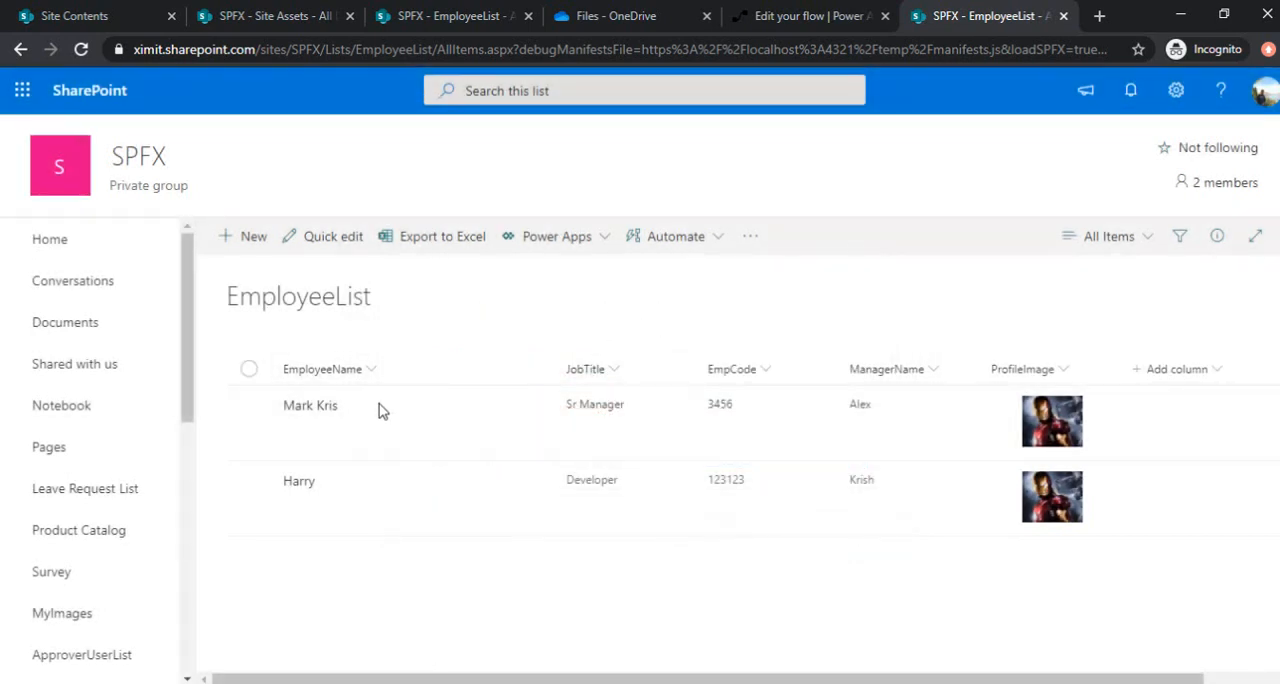
left_click(248, 405)
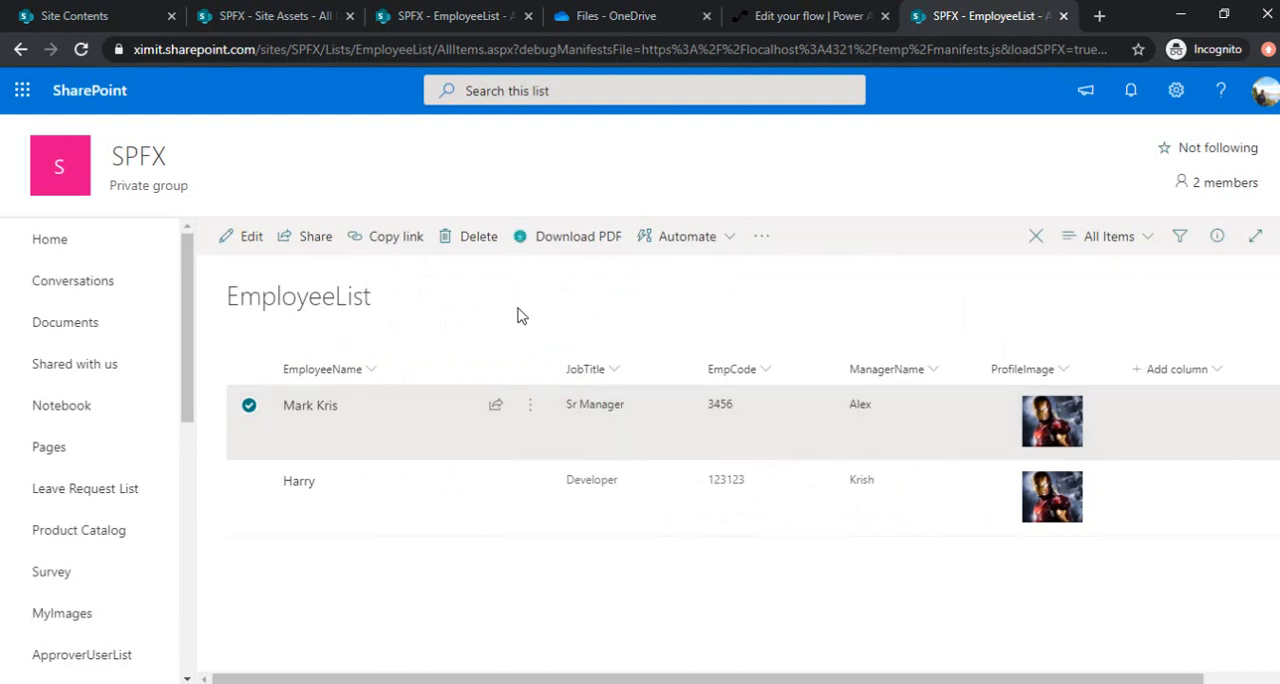
mouse_move(552, 262)
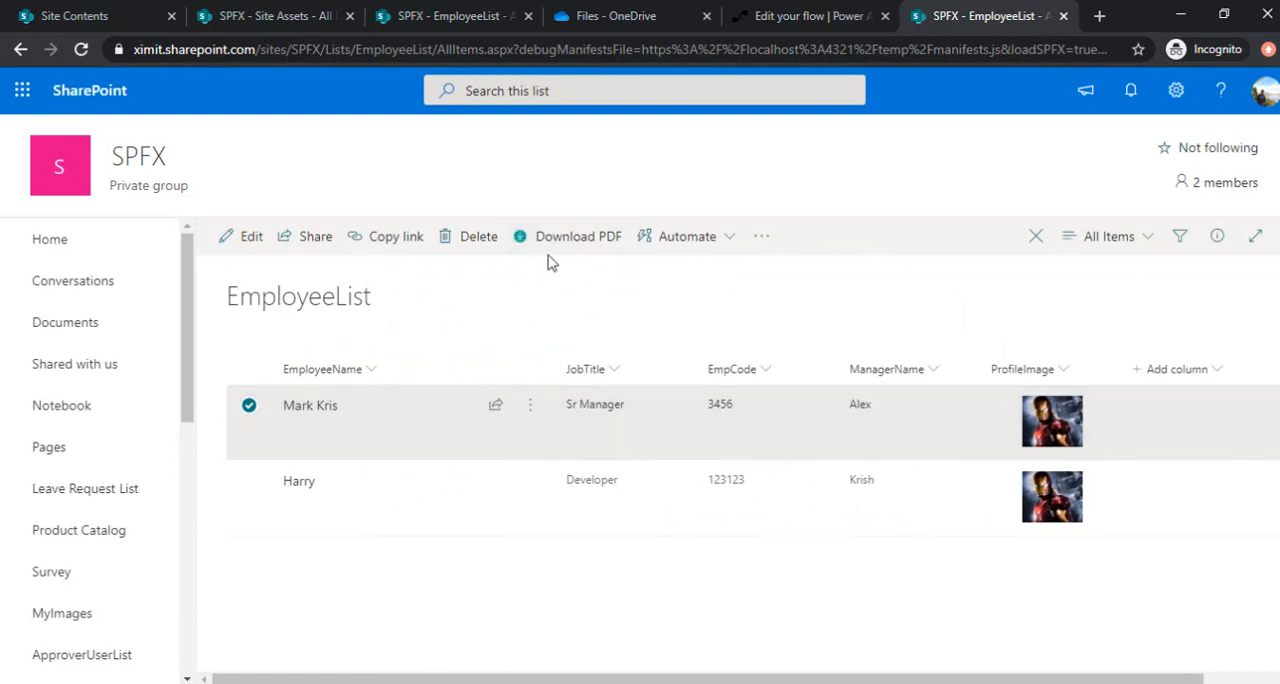
mouse_move(541, 247)
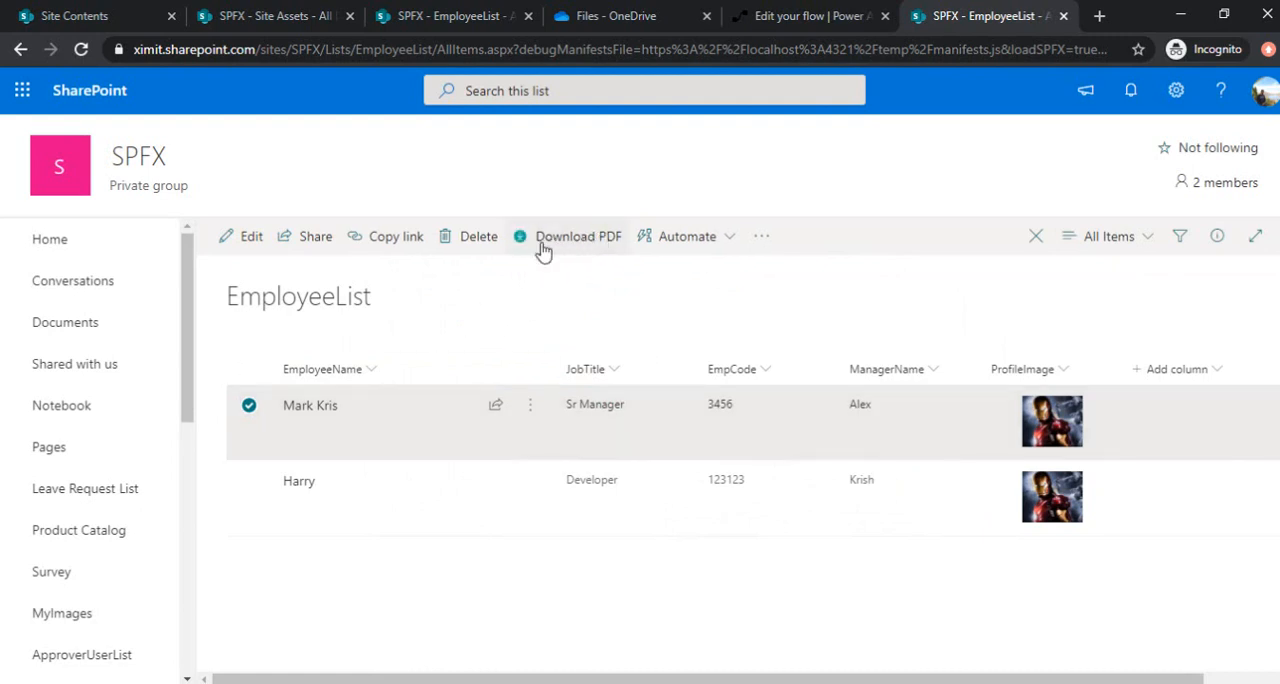
mouse_move(552, 248)
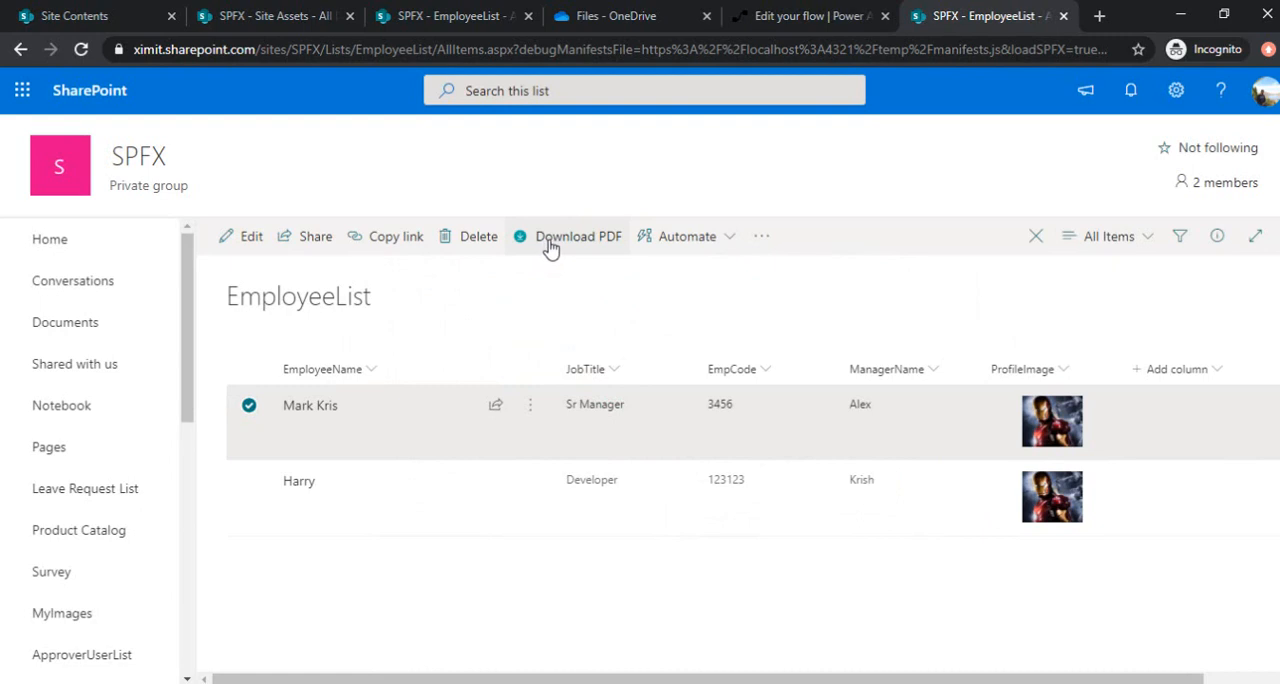
left_click(573, 236)
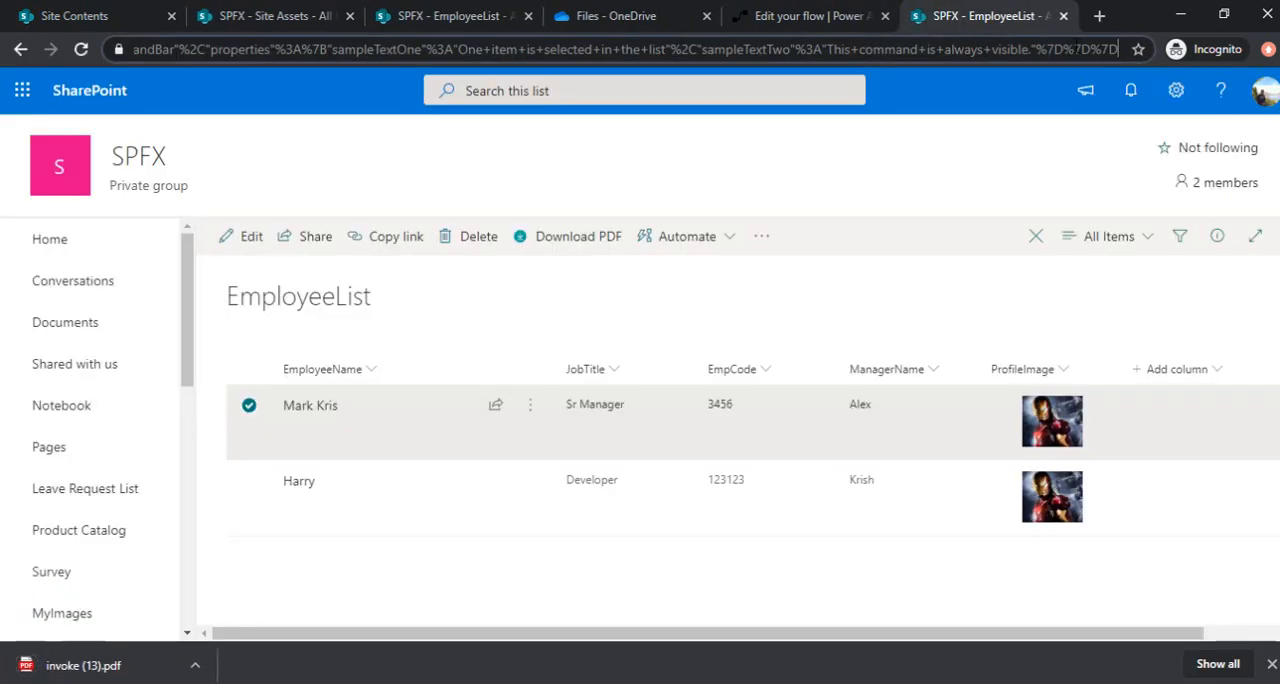
mouse_move(515, 364)
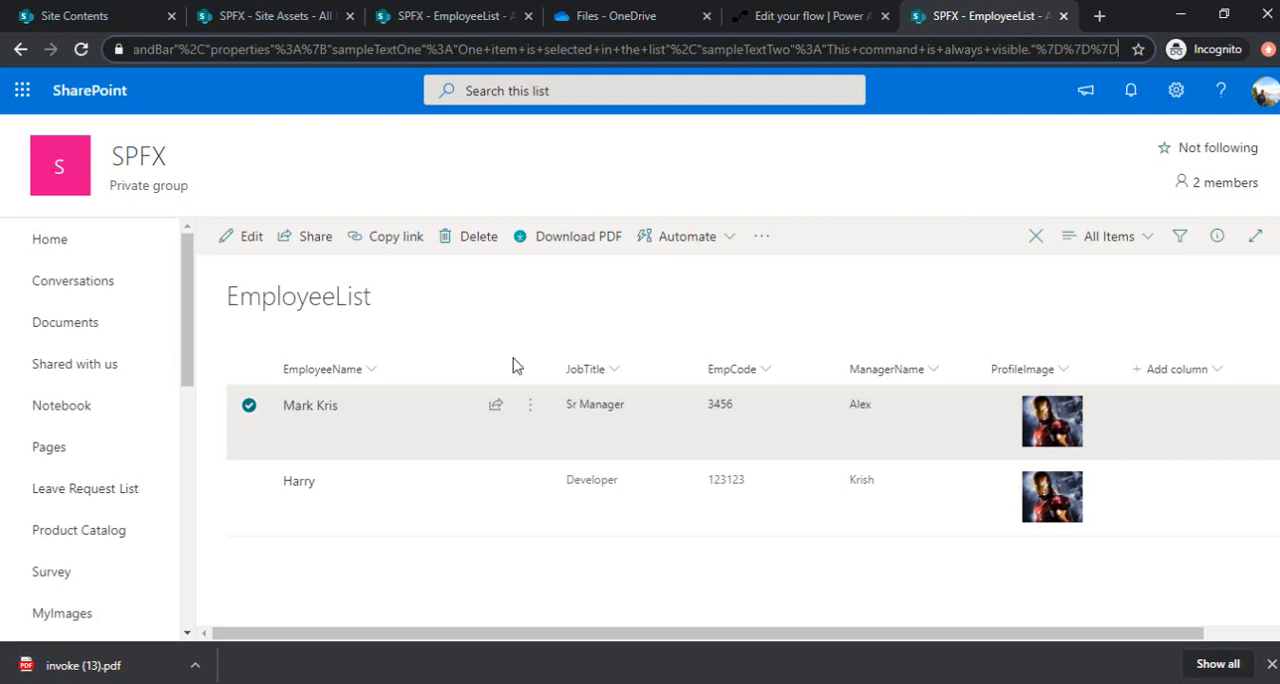
left_click(201, 664)
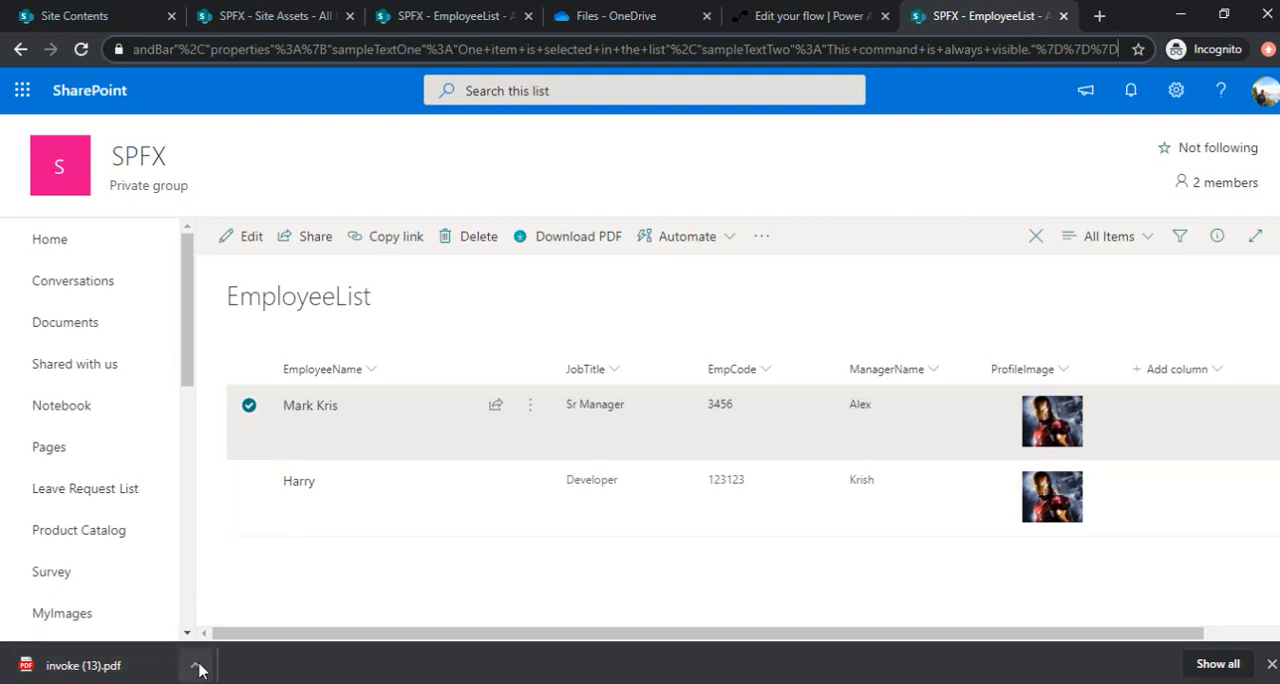
left_click(70, 662)
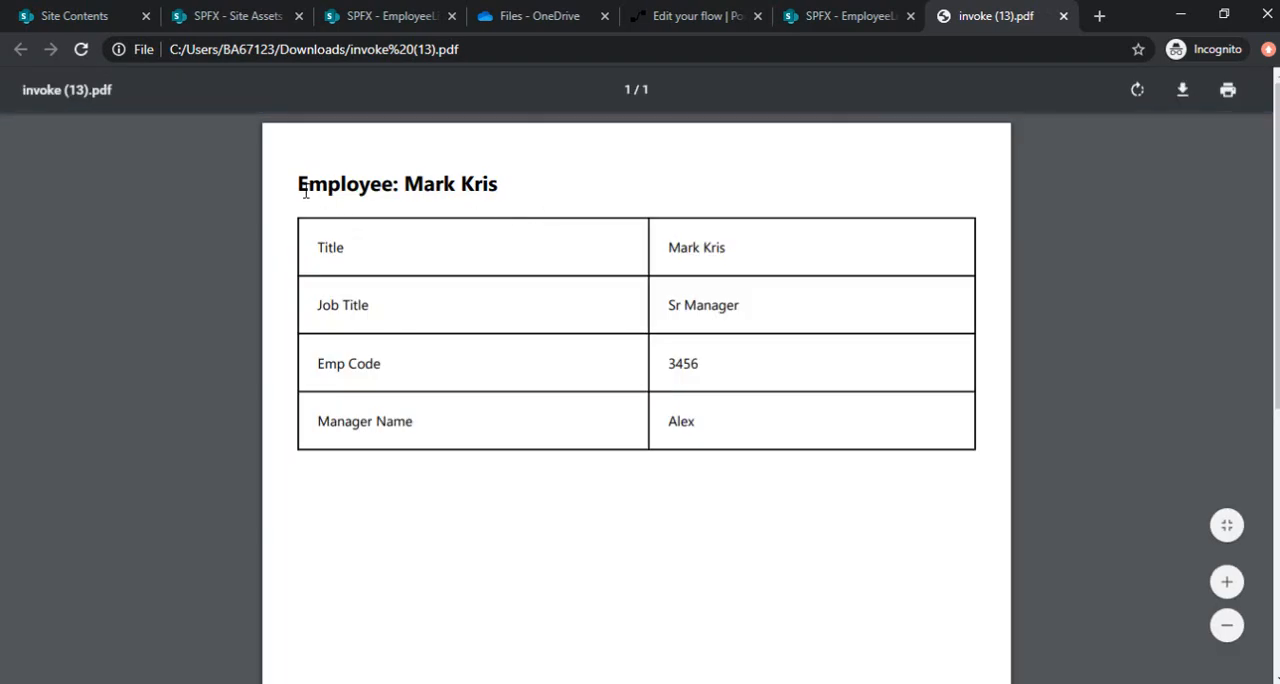
mouse_move(812, 330)
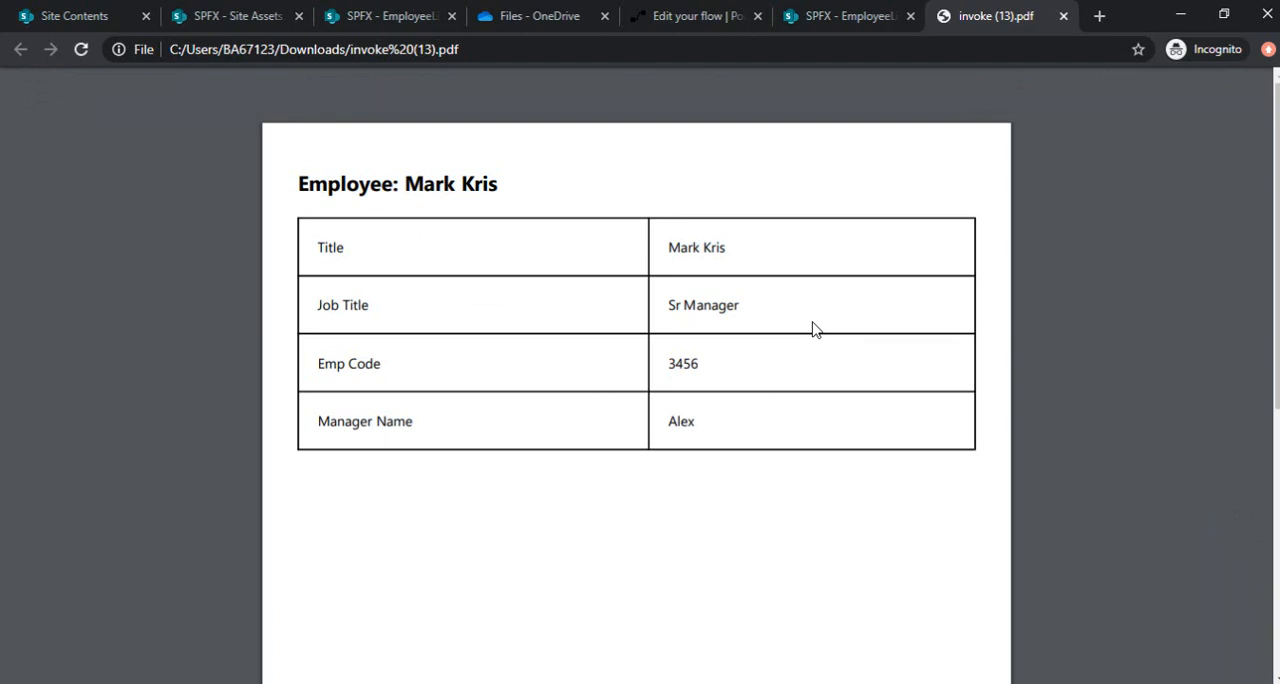
mouse_move(441, 278)
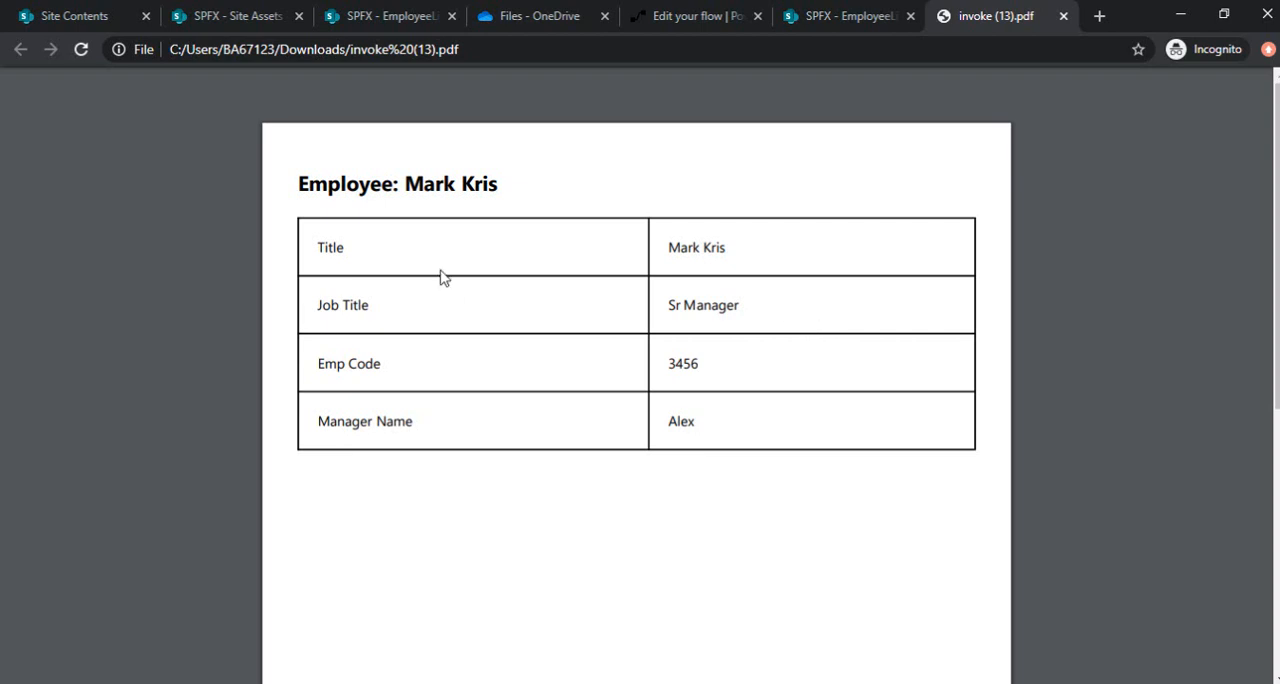
mouse_move(395, 16)
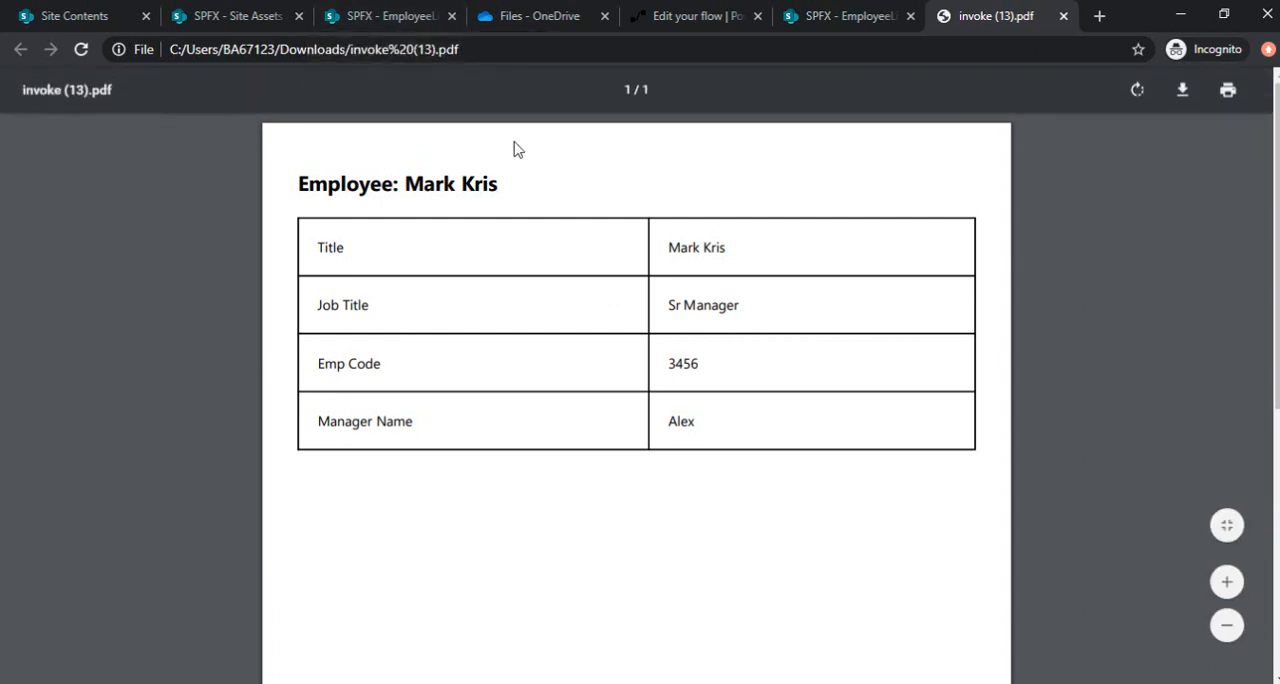
left_click(385, 16)
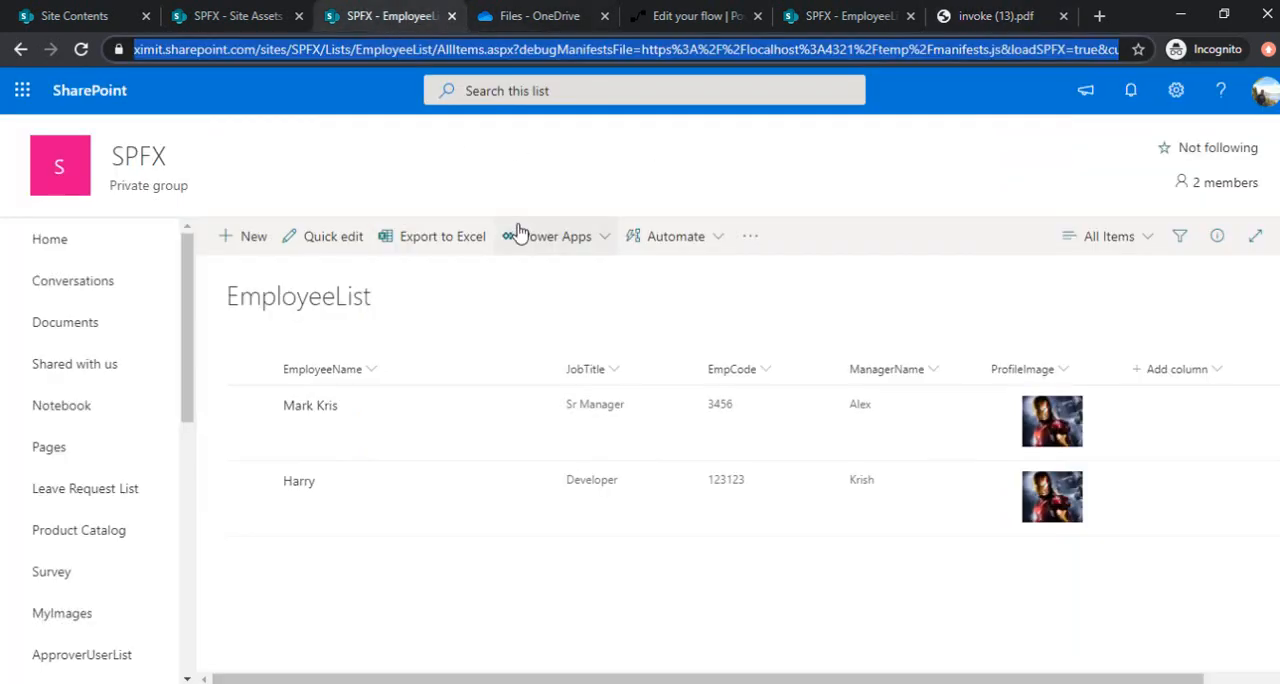
Select Harry in the debug EmployeeList and download his PDF as invoke (14).pdf.
left_click(247, 405)
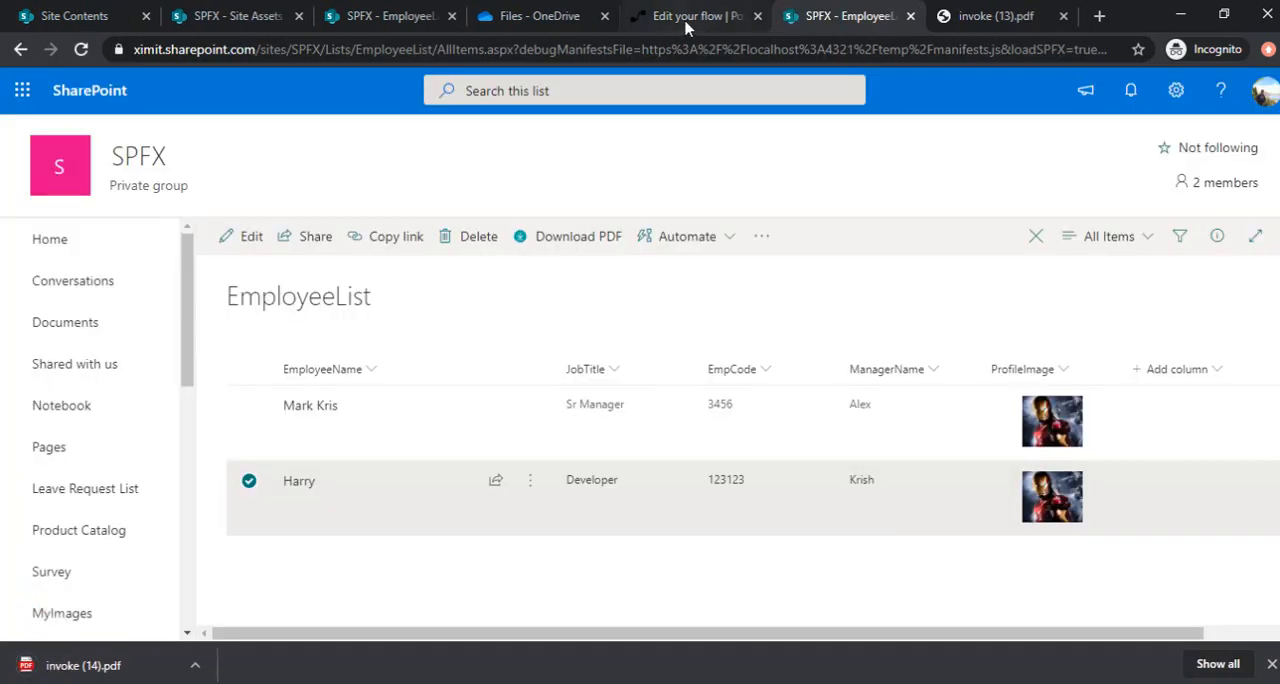
Switch to the Power Automate tab to check the flow's 28-day run history.
left_click(685, 16)
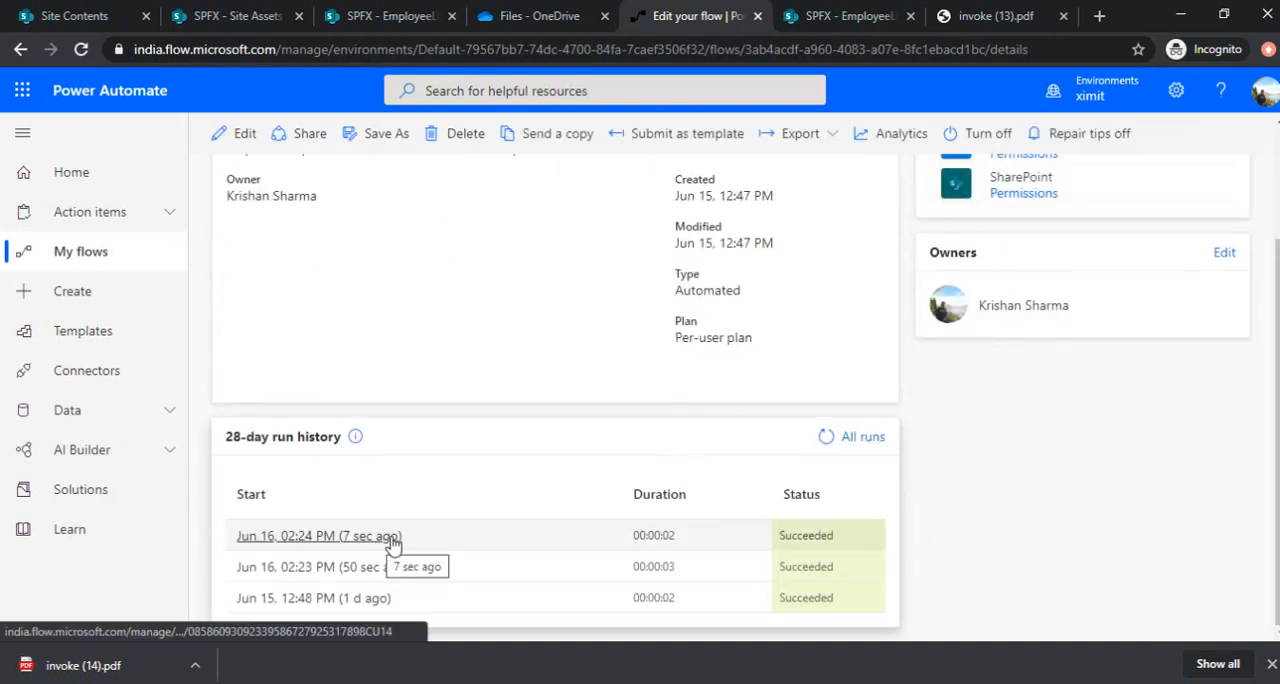
mouse_move(557, 446)
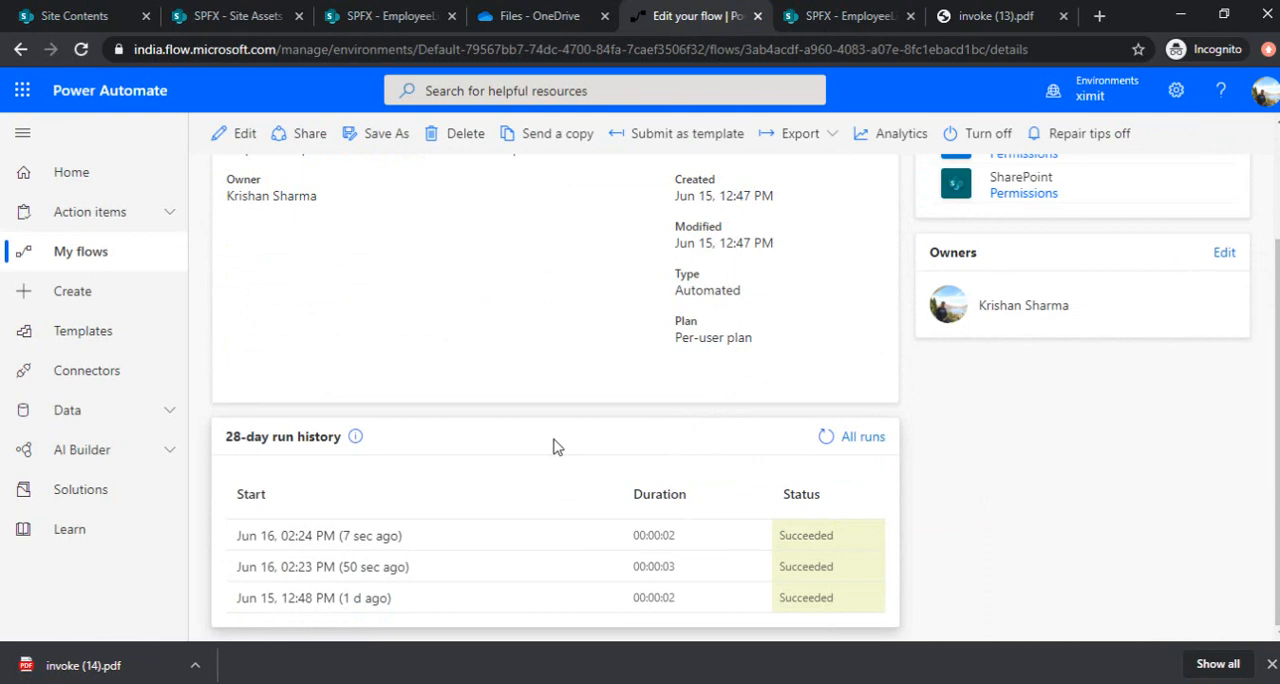